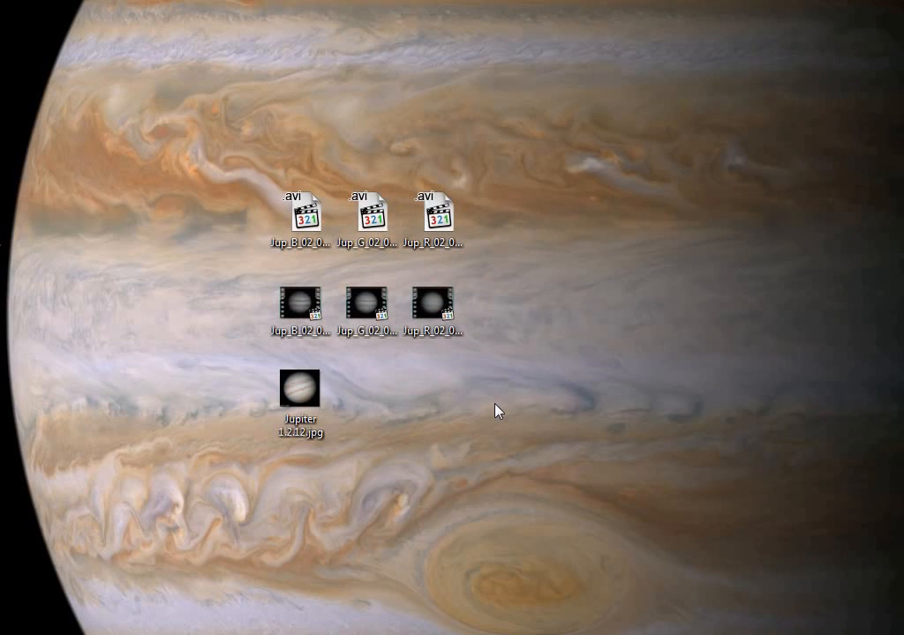
mouse_move(498, 461)
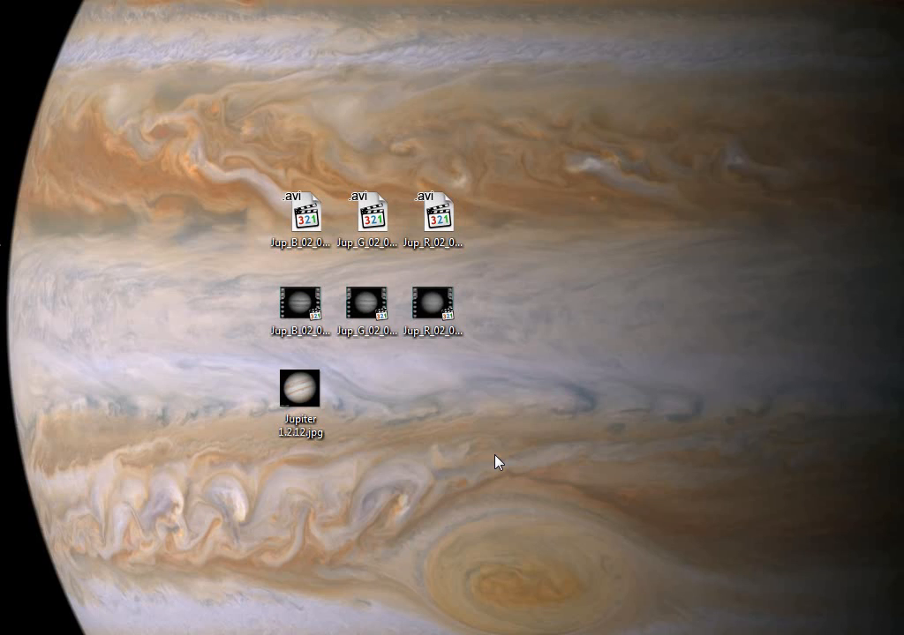
mouse_move(512, 420)
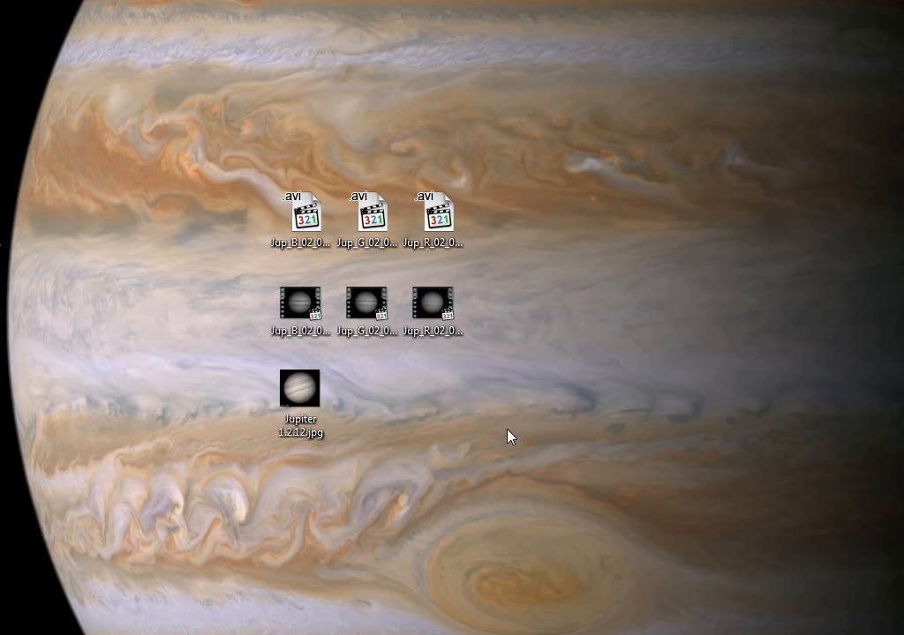
View the finished Jupiter 1.2.12.jpg colour photo in Windows Photo Viewer.
double_click(300, 390)
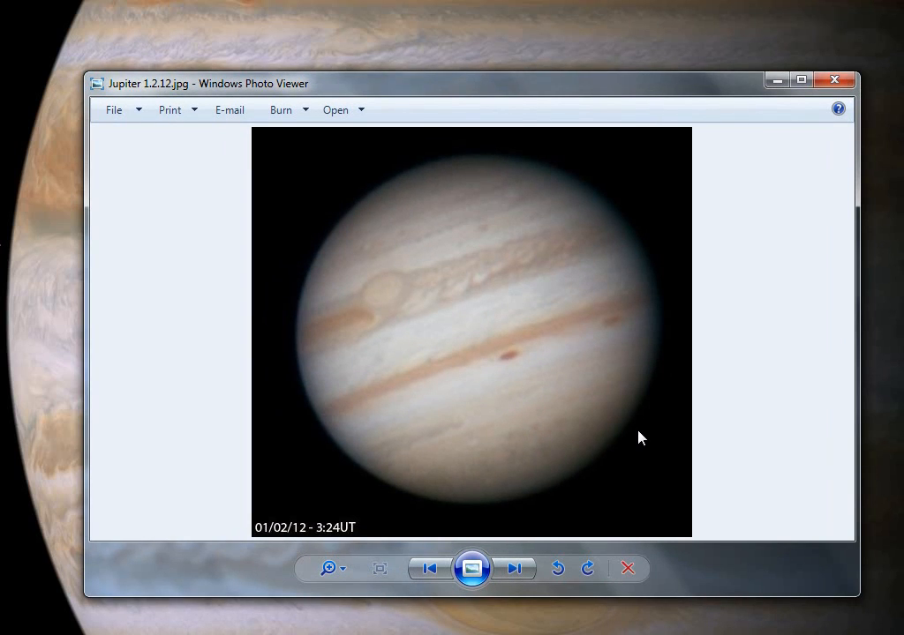
mouse_move(410, 286)
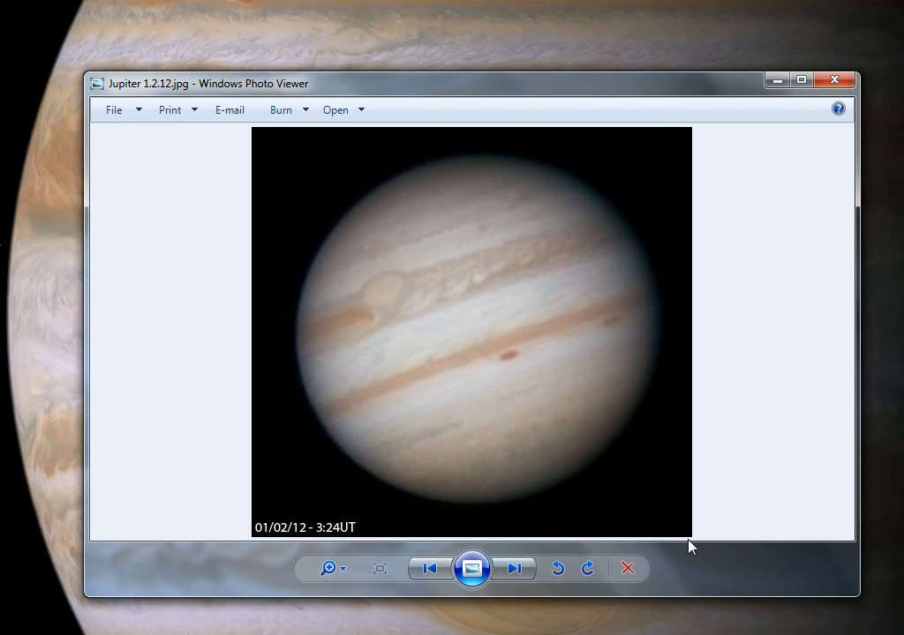
mouse_move(604, 466)
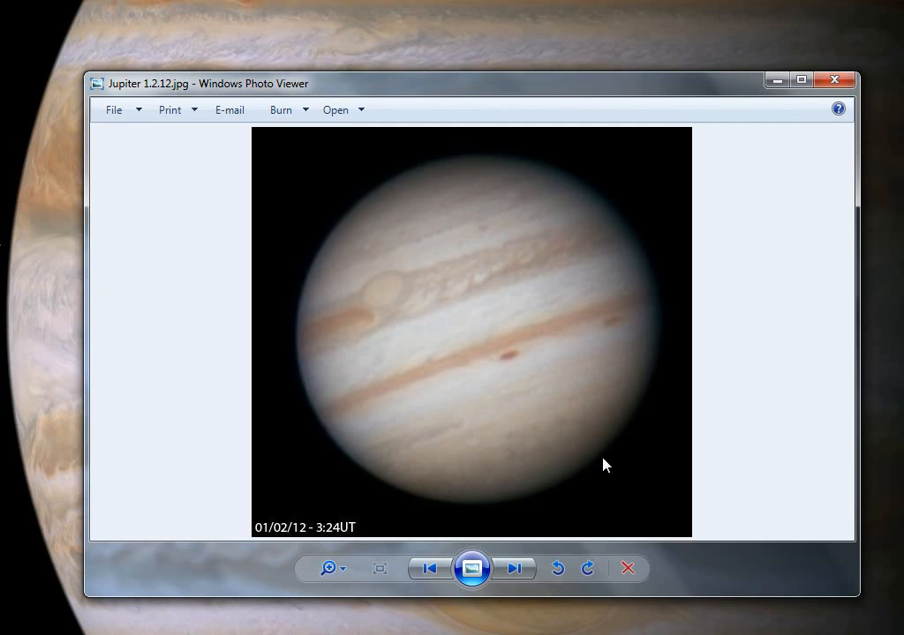
mouse_move(565, 489)
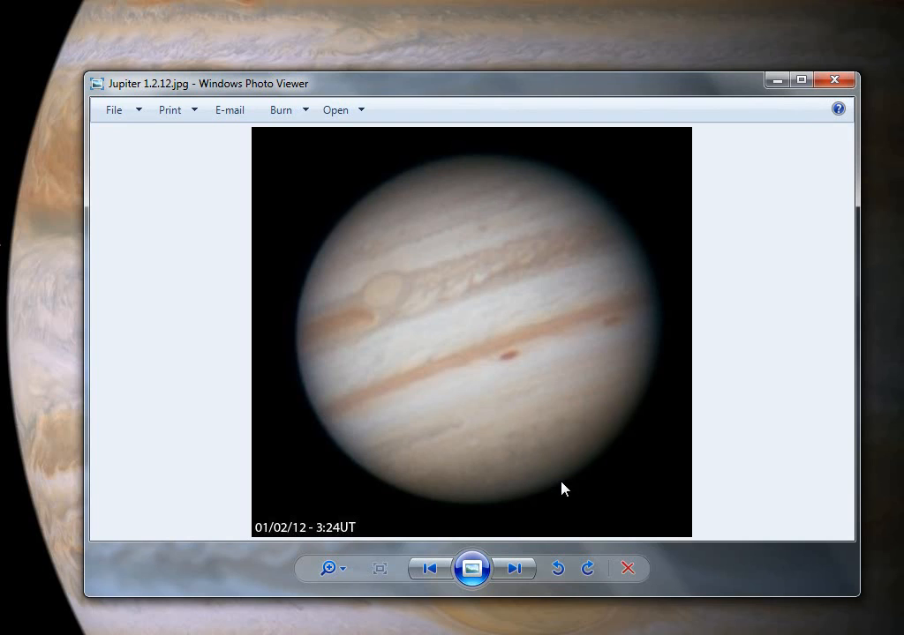
mouse_move(529, 432)
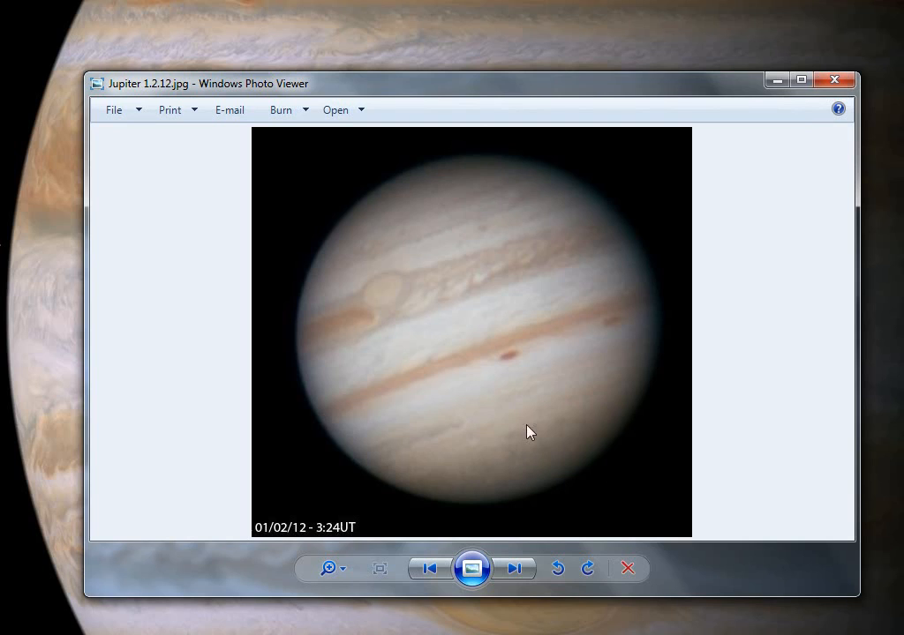
mouse_move(425, 390)
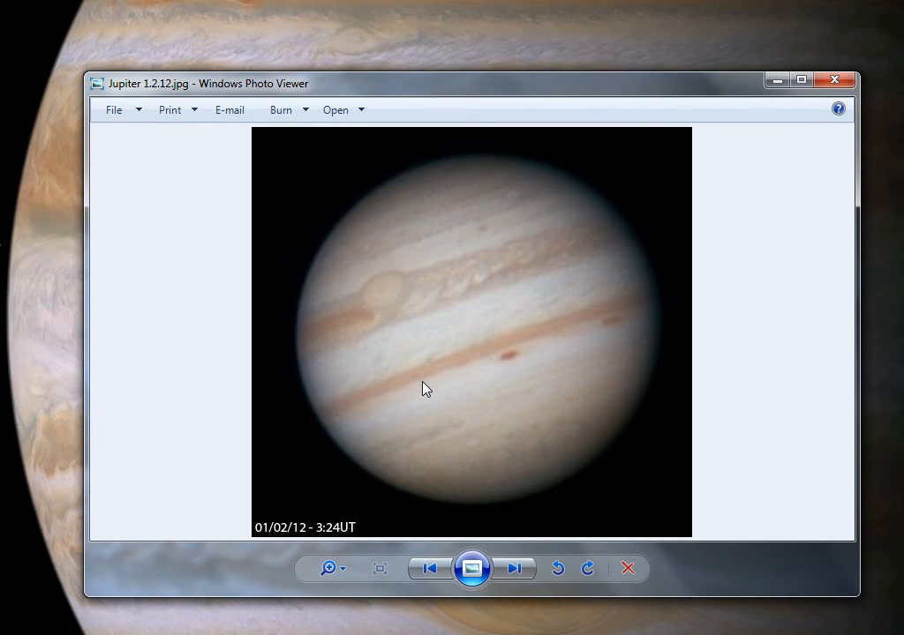
mouse_move(573, 468)
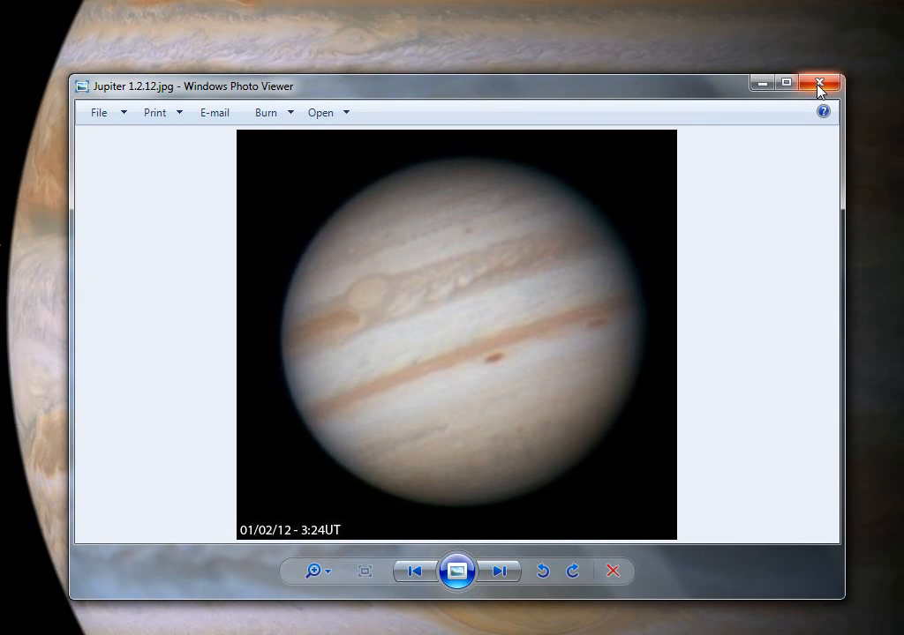
Close the photo and play the Jup_R_02_01_2012_032420 YBcastr.avi in MPC-HC.
click(819, 83)
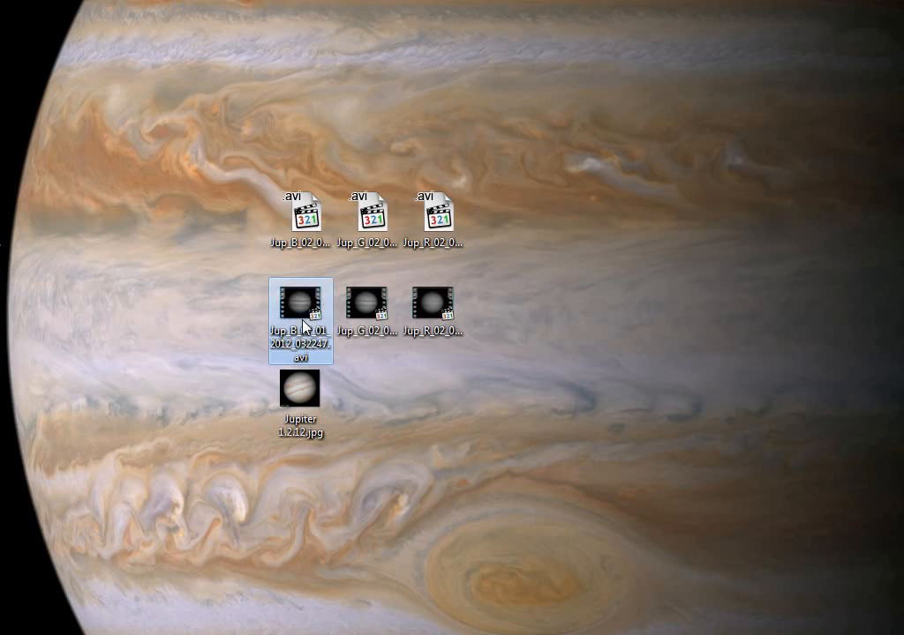
click(439, 310)
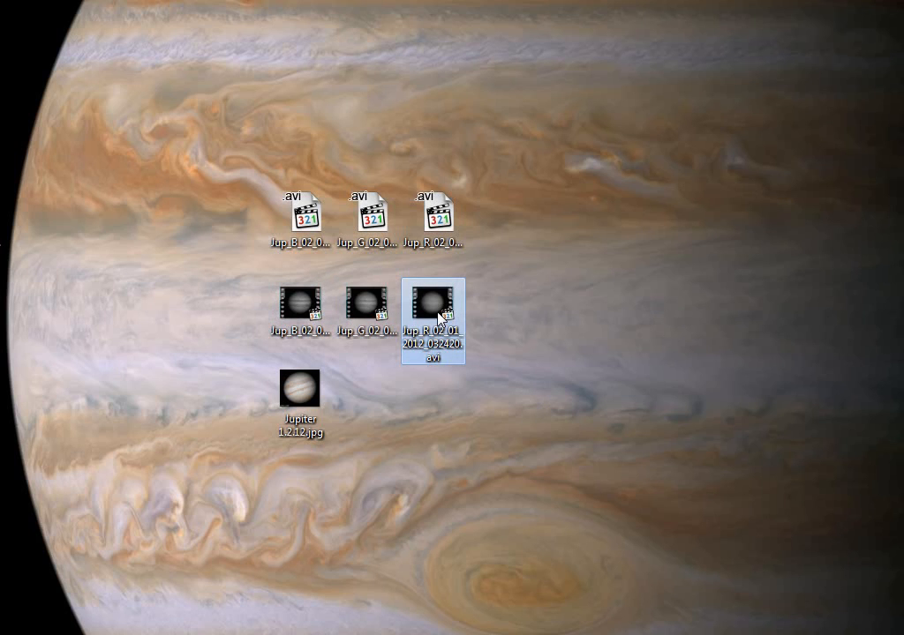
double_click(438, 307)
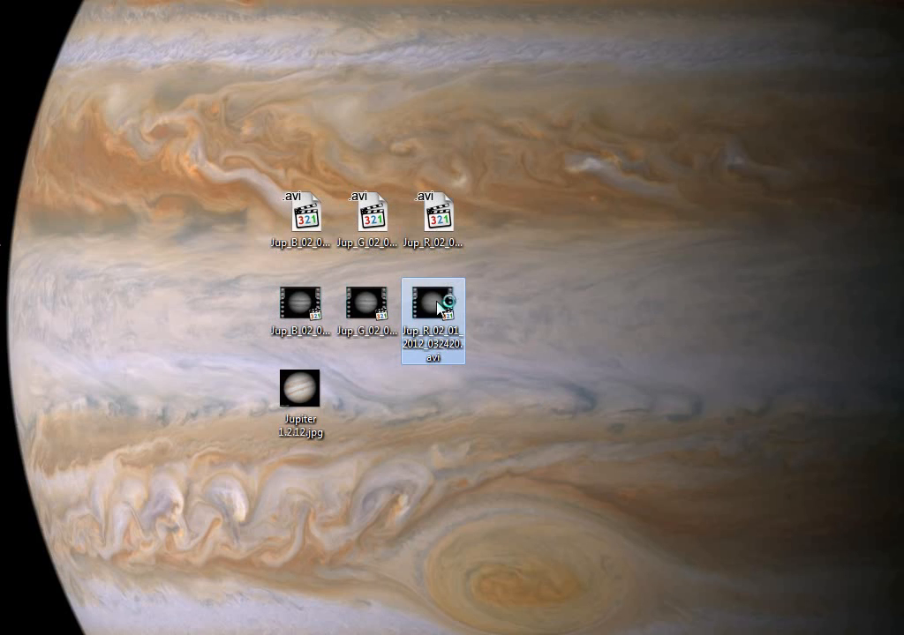
double_click(437, 307)
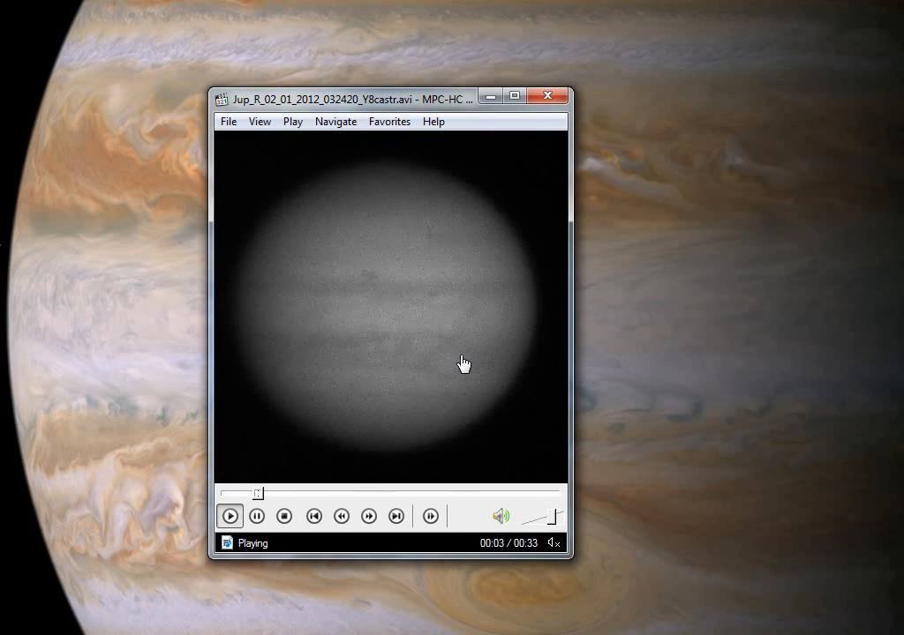
mouse_move(381, 314)
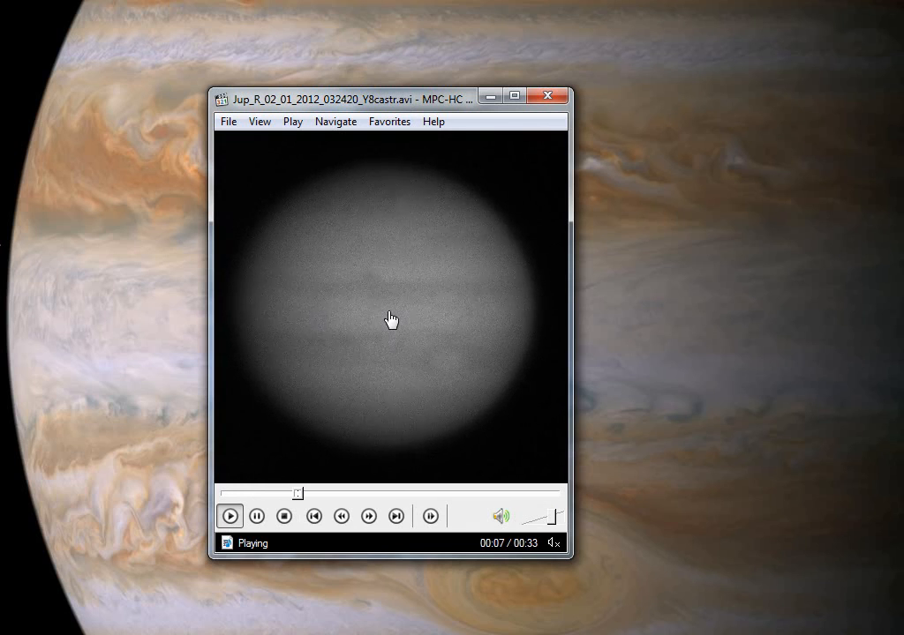
mouse_move(474, 392)
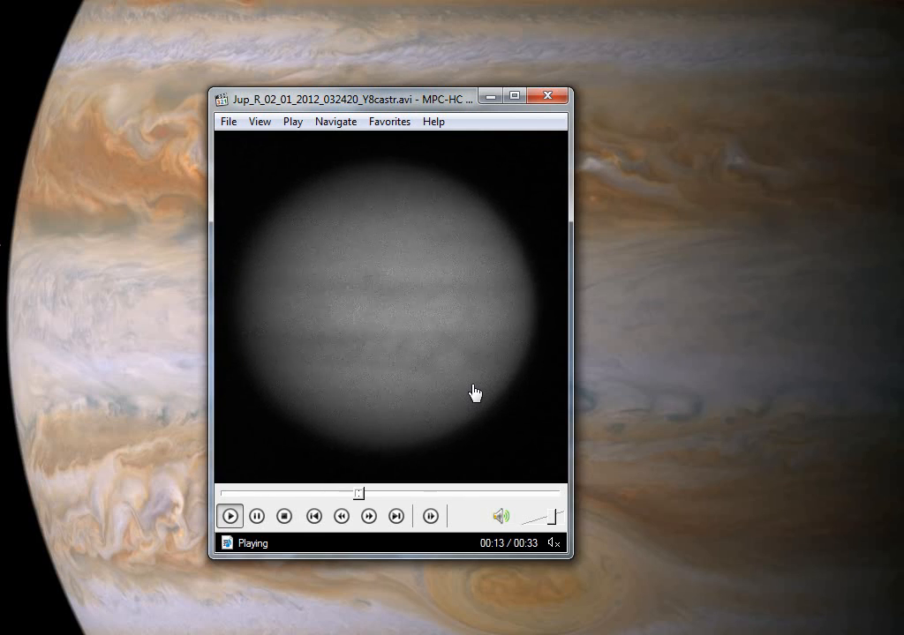
mouse_move(484, 344)
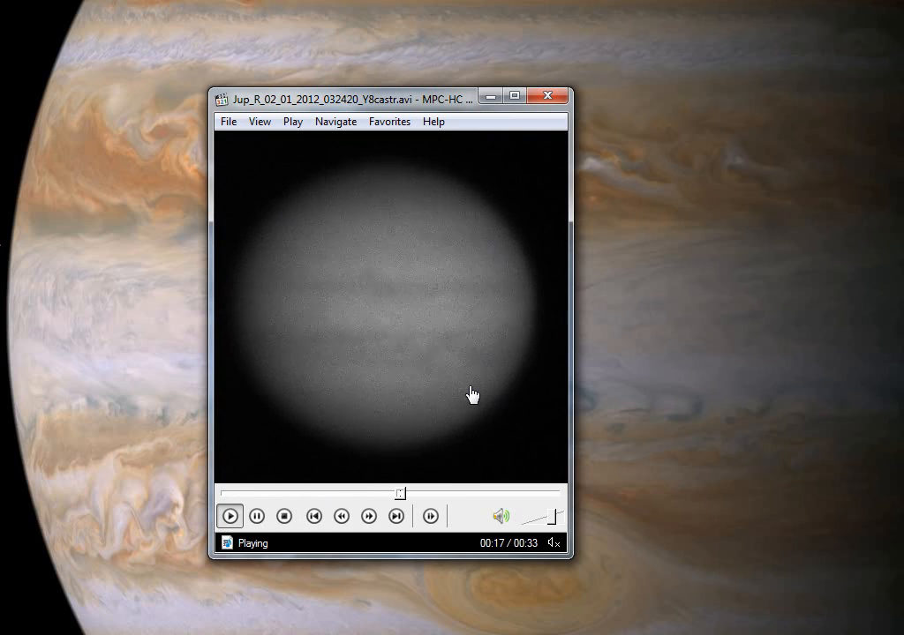
mouse_move(445, 244)
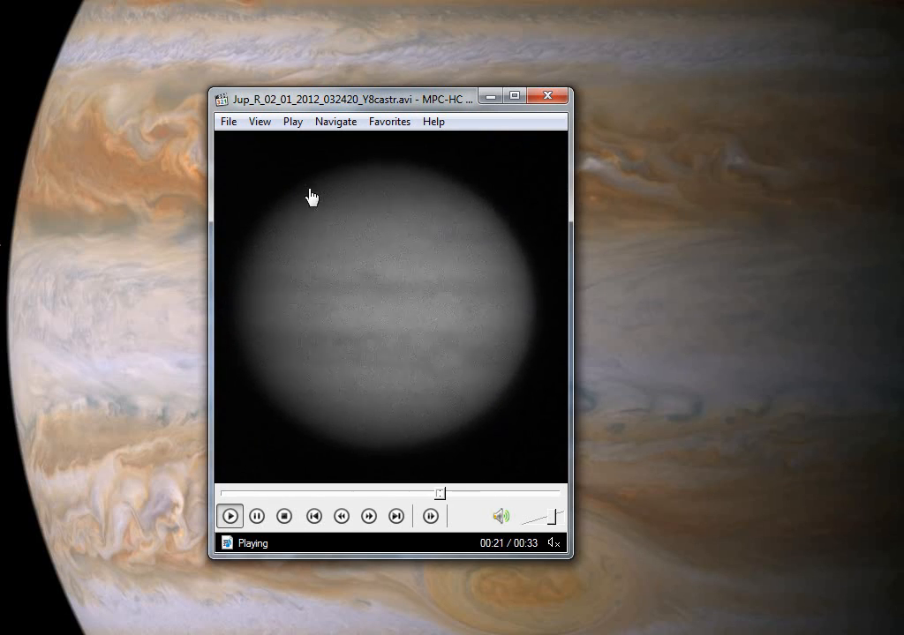
mouse_move(392, 423)
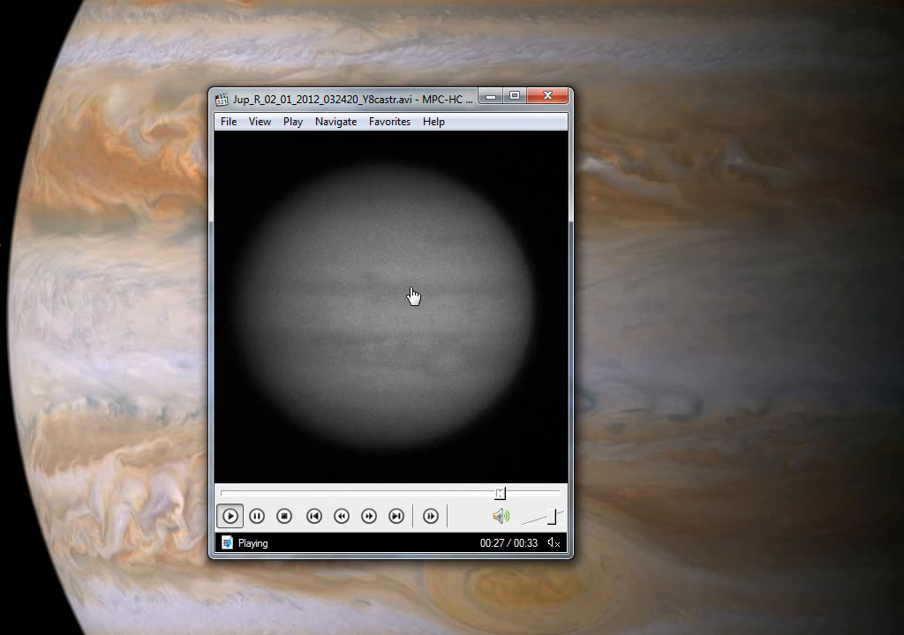
mouse_move(549, 95)
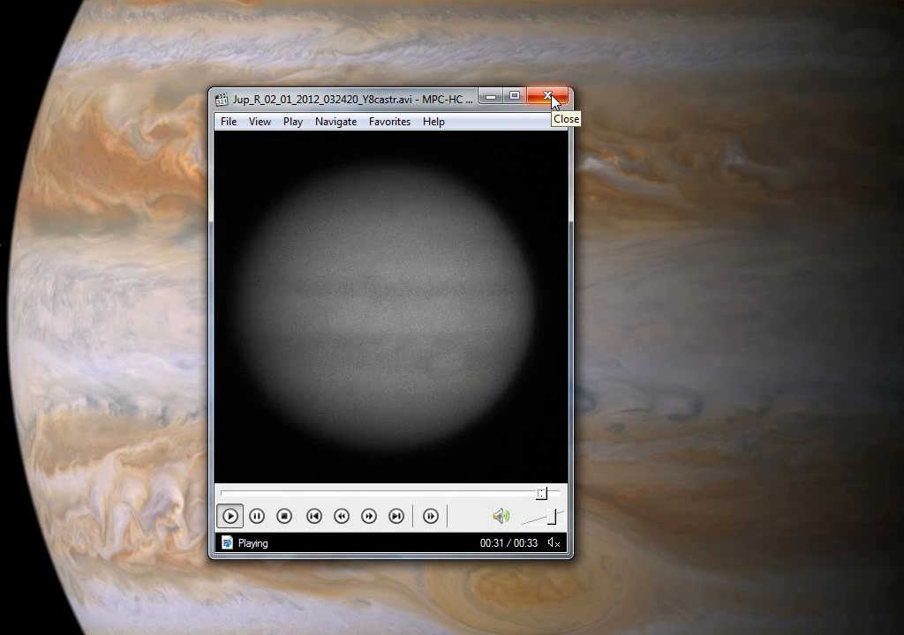
Close the Jup_R video and play the Jup_G_02_01_2012_032333 YBcastr capture instead.
click(547, 95)
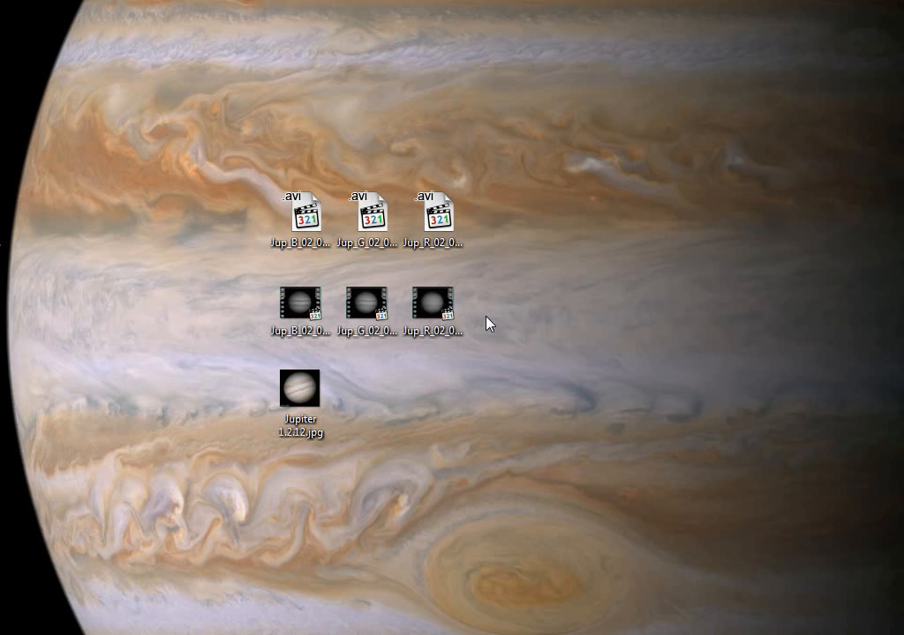
double_click(300, 303)
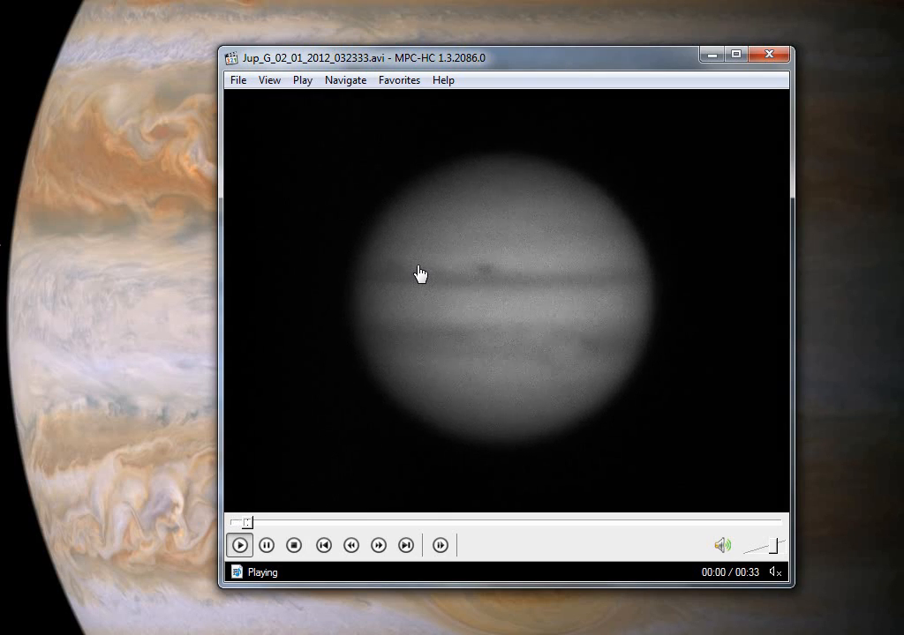
click(766, 52)
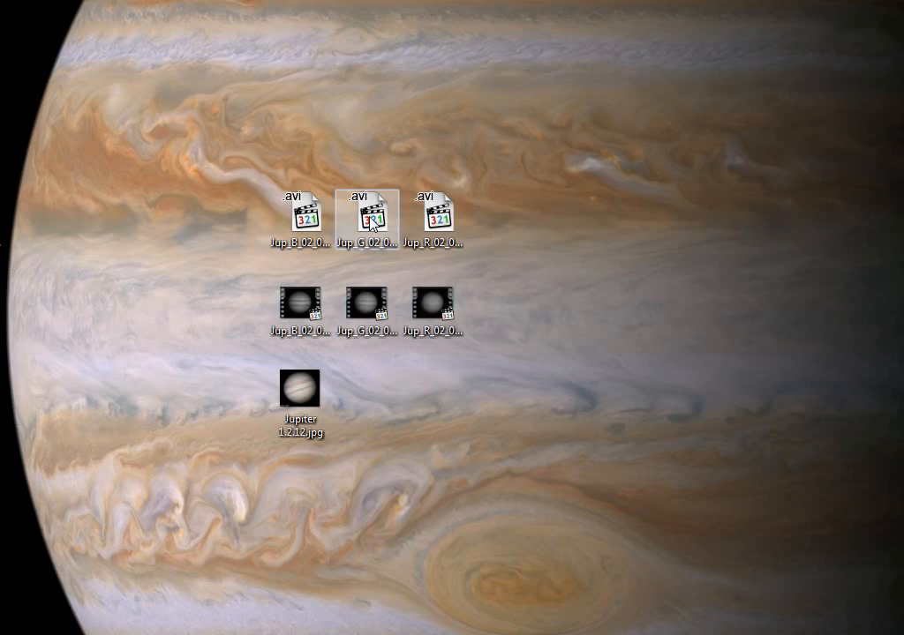
double_click(364, 216)
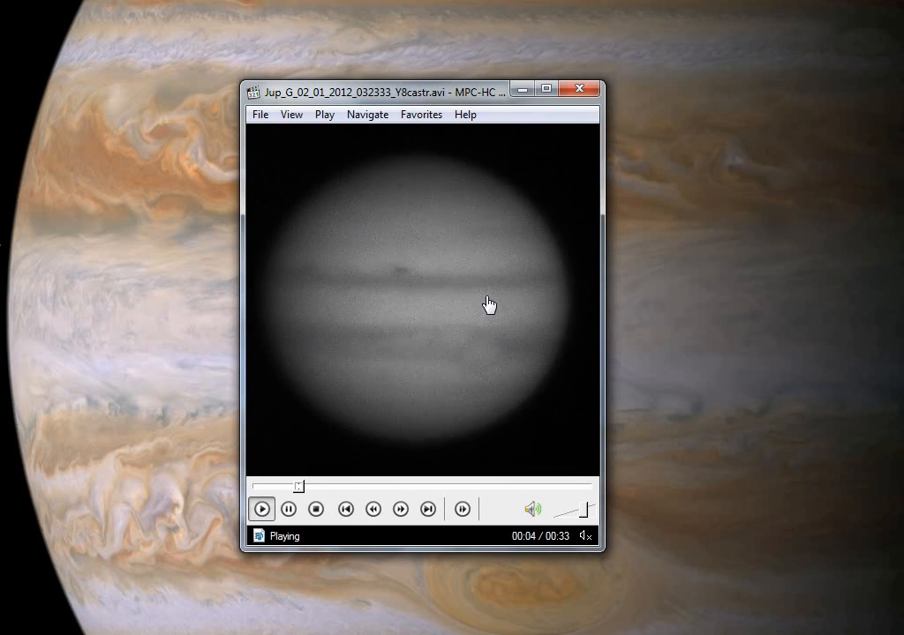
mouse_move(367, 353)
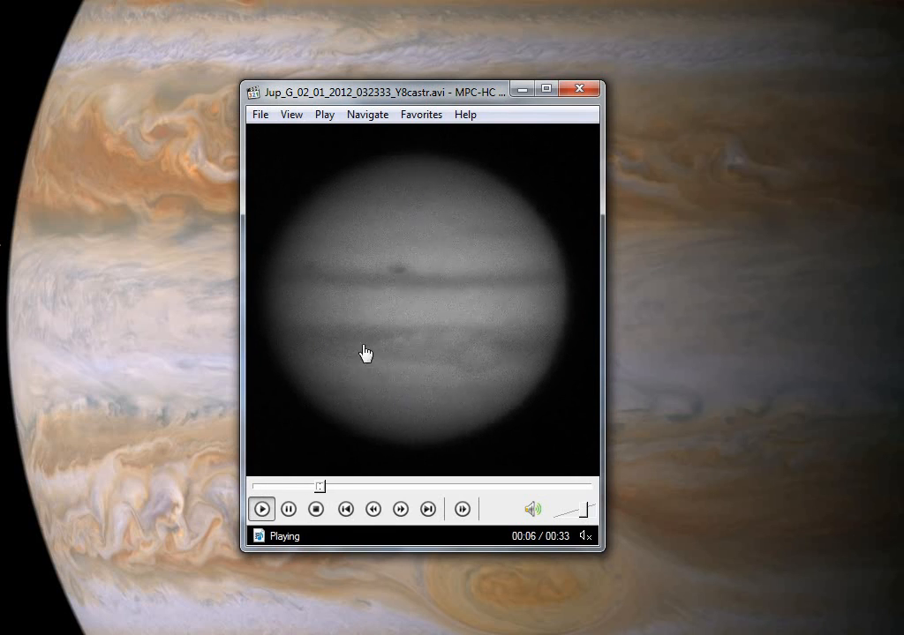
mouse_move(475, 341)
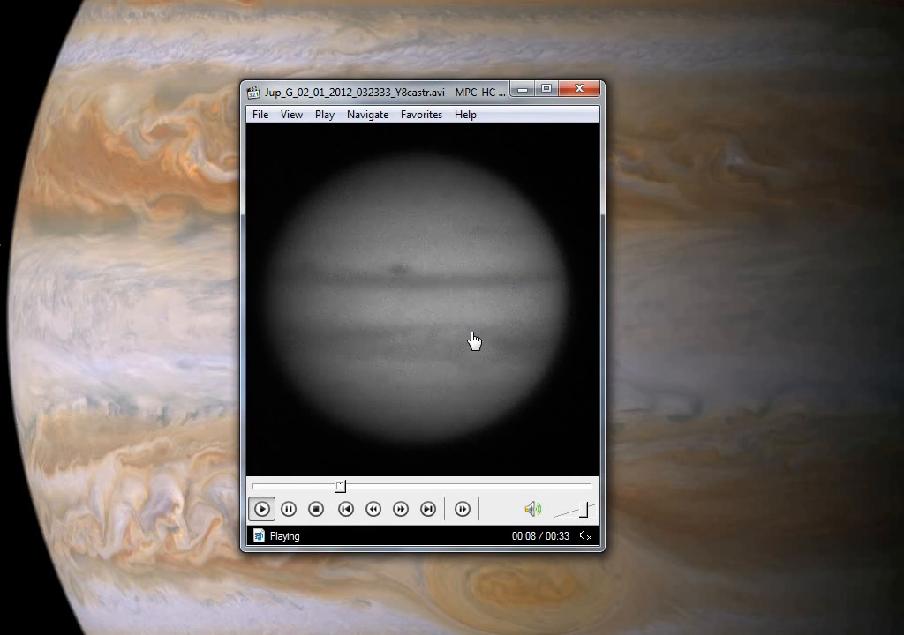
mouse_move(312, 395)
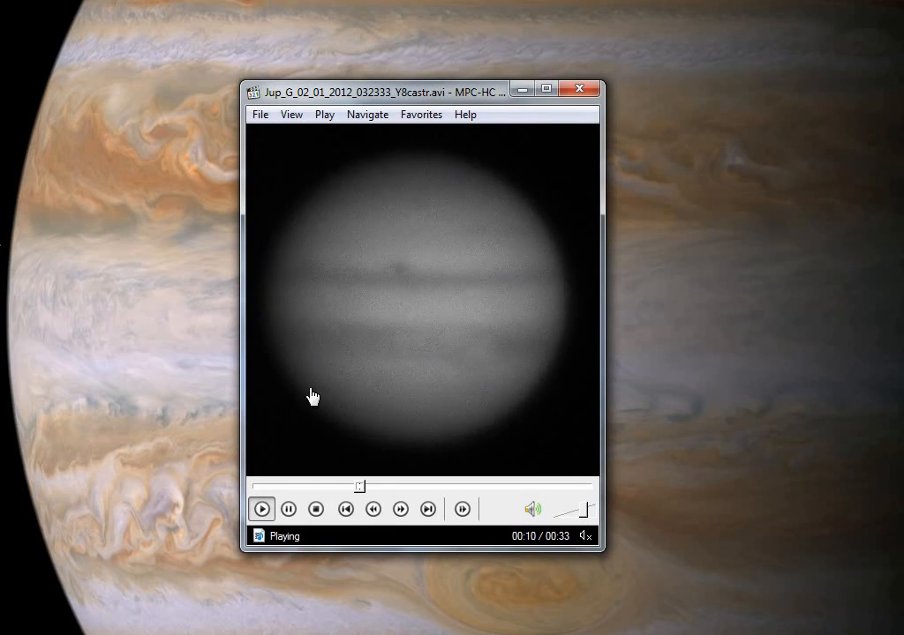
mouse_move(413, 386)
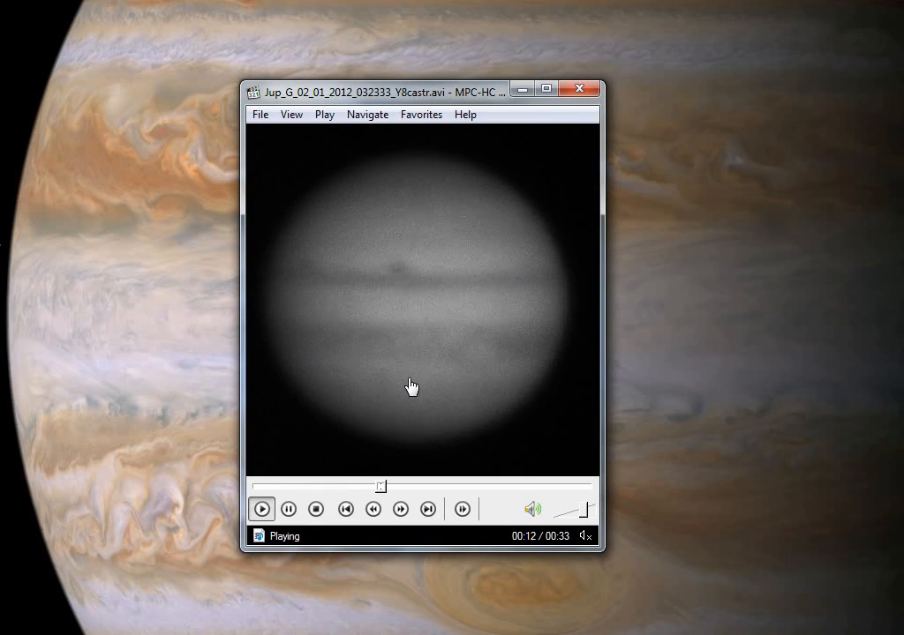
mouse_move(494, 387)
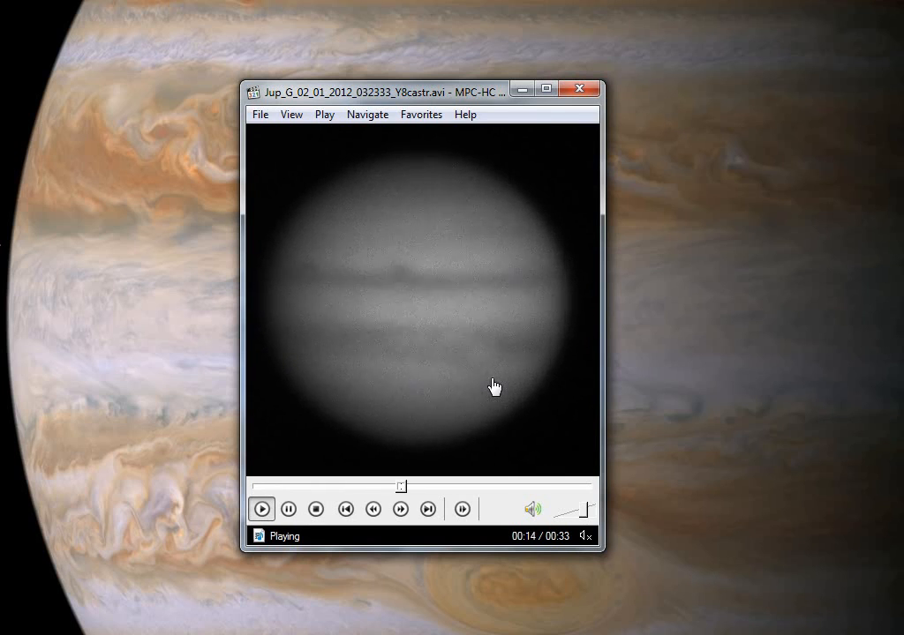
mouse_move(591, 113)
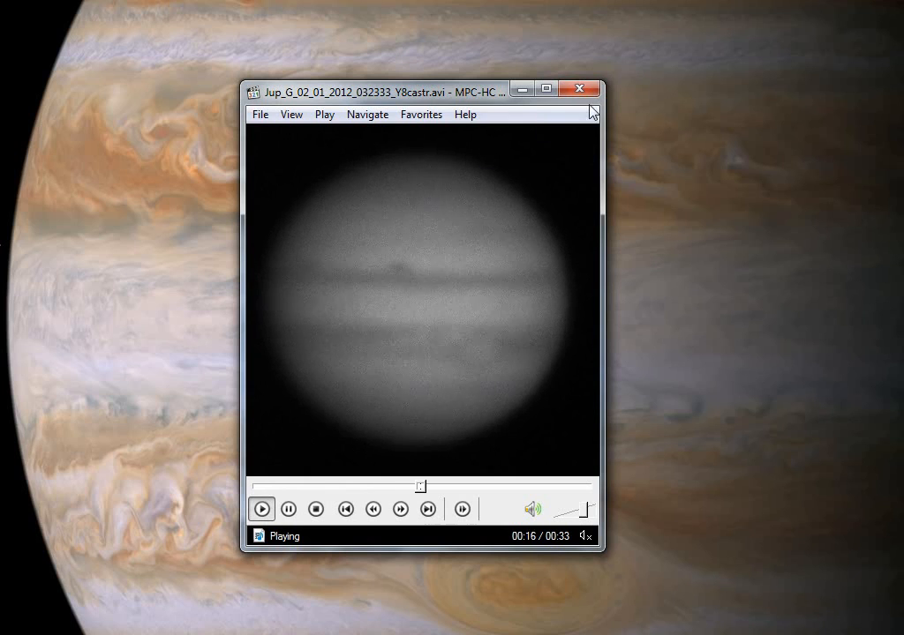
mouse_move(473, 413)
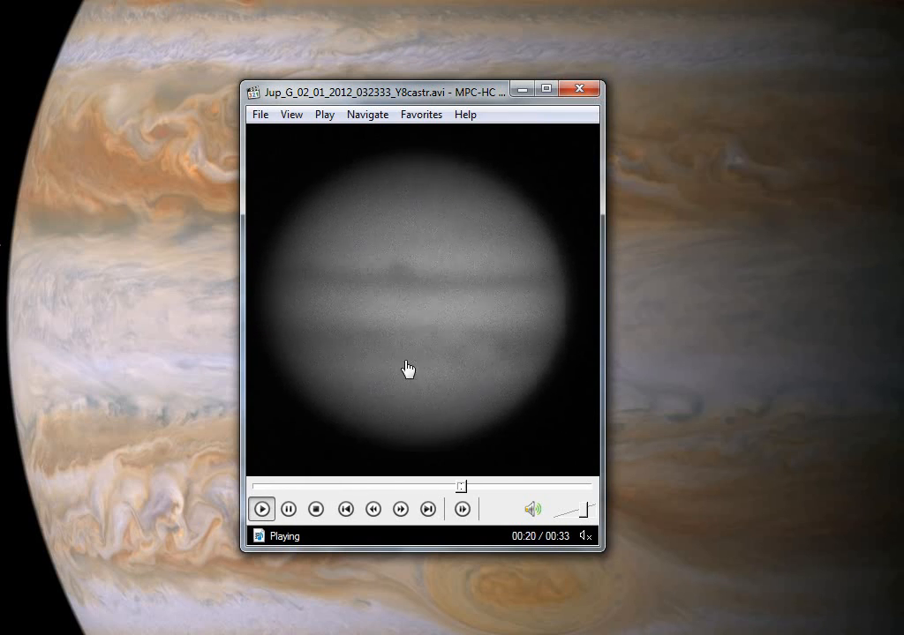
click(579, 88)
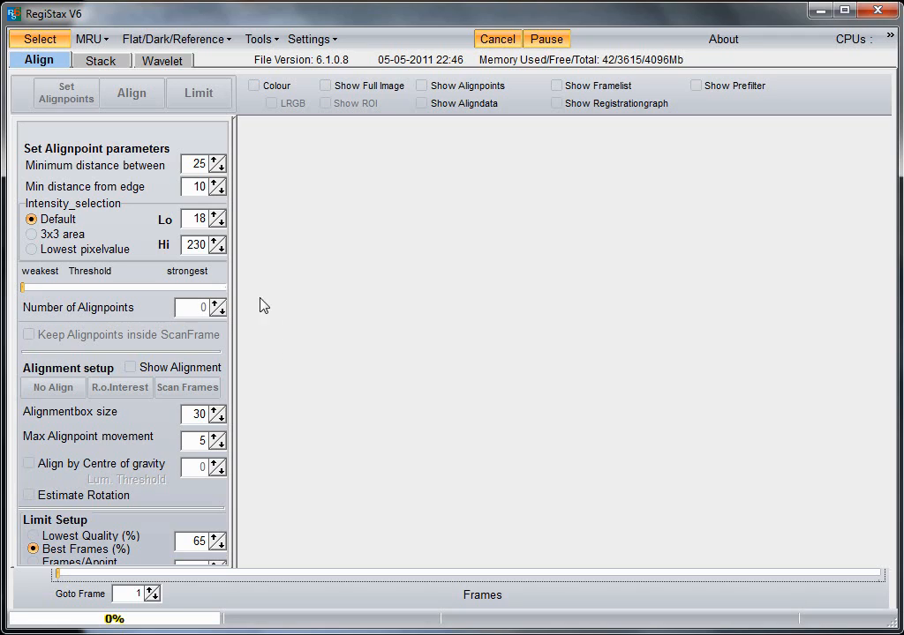
mouse_move(396, 365)
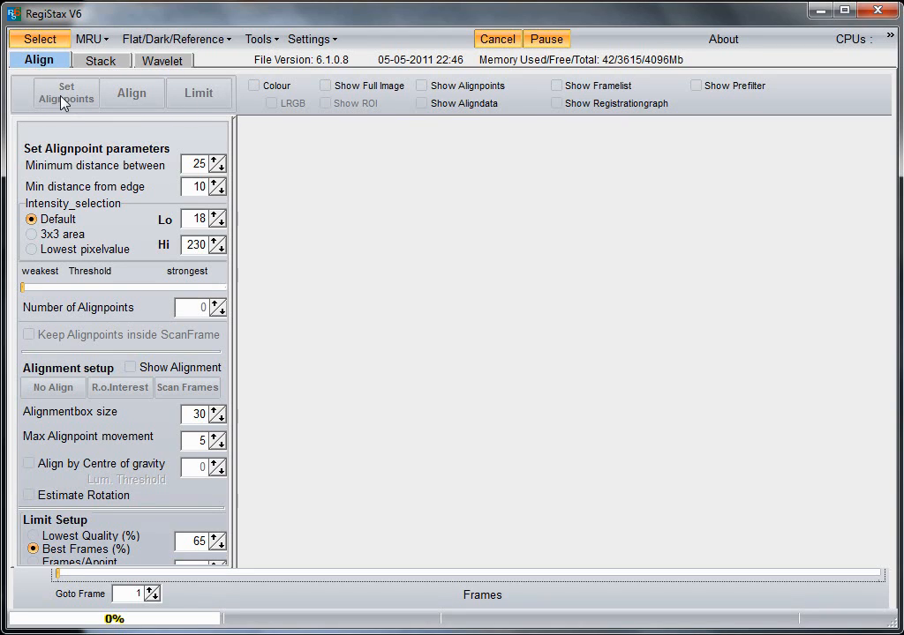
click(556, 102)
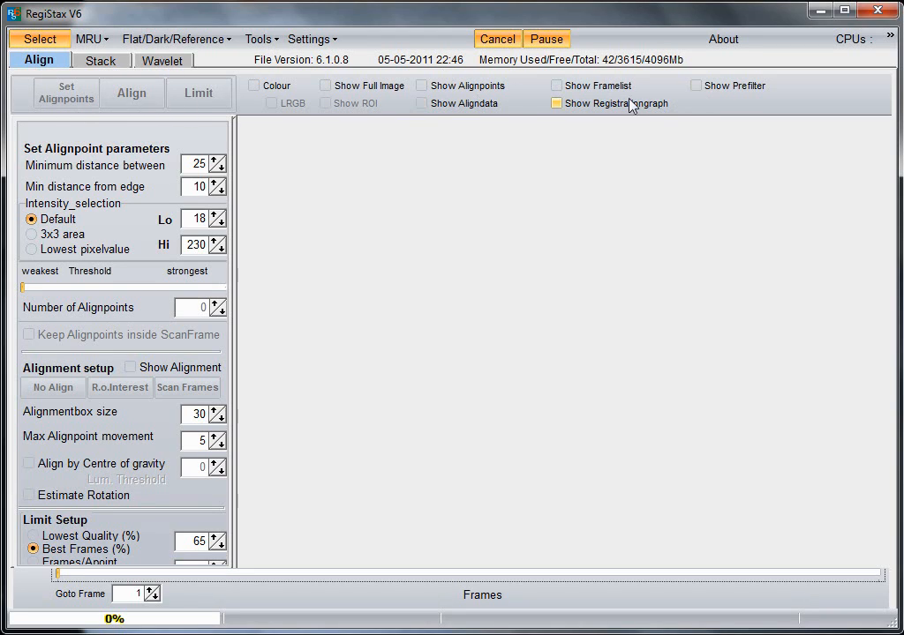
click(556, 103)
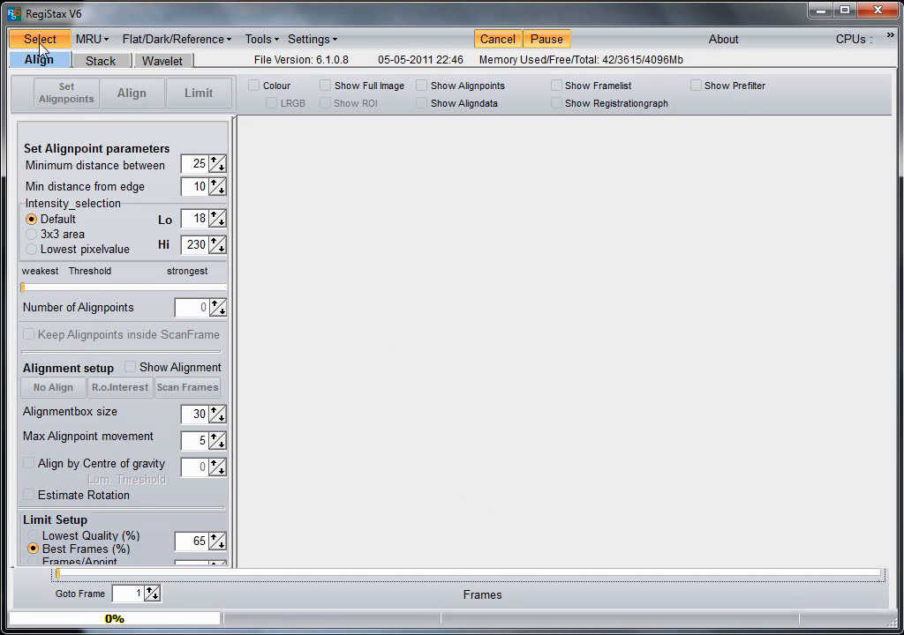
Load the Jup_R_02_01_2012_032420 AVI capture into RegiStax 6 via Select.
click(39, 39)
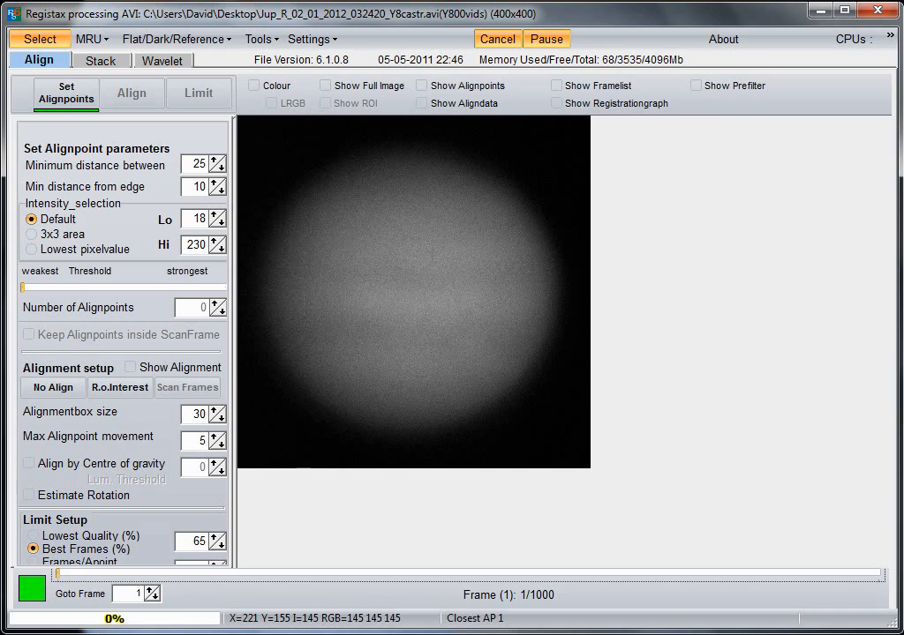
mouse_move(398, 342)
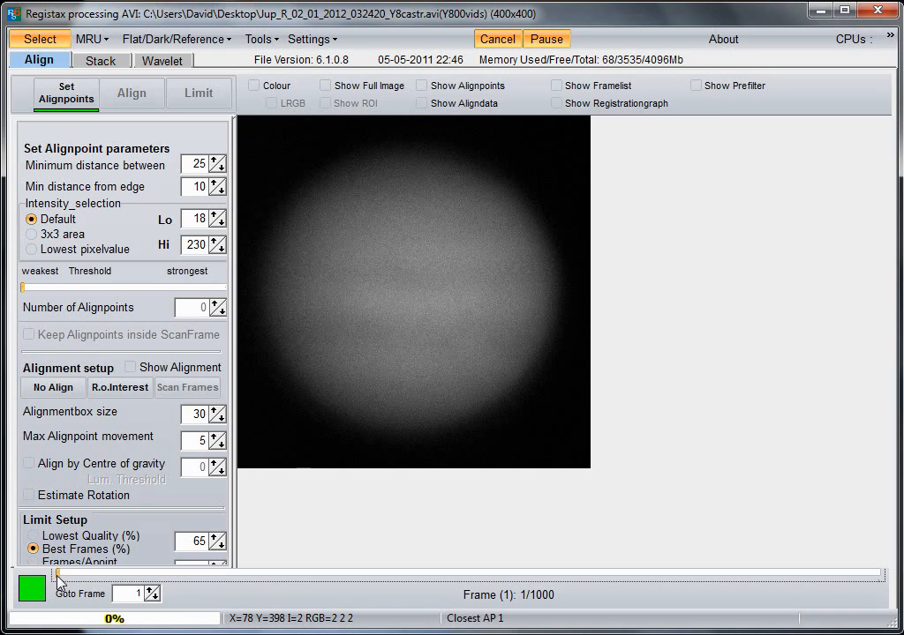
Scrub the frame slider through the 1000 Jupiter frames, ending near frame 562.
drag(60, 579, 109, 579)
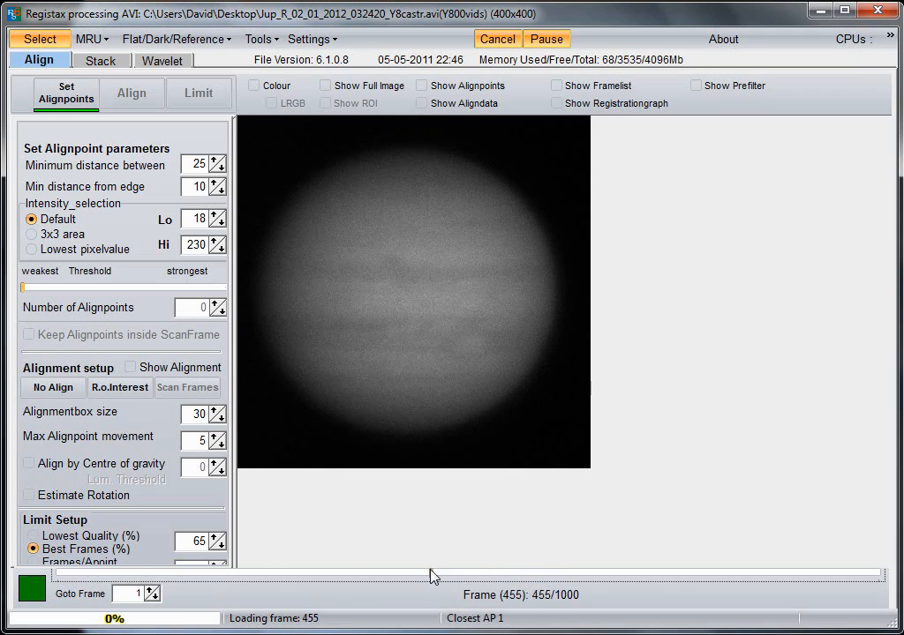
drag(433, 576, 360, 576)
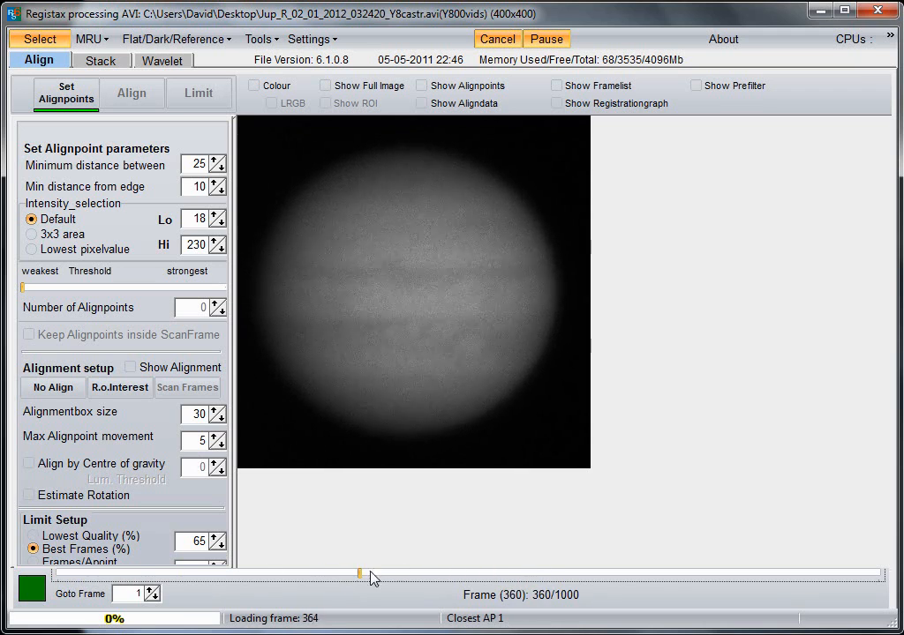
drag(360, 575, 550, 575)
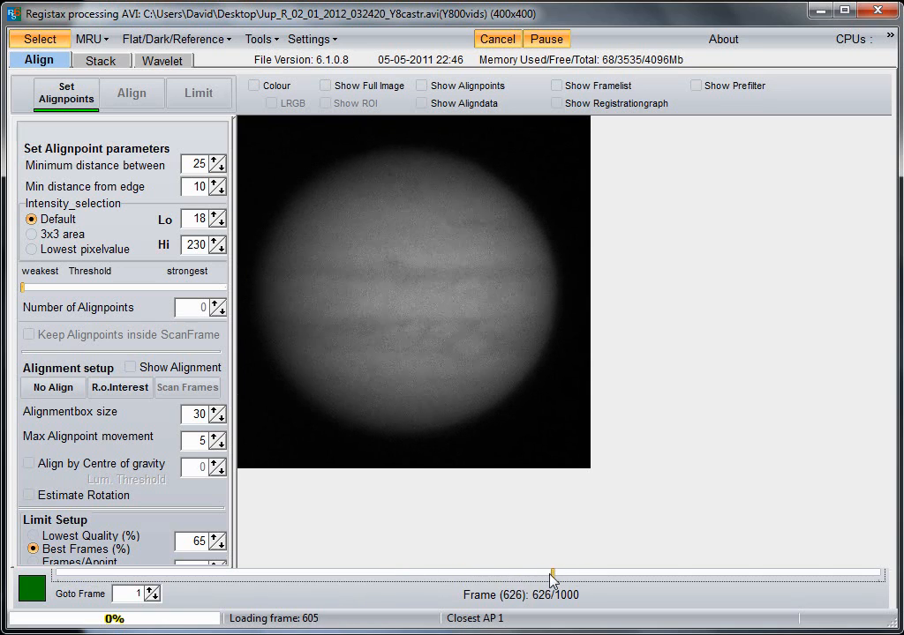
drag(551, 579, 616, 575)
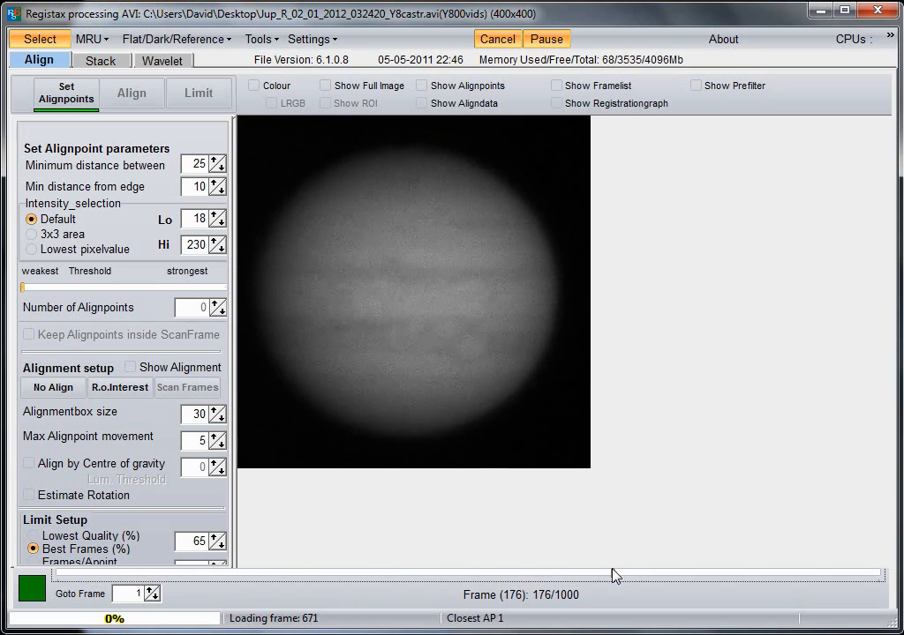
drag(614, 576, 562, 575)
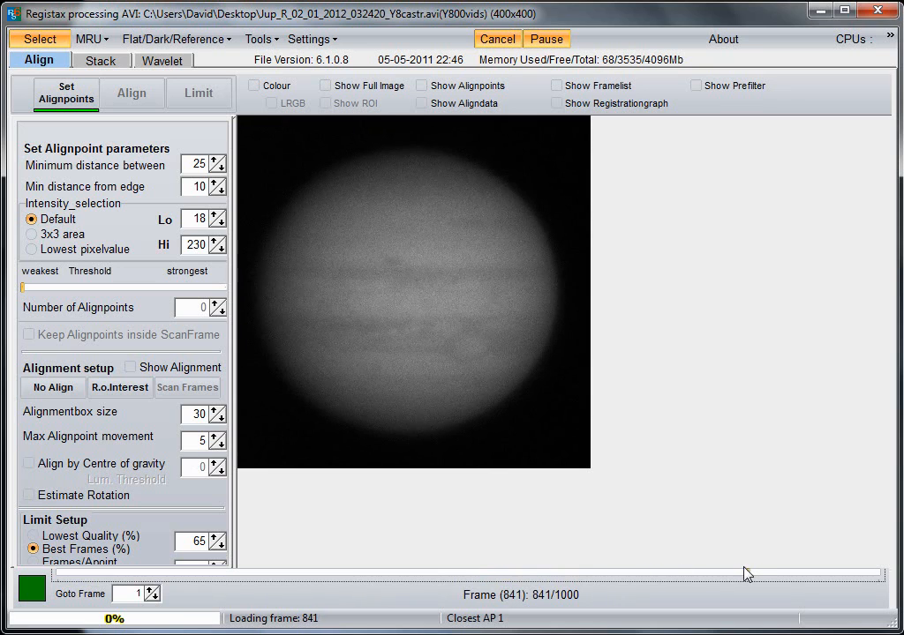
drag(745, 576, 720, 579)
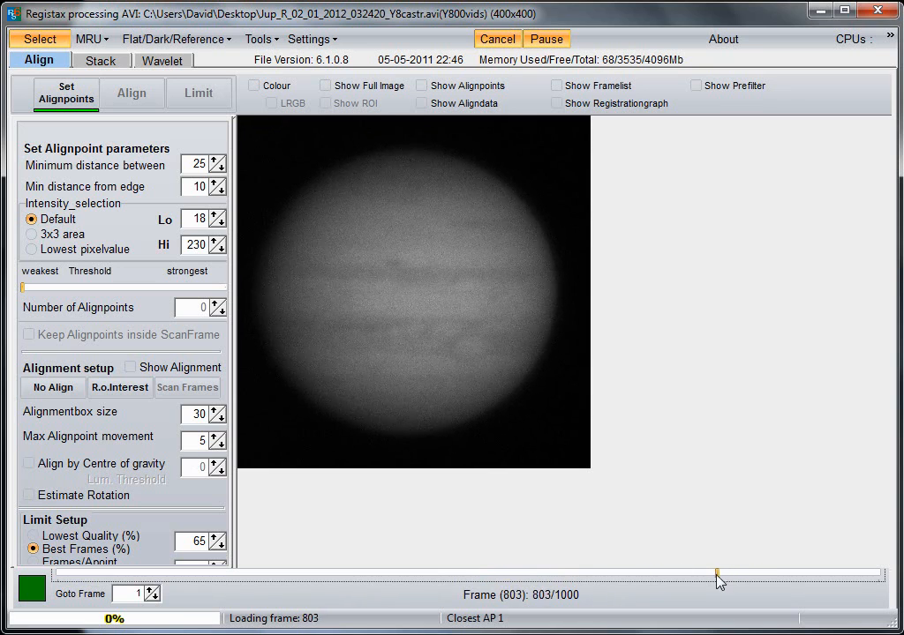
drag(720, 576, 614, 575)
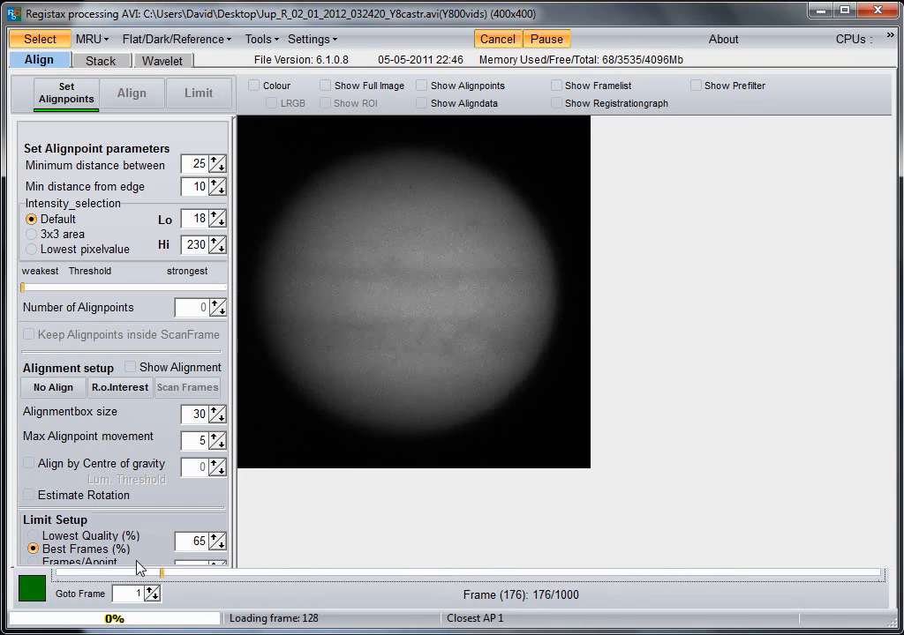
drag(159, 573, 762, 574)
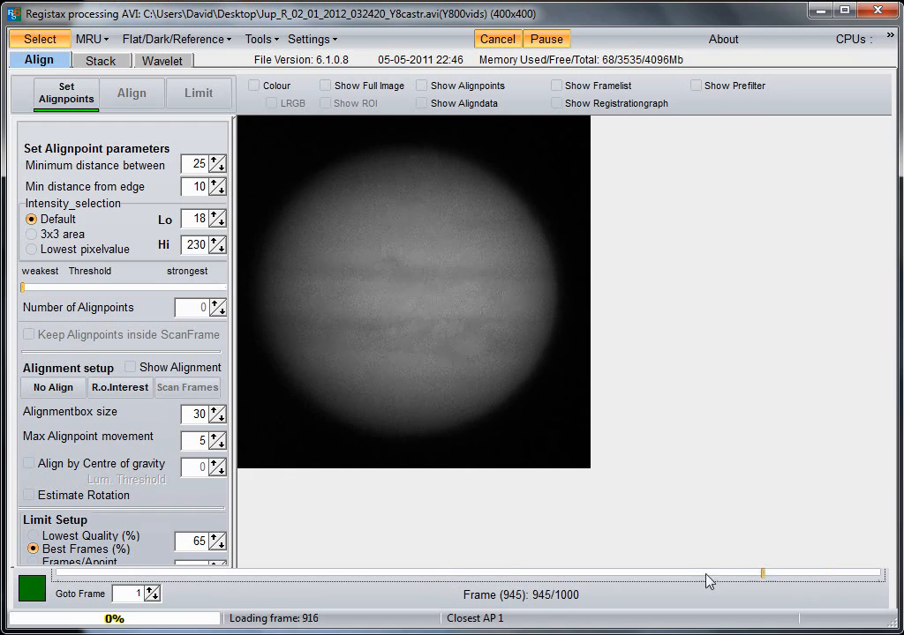
drag(762, 574, 480, 574)
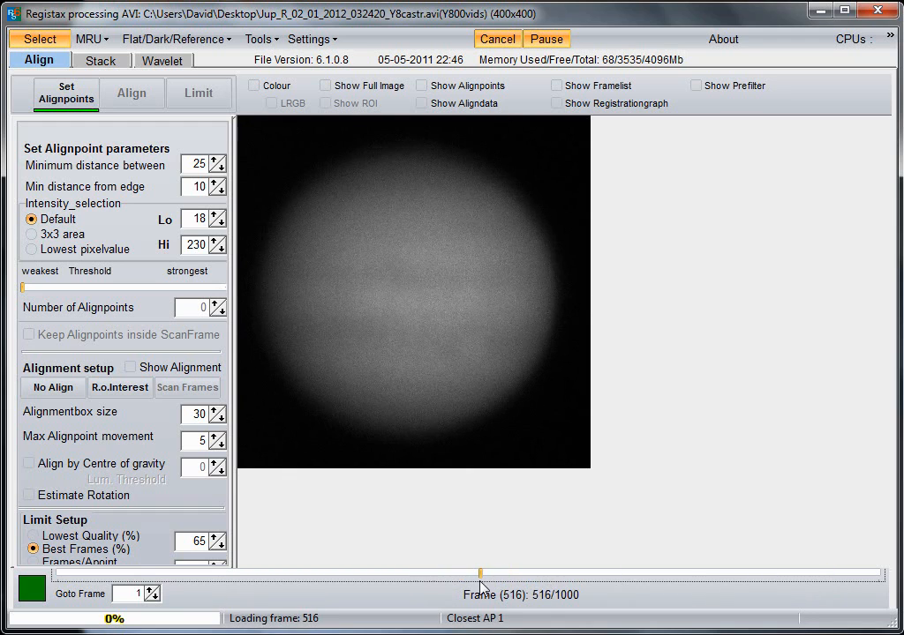
drag(480, 575, 517, 575)
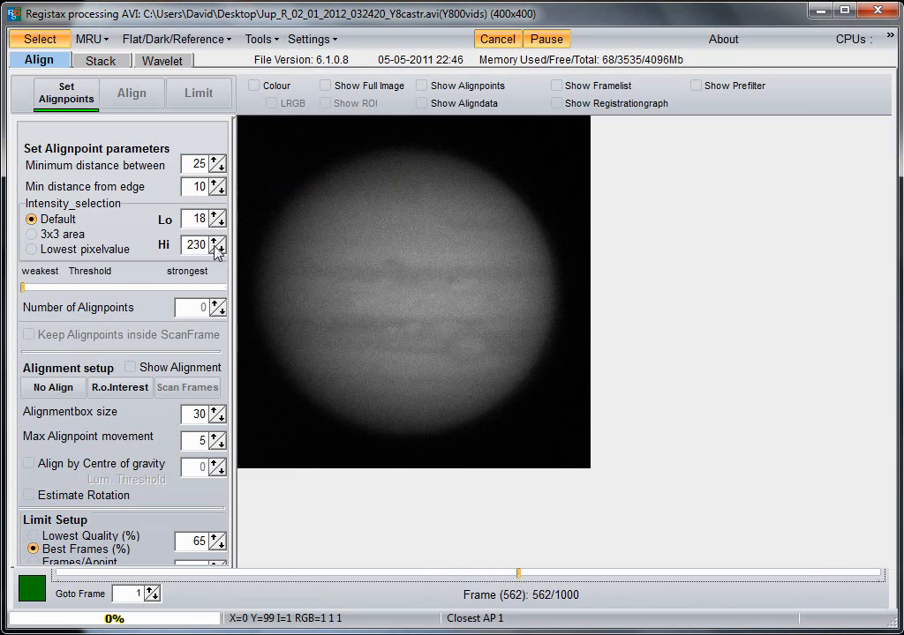
mouse_move(173, 195)
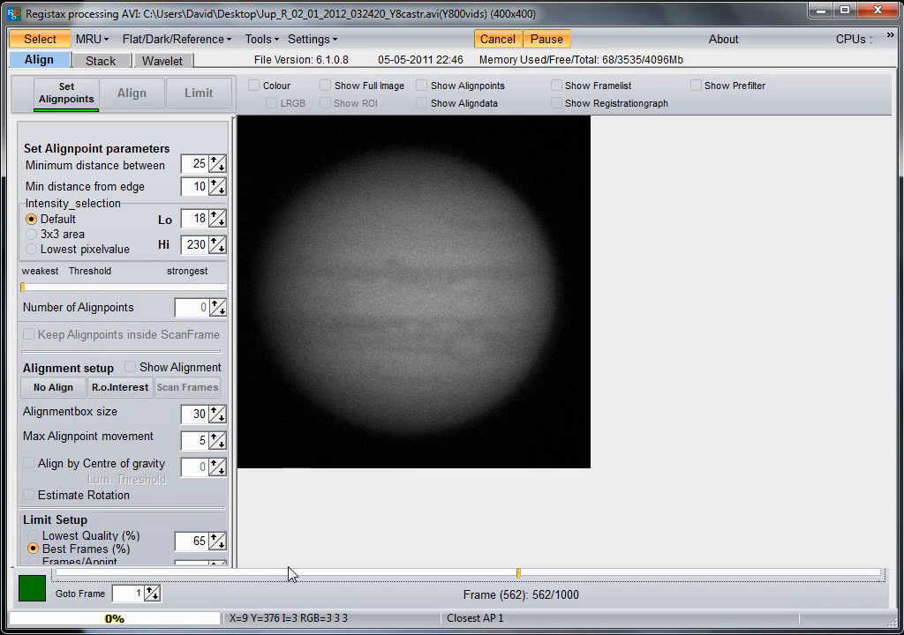
mouse_move(99, 586)
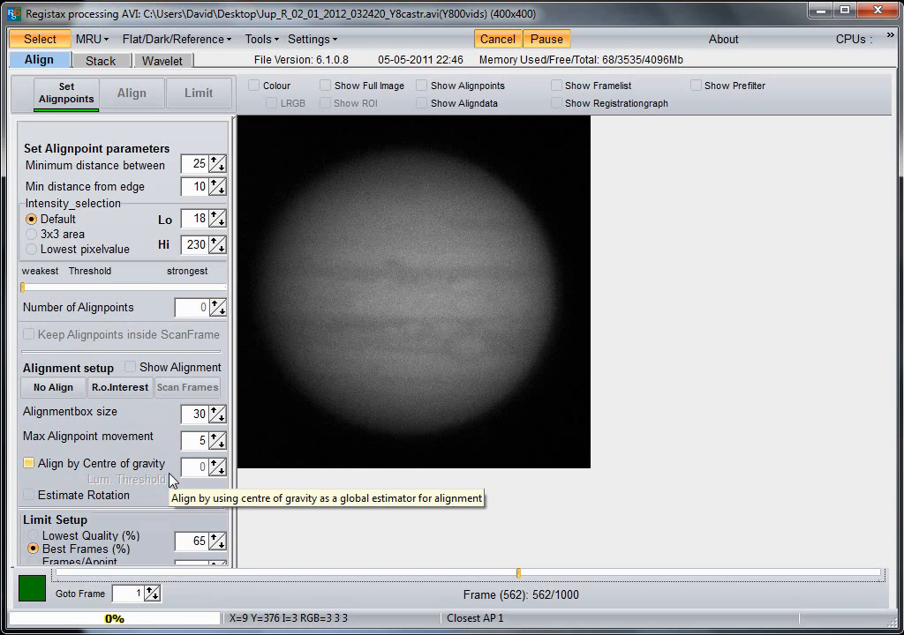
mouse_move(223, 424)
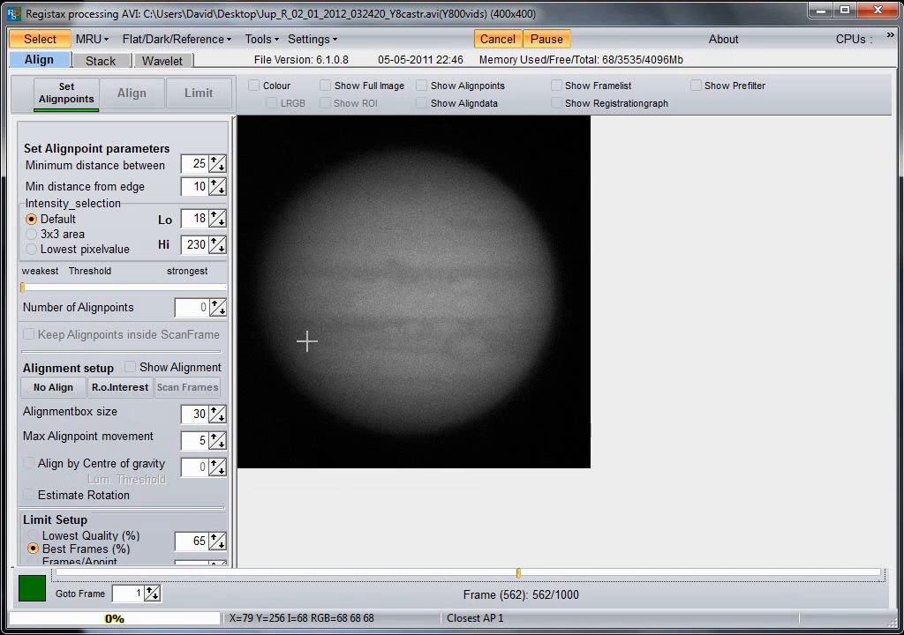
mouse_move(416, 363)
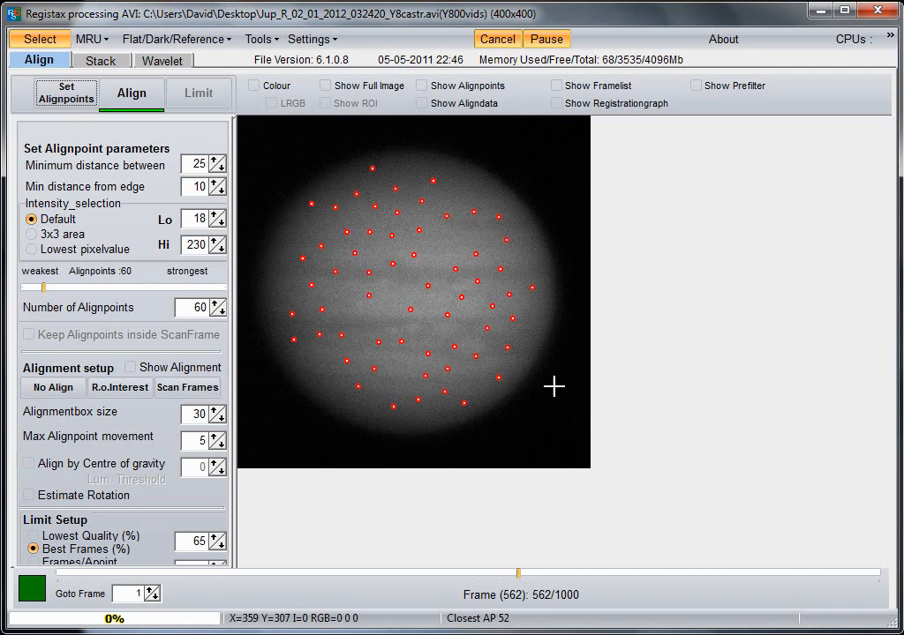
mouse_move(392, 261)
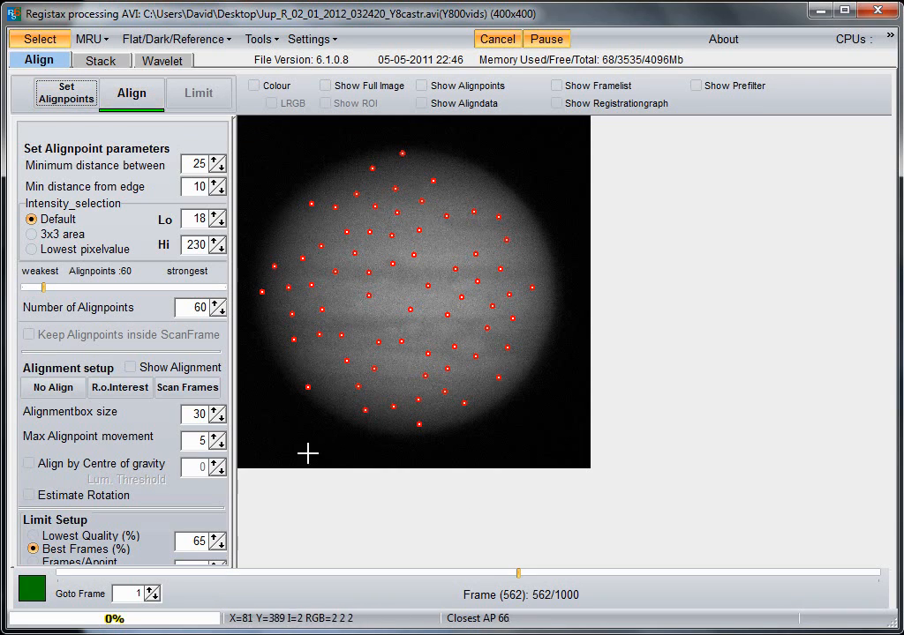
Start aligning all frames to the sixty placed alignpoints.
click(131, 91)
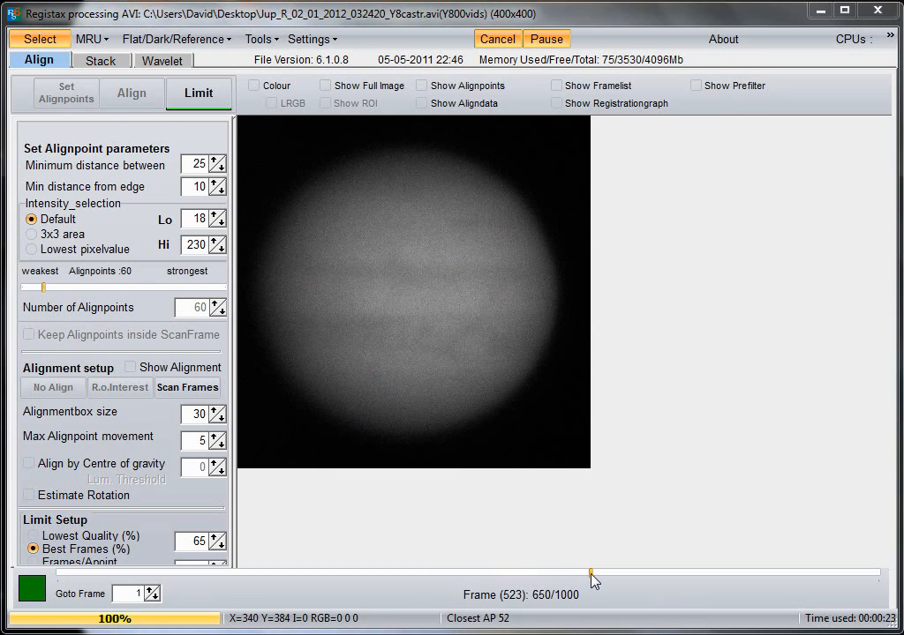
Review the aligned frames with the slider, then apply the frame Limit to reach the Stack stage.
drag(591, 579, 604, 579)
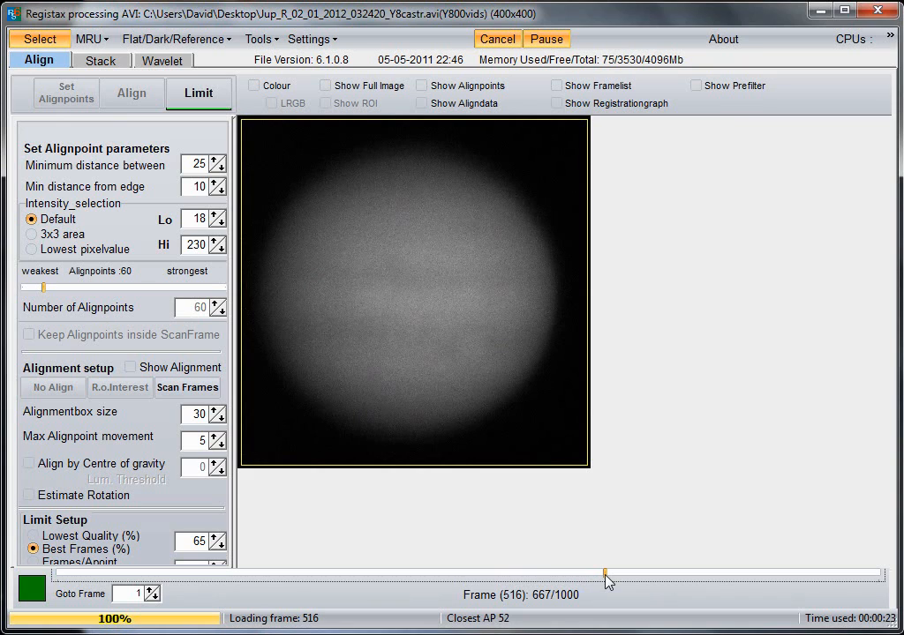
drag(604, 579, 879, 576)
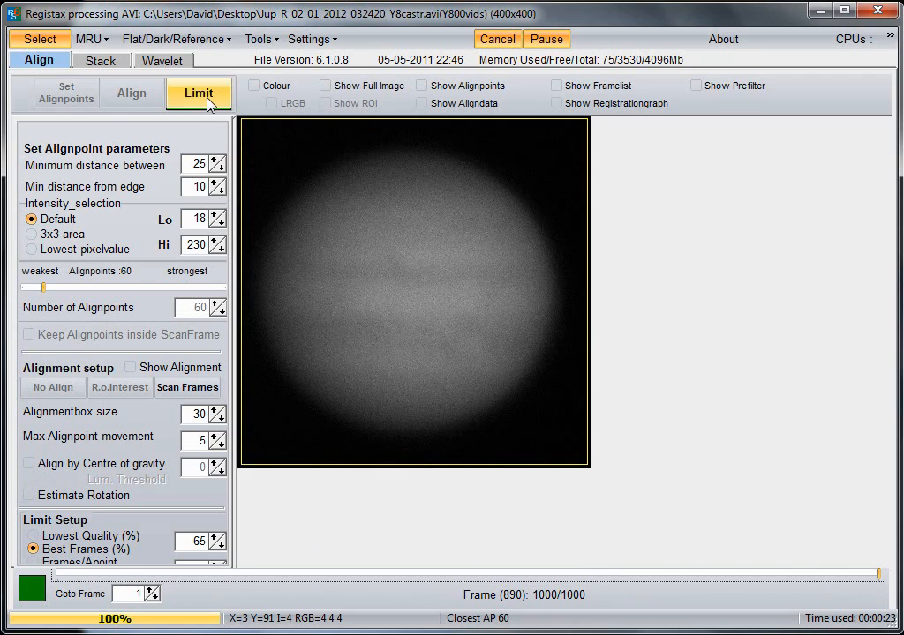
click(101, 60)
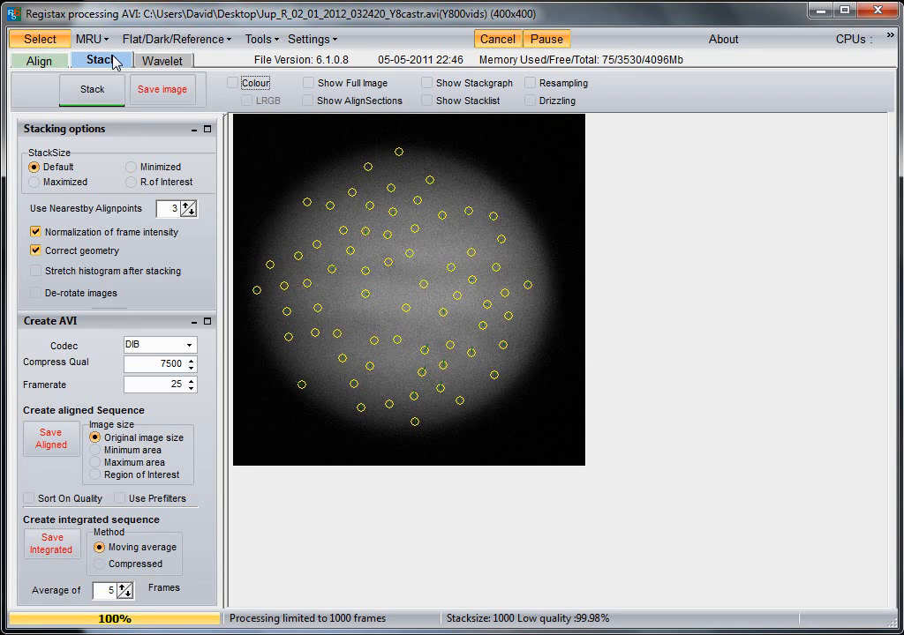
click(92, 88)
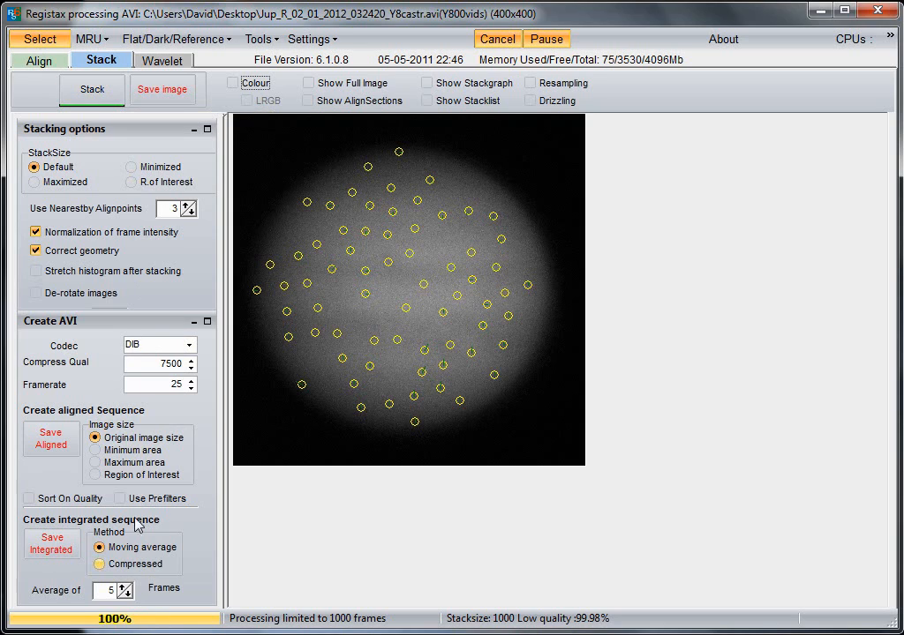
mouse_move(79, 330)
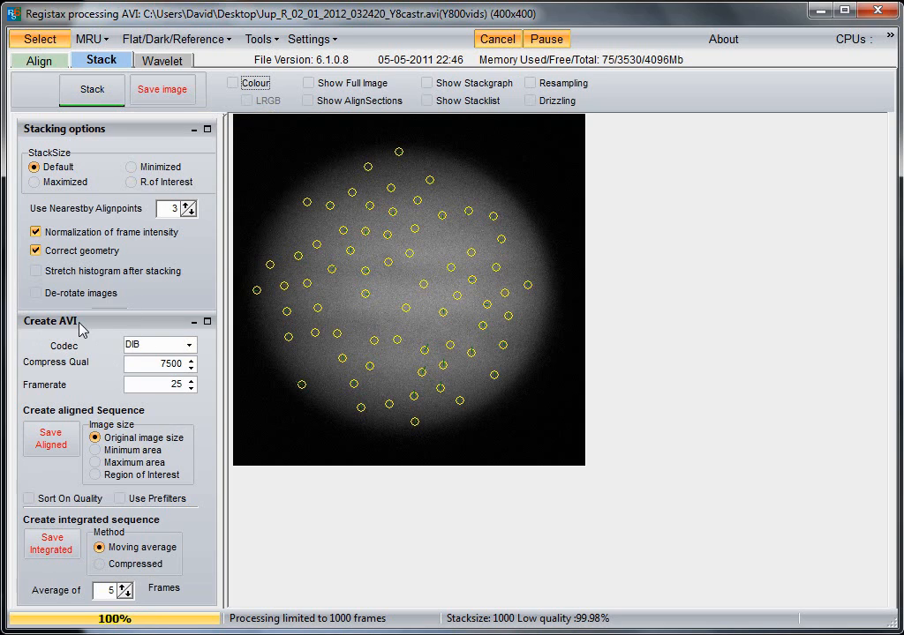
mouse_move(88, 165)
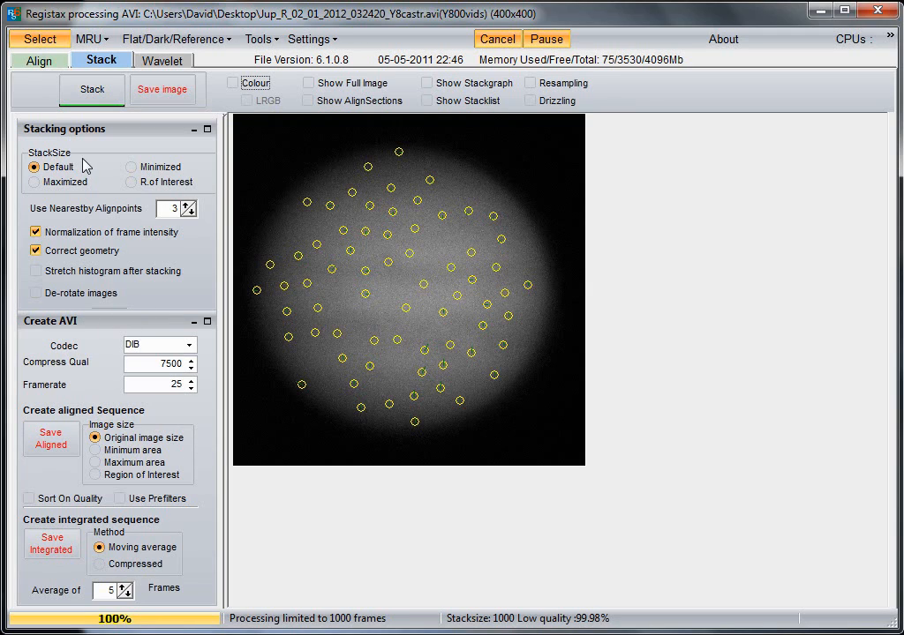
click(35, 293)
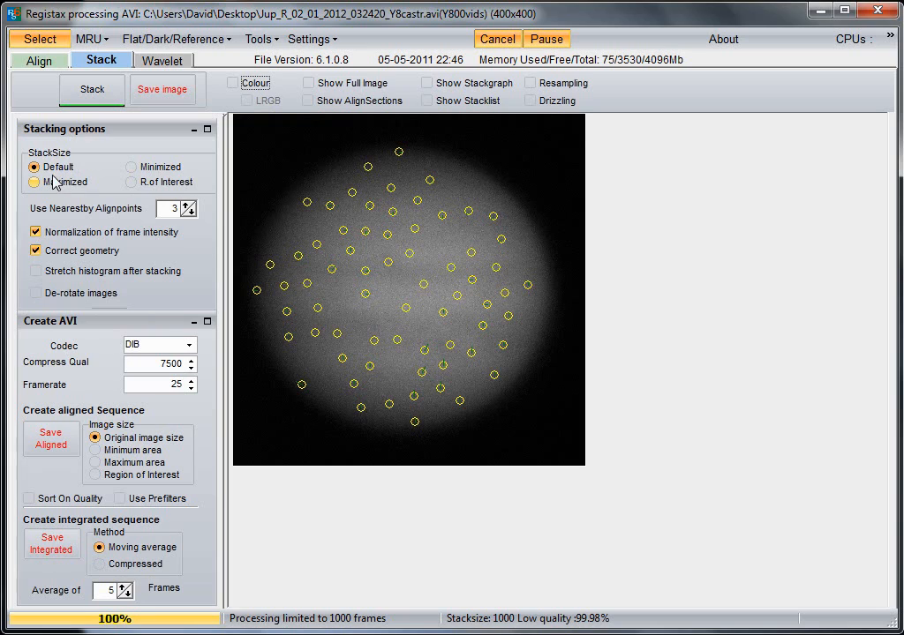
click(33, 166)
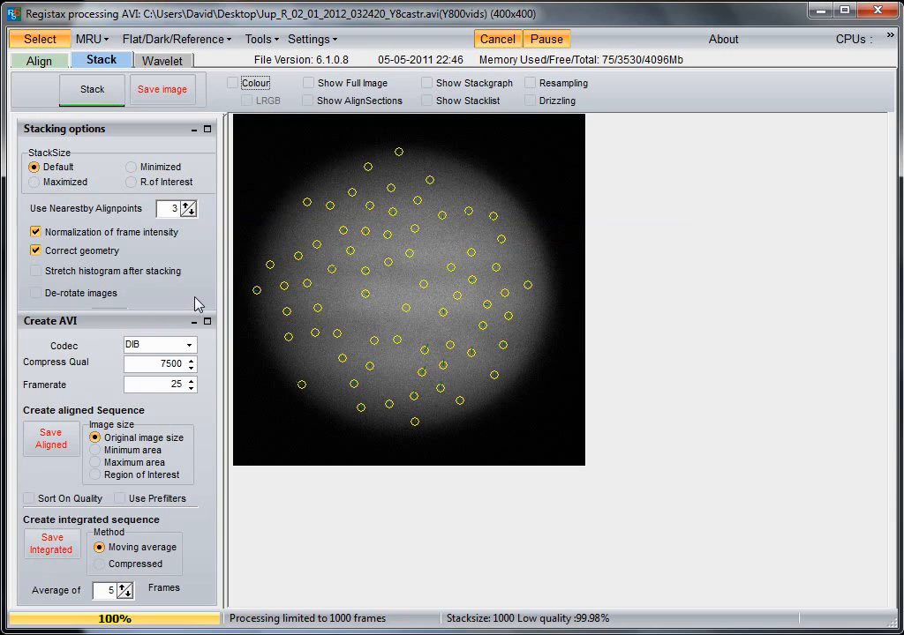
mouse_move(138, 244)
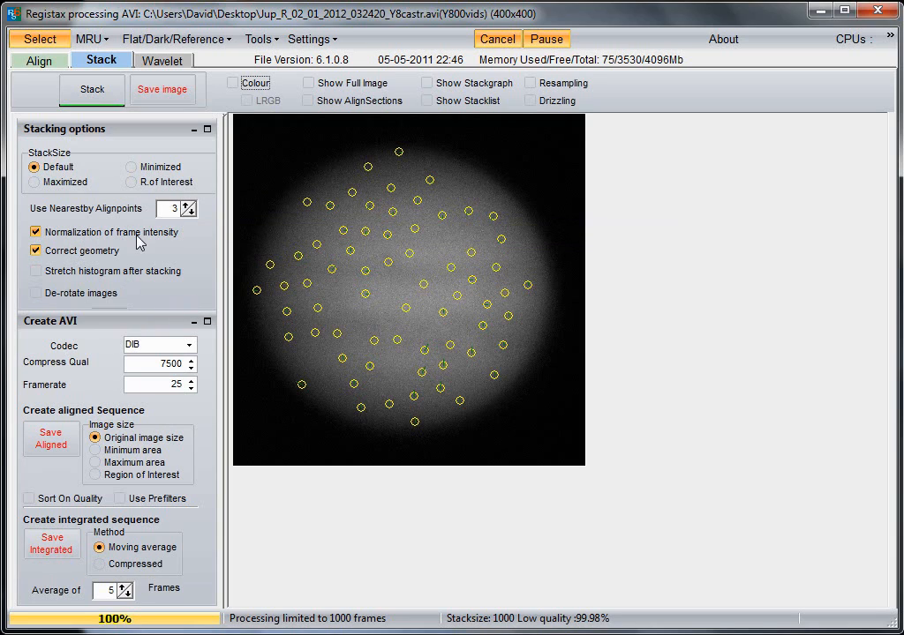
mouse_move(150, 290)
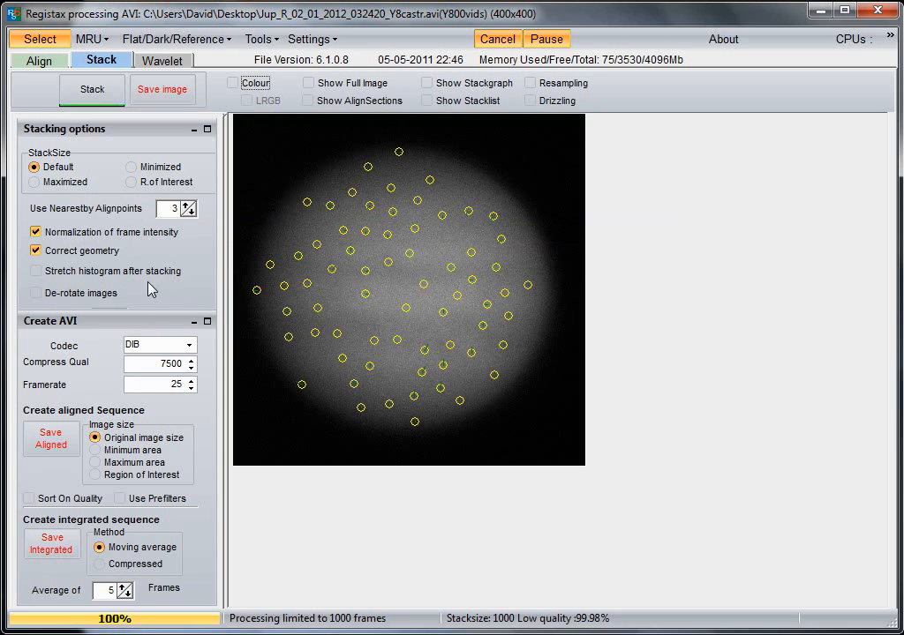
mouse_move(205, 296)
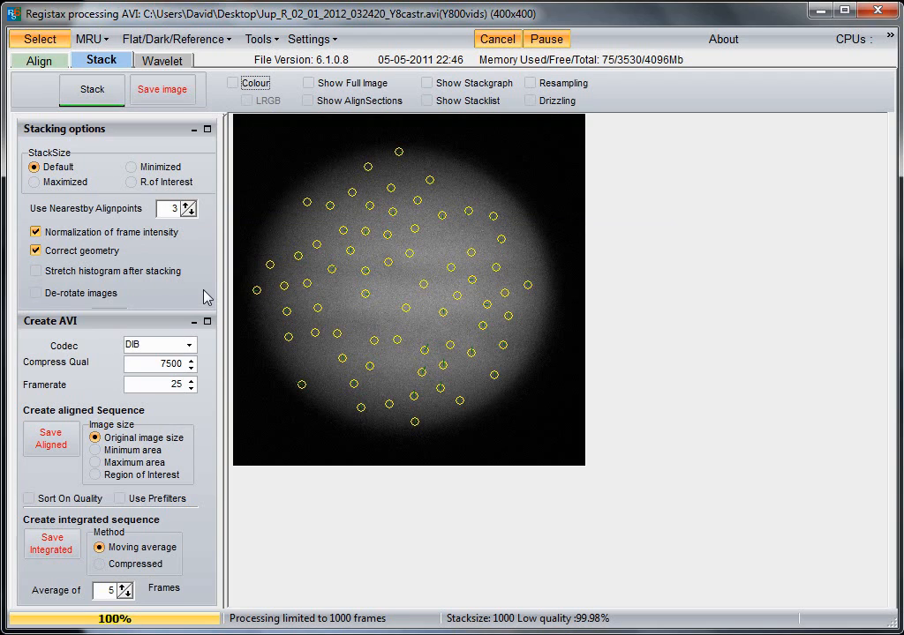
mouse_move(416, 447)
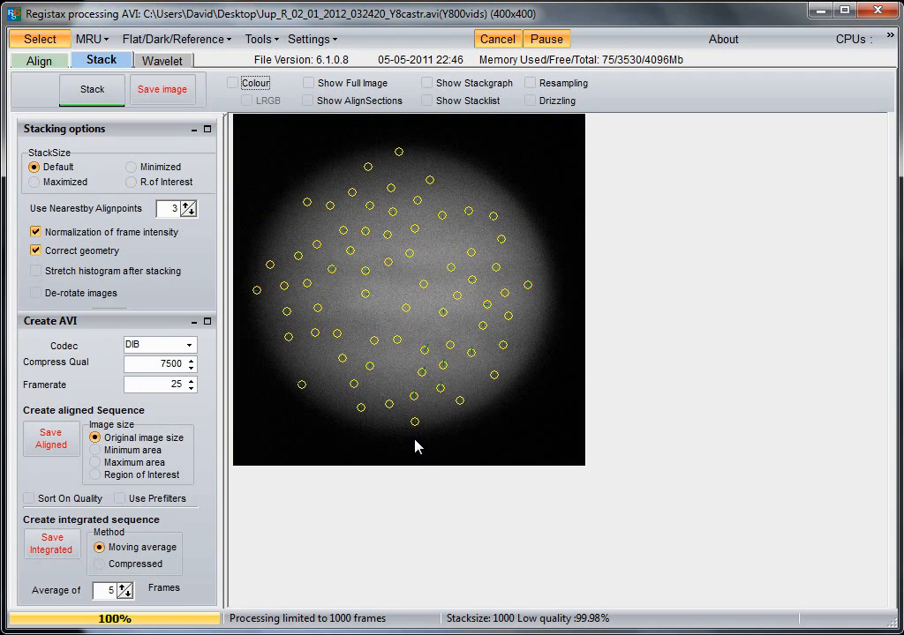
click(428, 83)
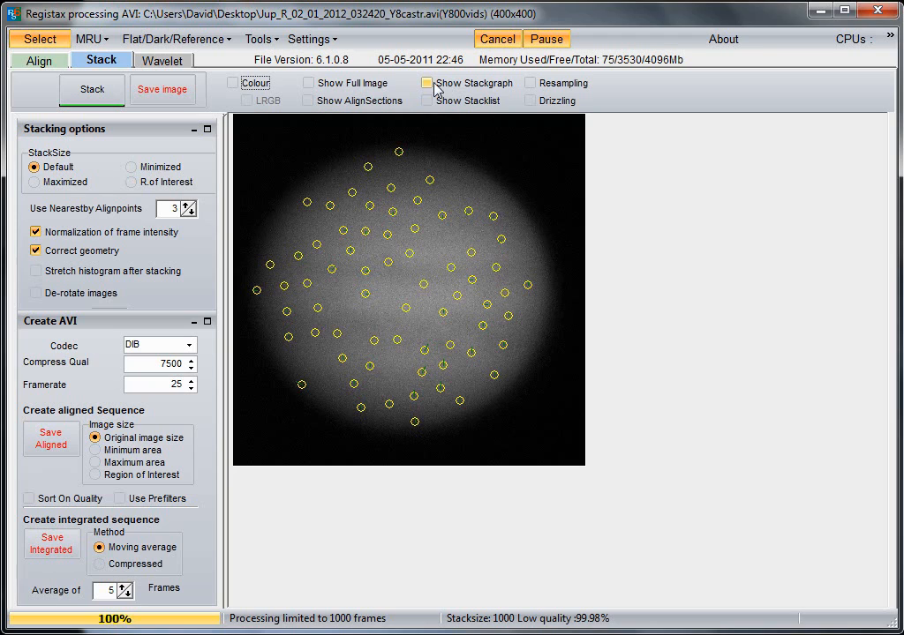
Show the stackgraph and set the quality cutoff so 747 frames remain for stacking.
click(427, 83)
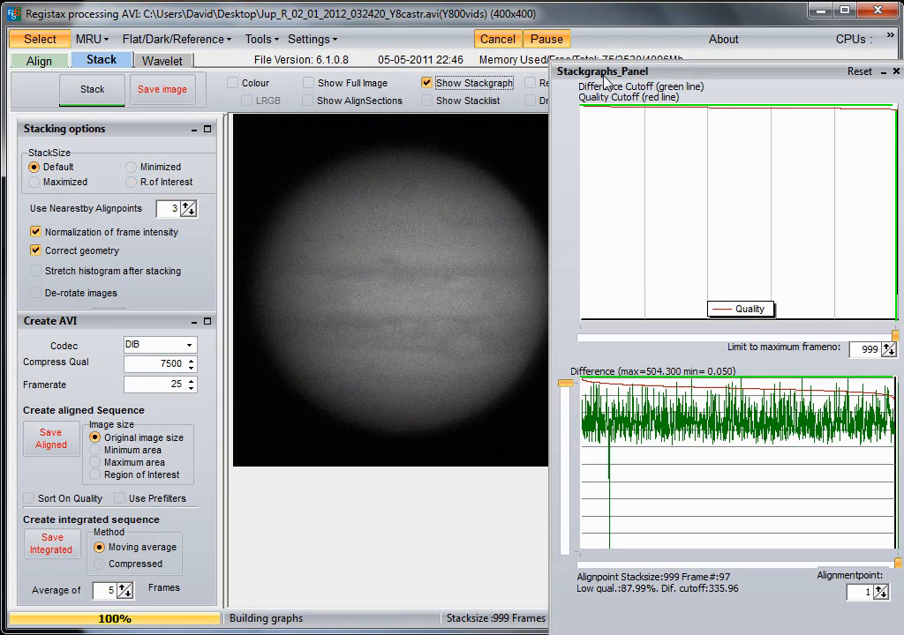
mouse_move(805, 422)
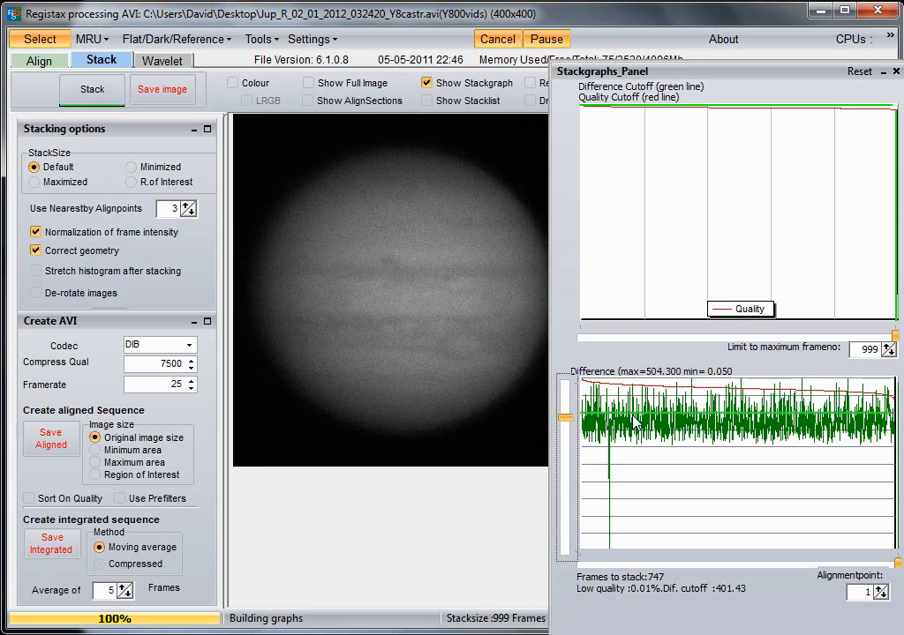
mouse_move(805, 420)
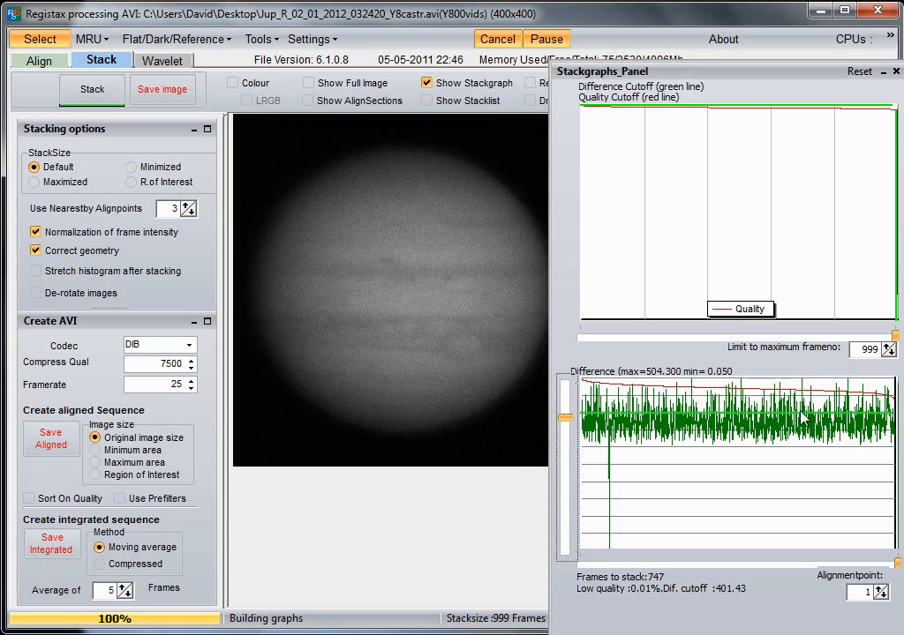
mouse_move(833, 415)
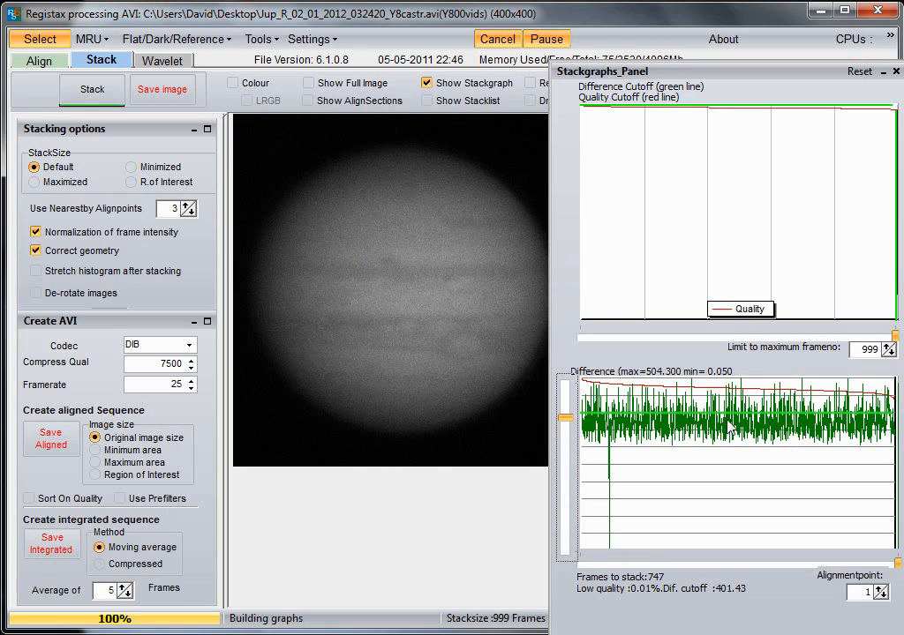
mouse_move(621, 395)
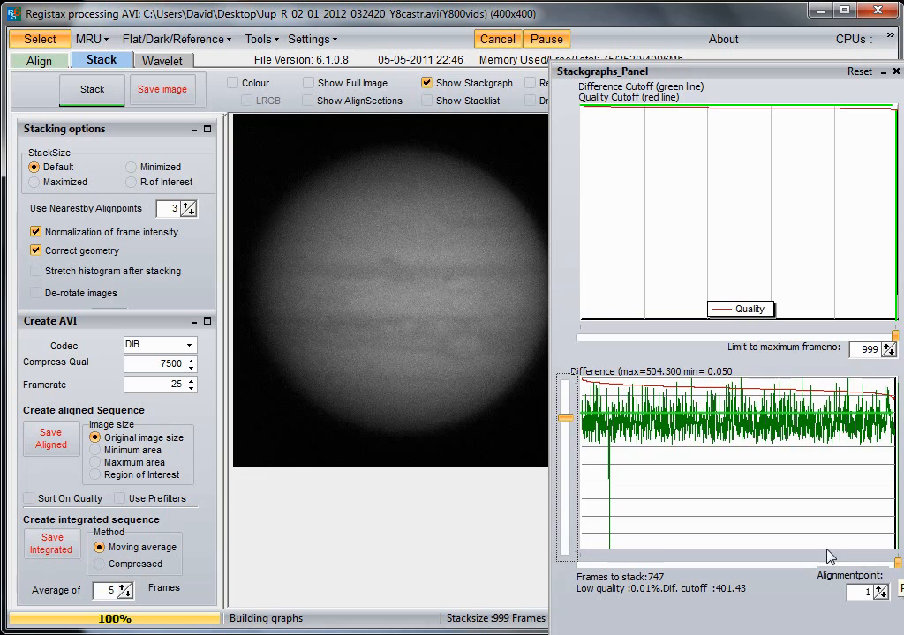
mouse_move(632, 420)
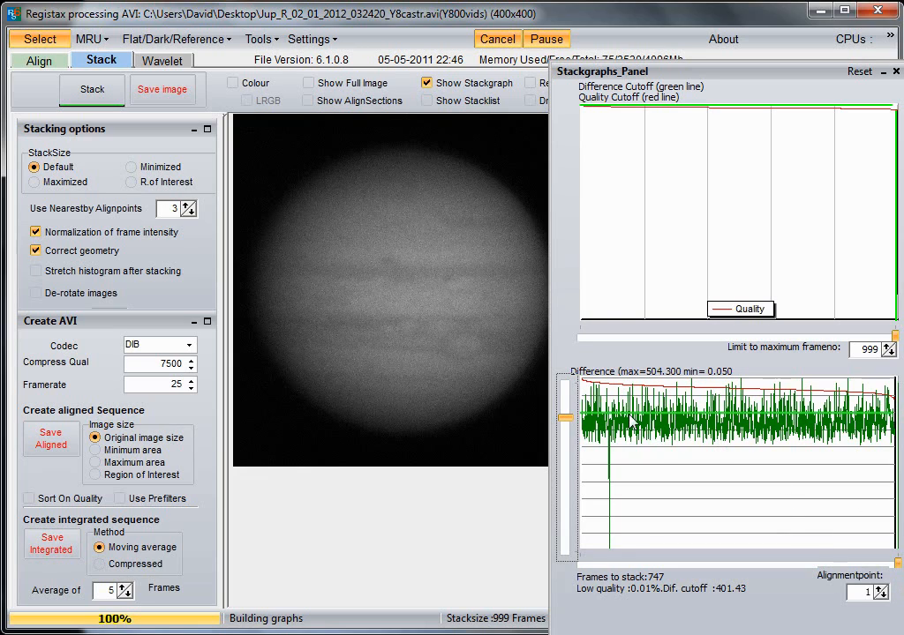
mouse_move(284, 334)
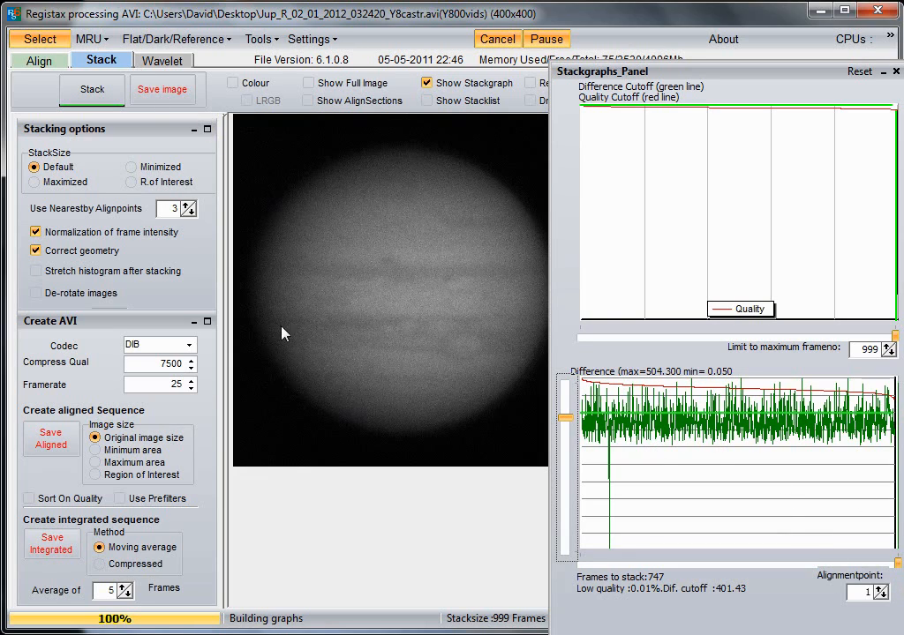
click(92, 89)
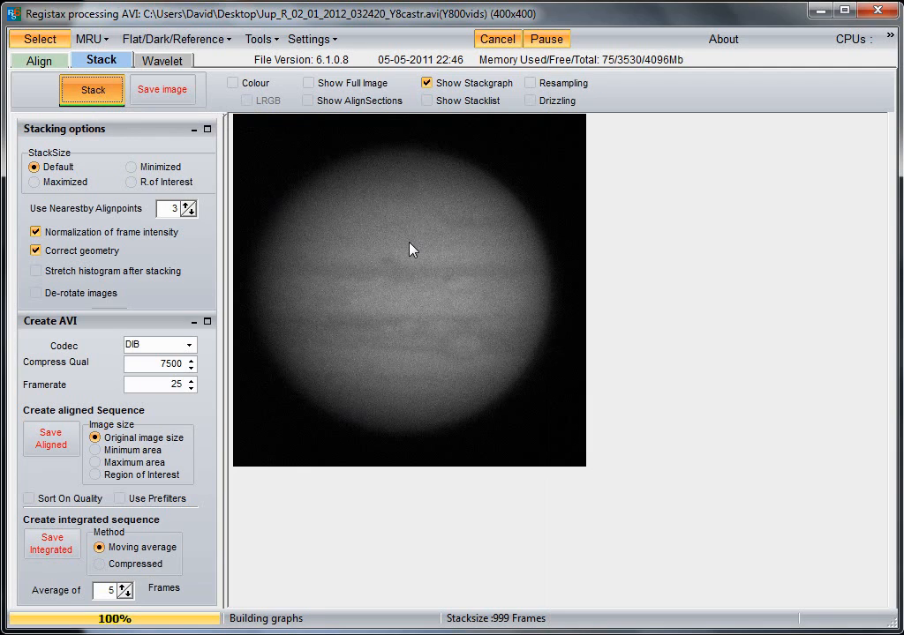
Stack the 747 selected frames into one Jupiter image and close the Stackgraphs panel.
click(92, 88)
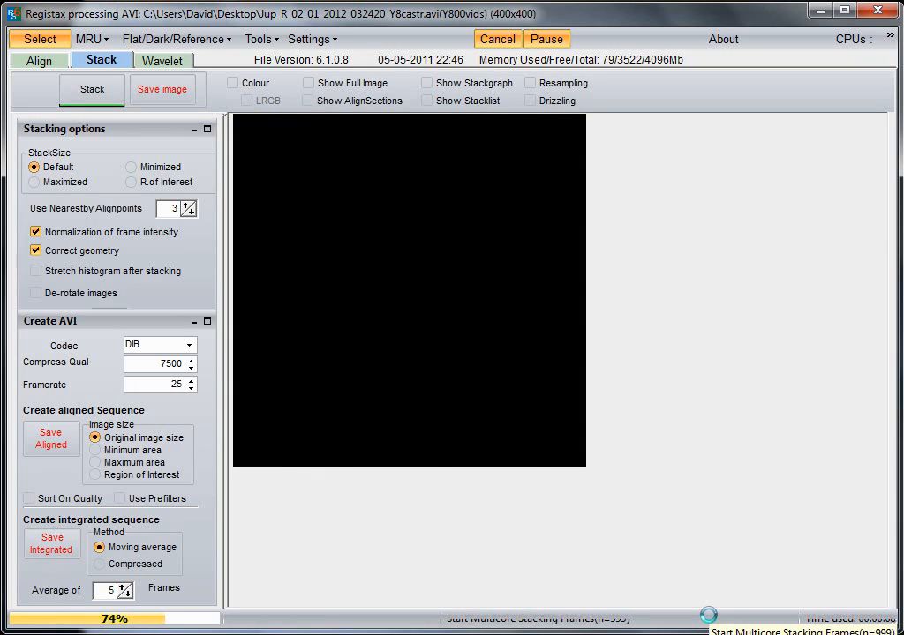
click(427, 83)
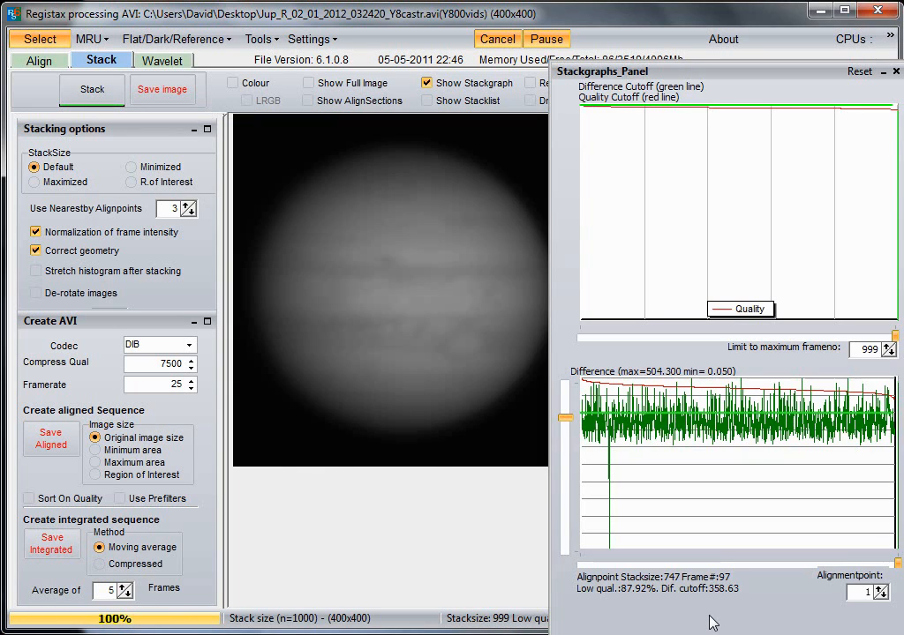
mouse_move(896, 71)
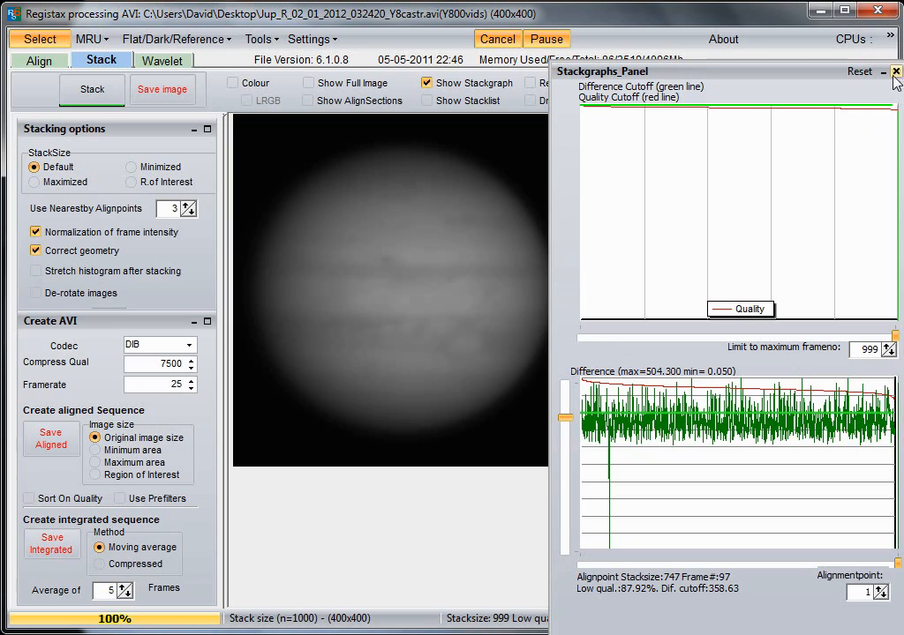
click(895, 70)
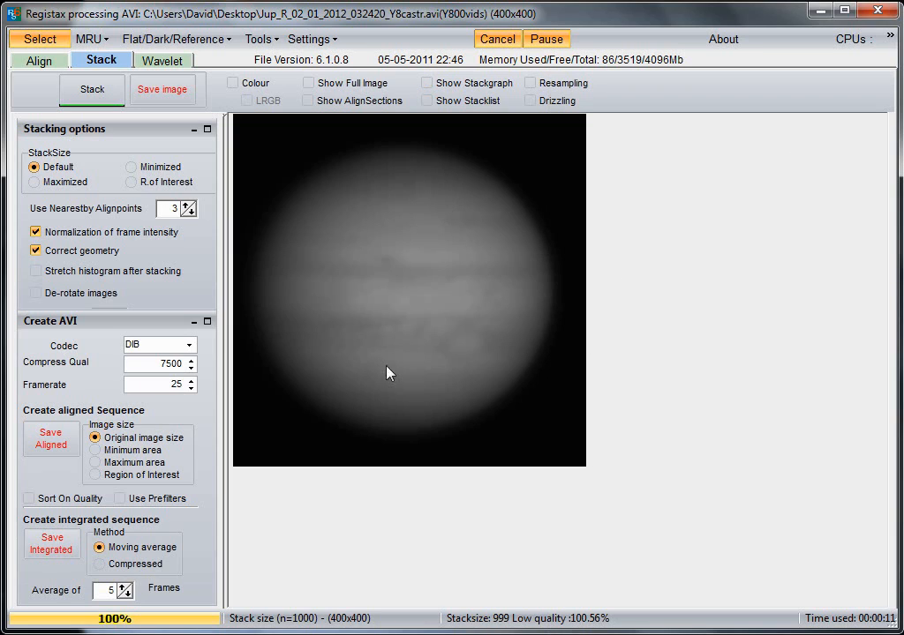
mouse_move(336, 227)
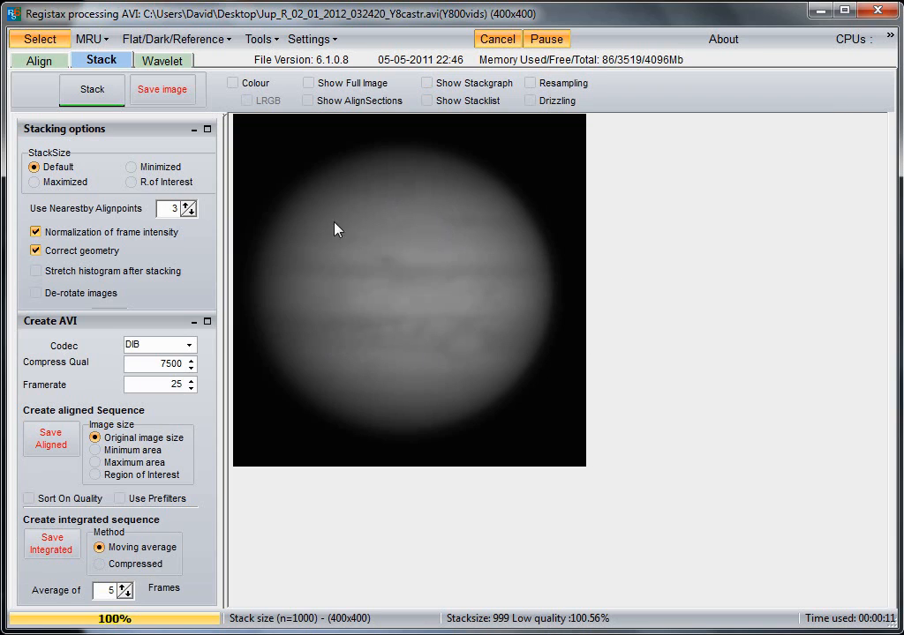
mouse_move(420, 353)
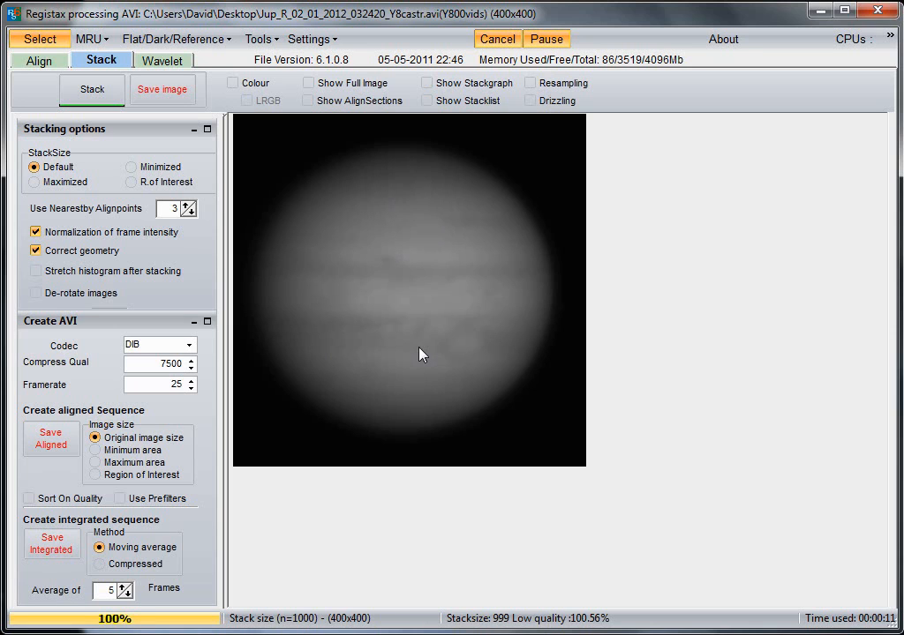
click(162, 60)
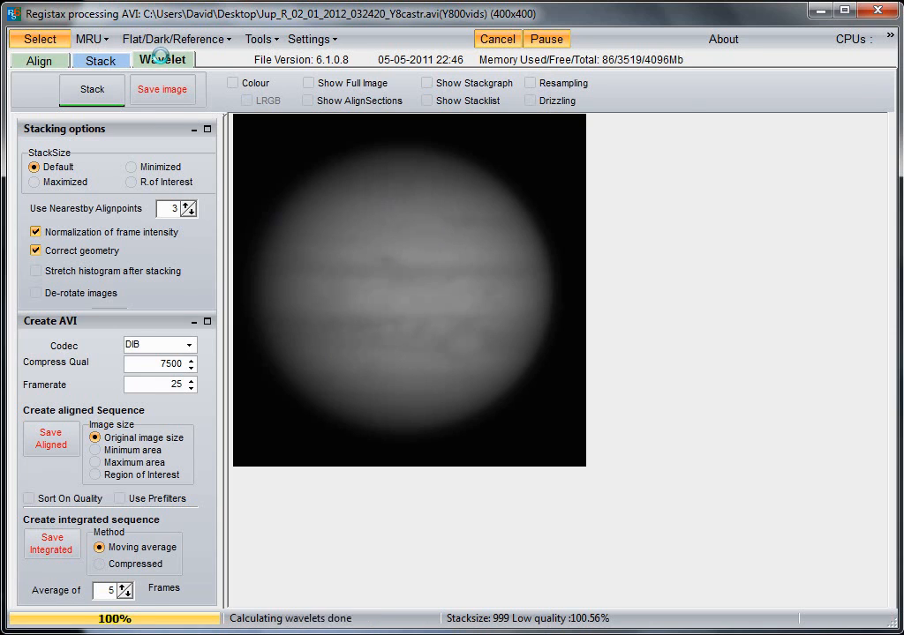
On the Wavelet tab, boost layers 5 and 6 to 2.4 and 4.2 with layer 6 denoise 0.10.
click(162, 60)
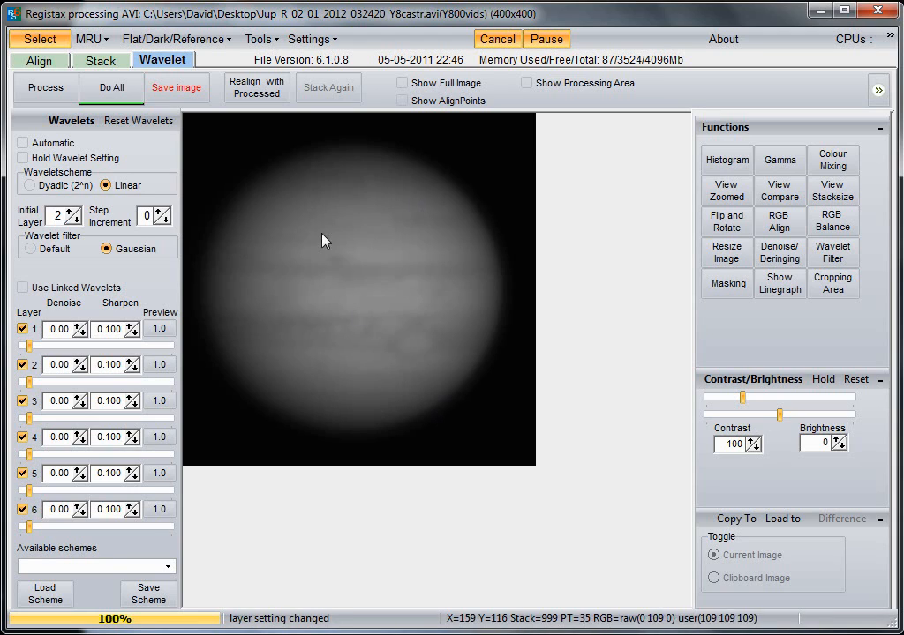
mouse_move(469, 409)
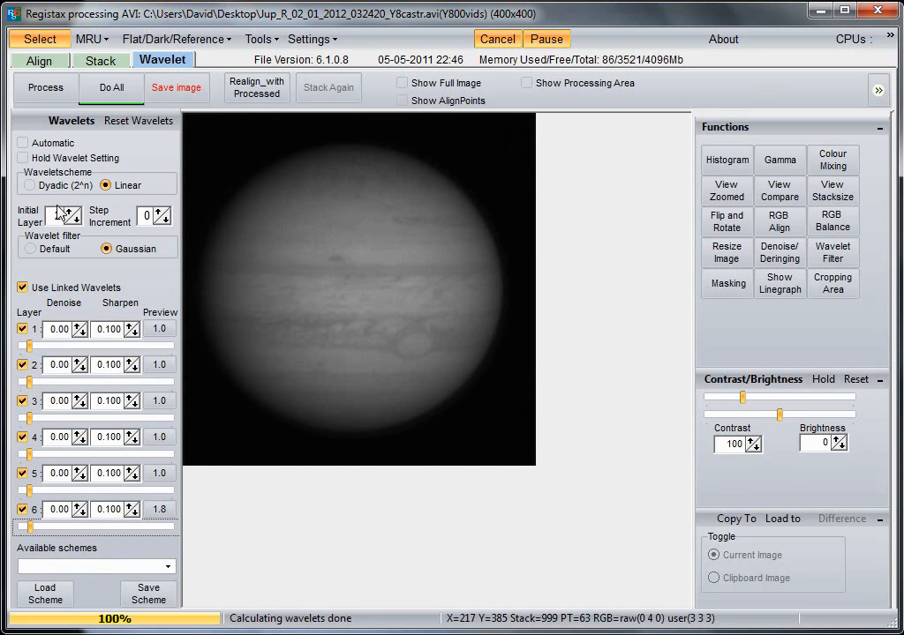
click(69, 212)
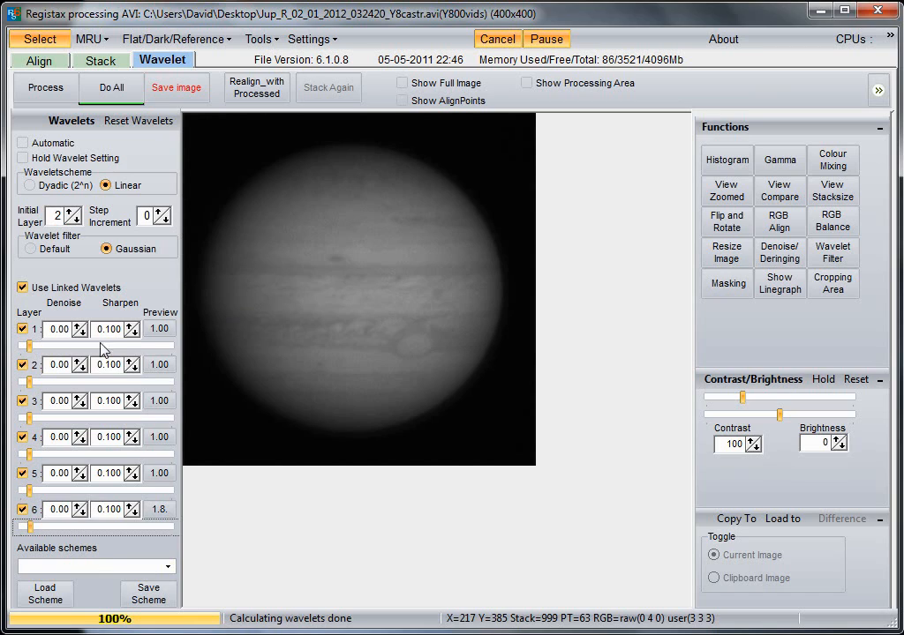
mouse_move(79, 351)
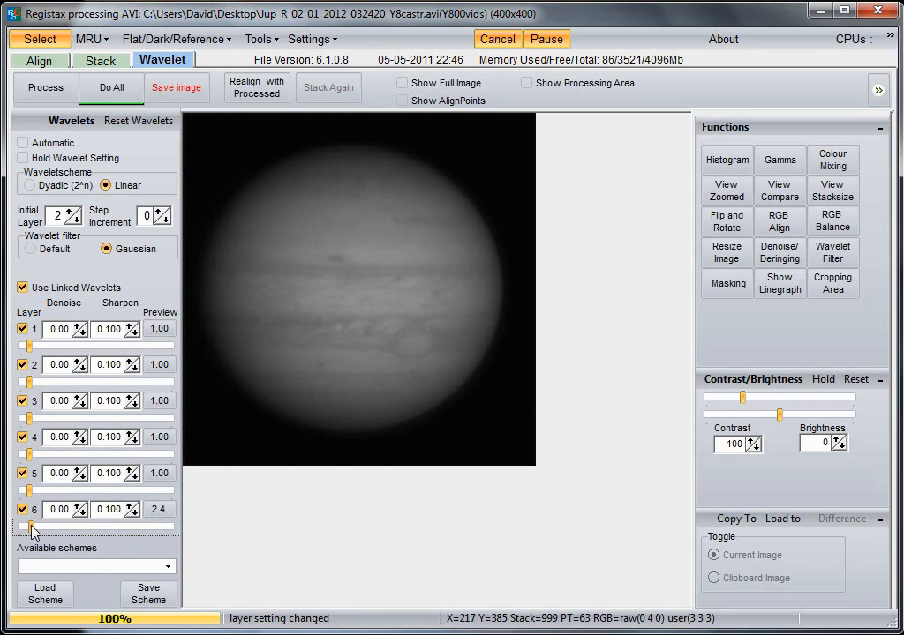
drag(28, 526, 44, 526)
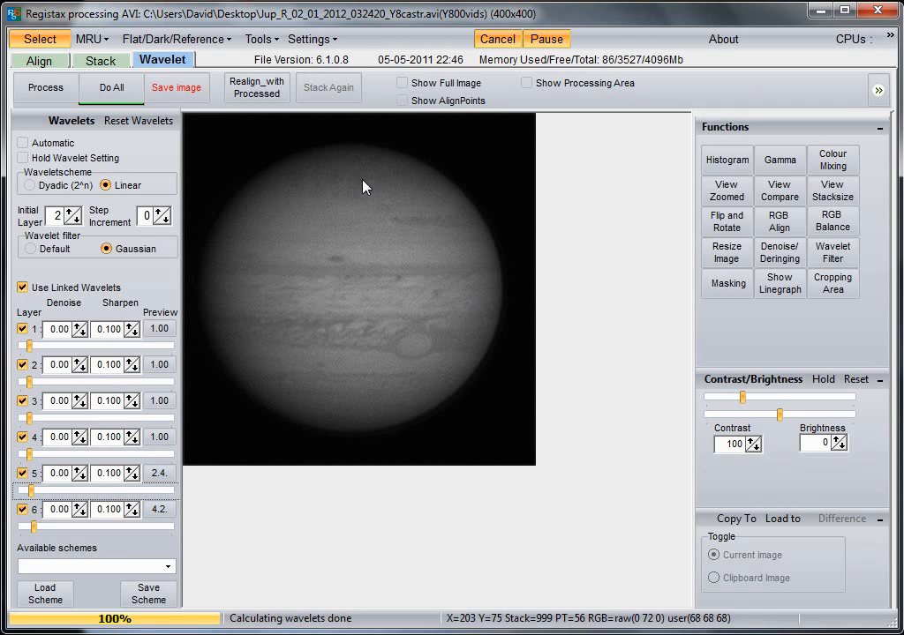
mouse_move(296, 328)
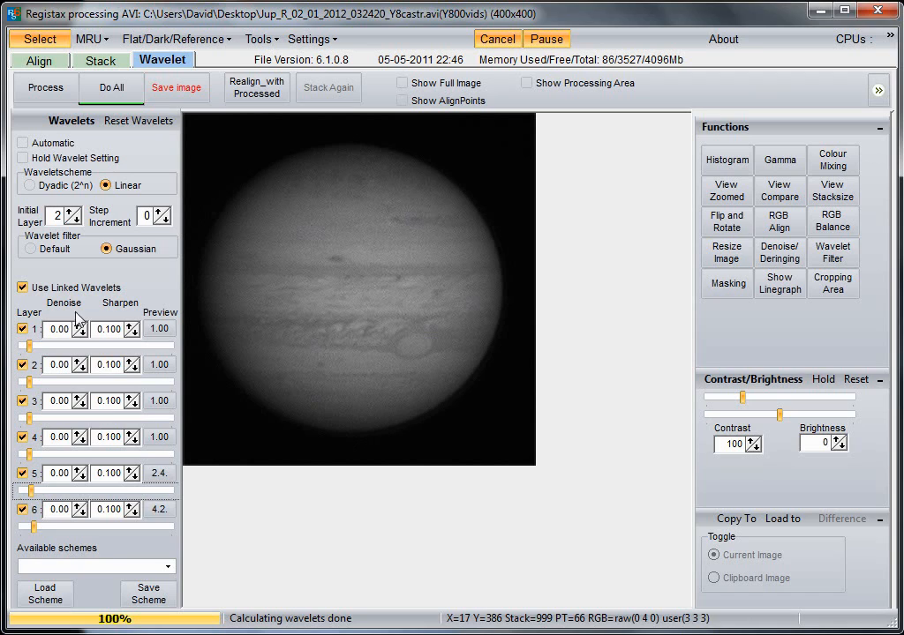
click(81, 505)
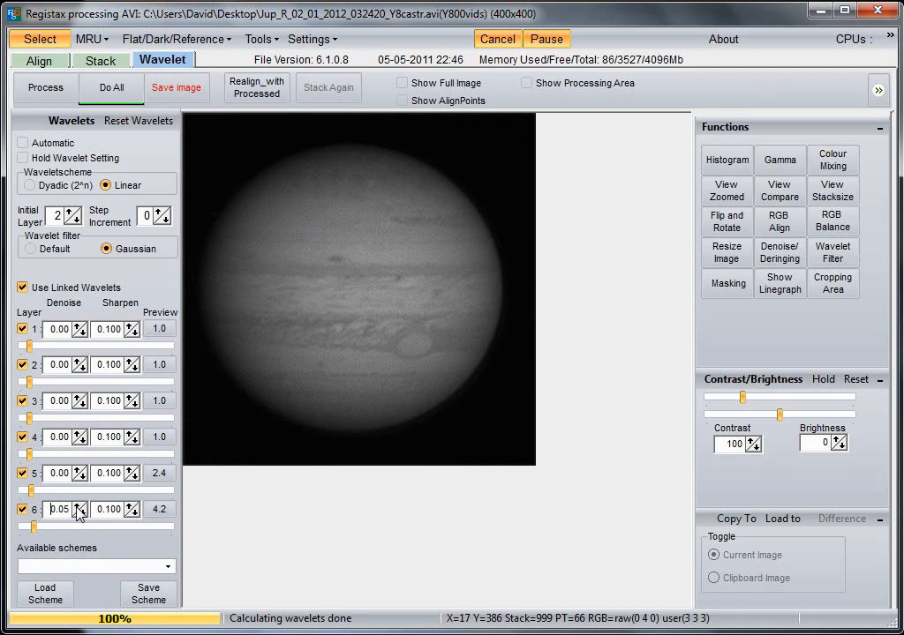
click(81, 505)
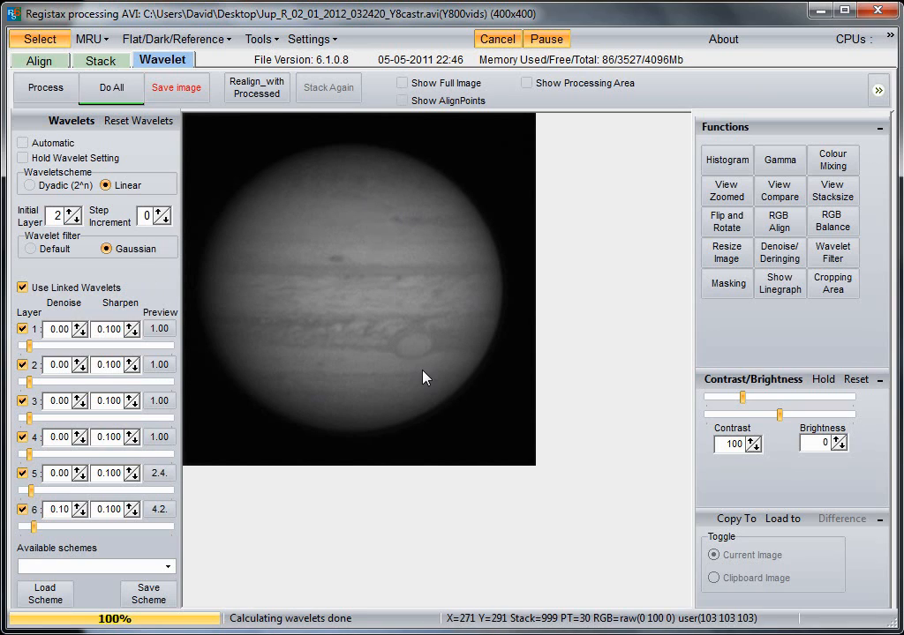
mouse_move(379, 307)
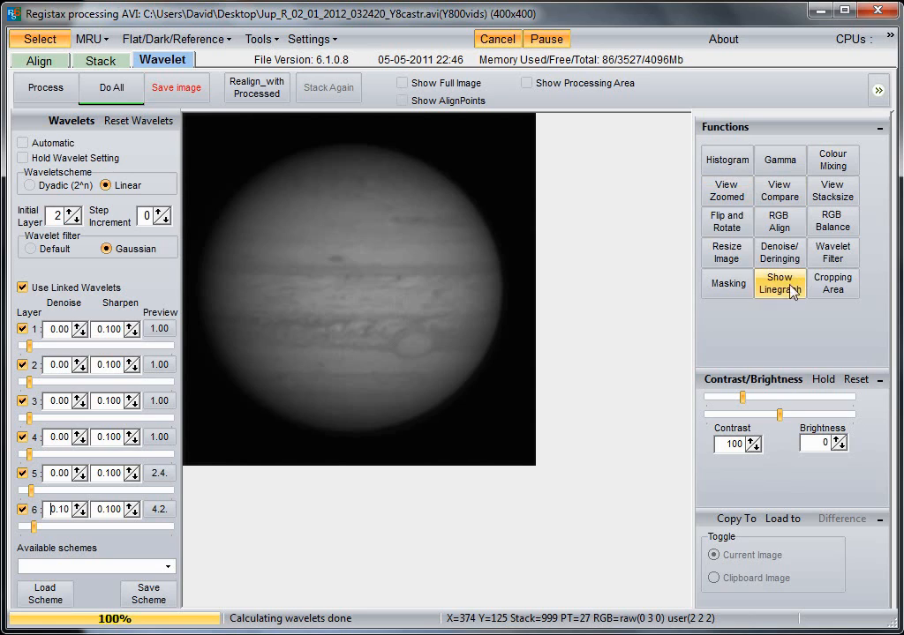
mouse_move(831, 282)
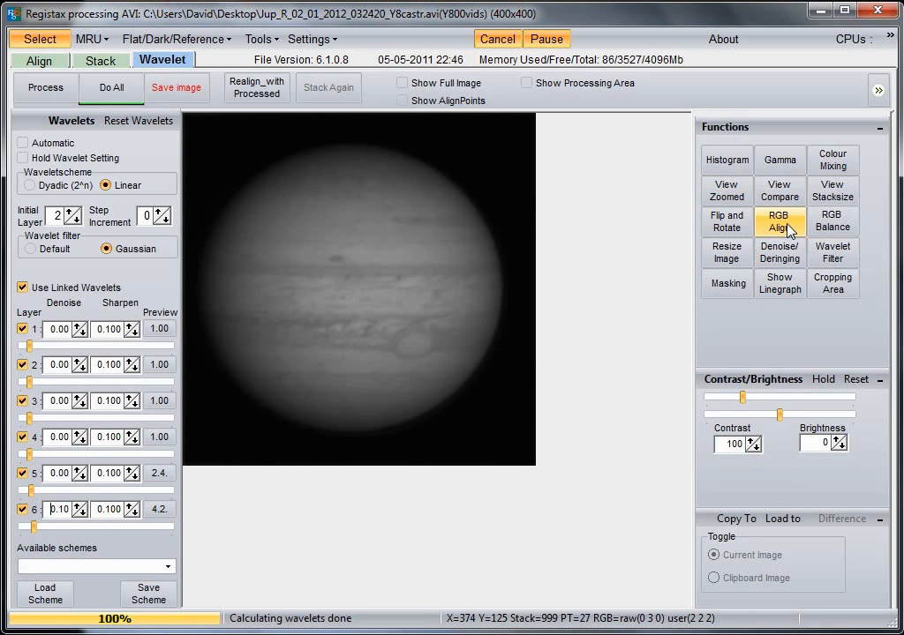
mouse_move(831, 191)
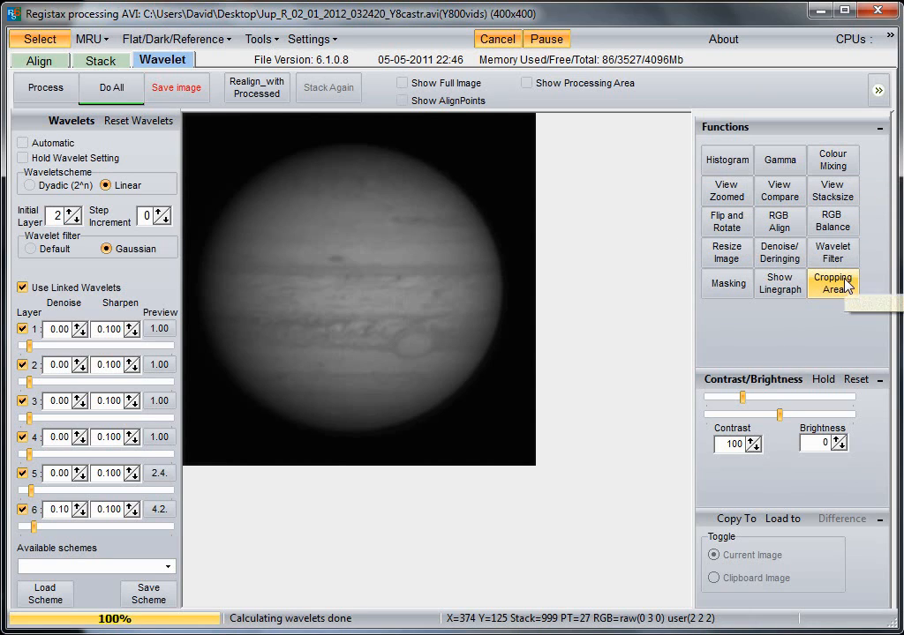
Apply the wavelets with Do All and start saving the image as a 16-bit RGB TIFF.
click(110, 88)
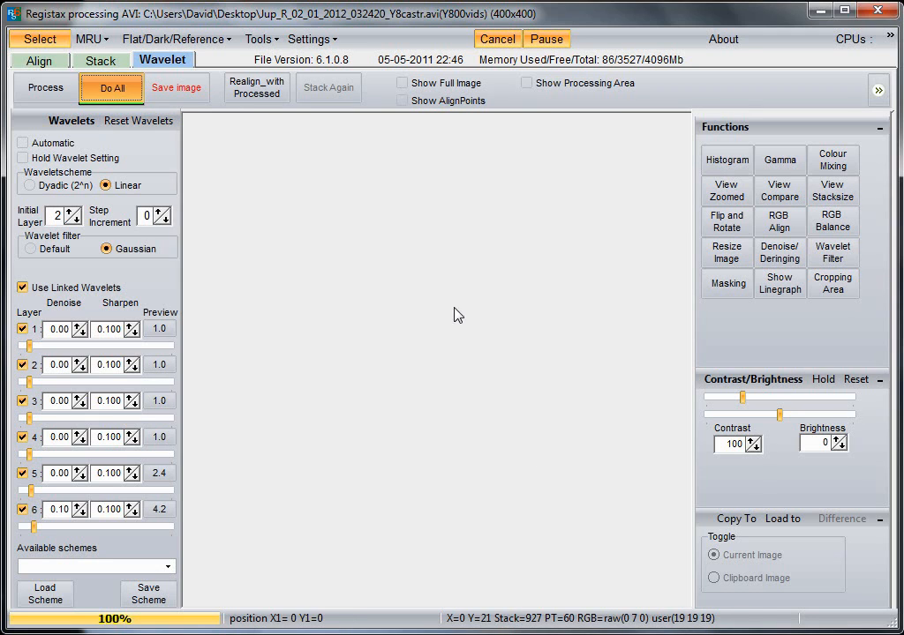
click(109, 89)
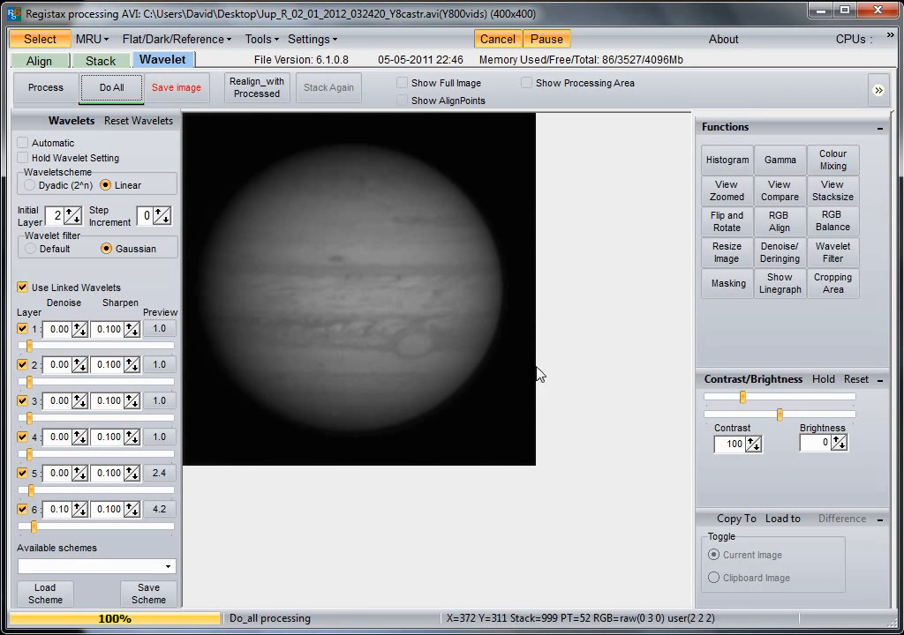
click(177, 89)
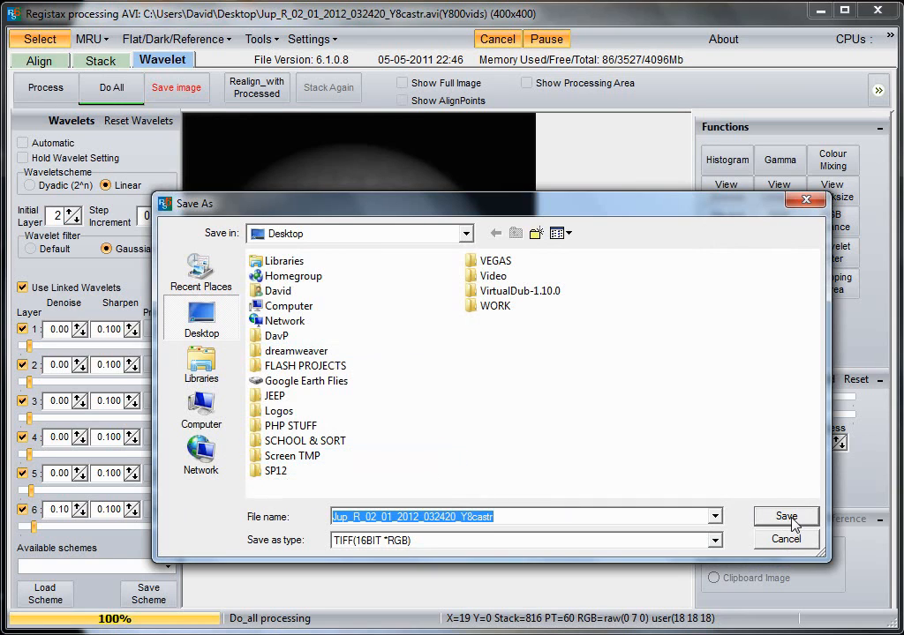
mouse_move(572, 540)
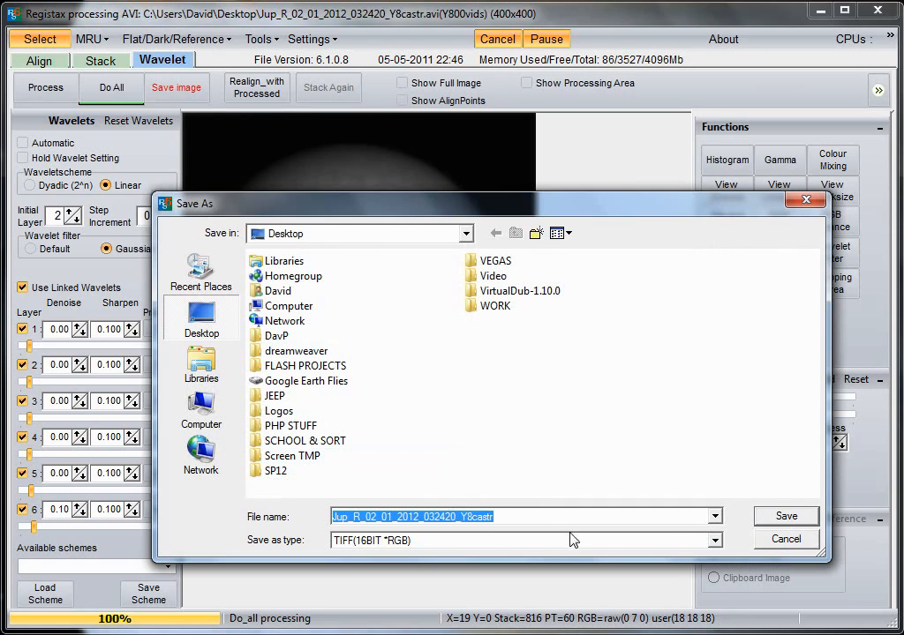
mouse_move(777, 528)
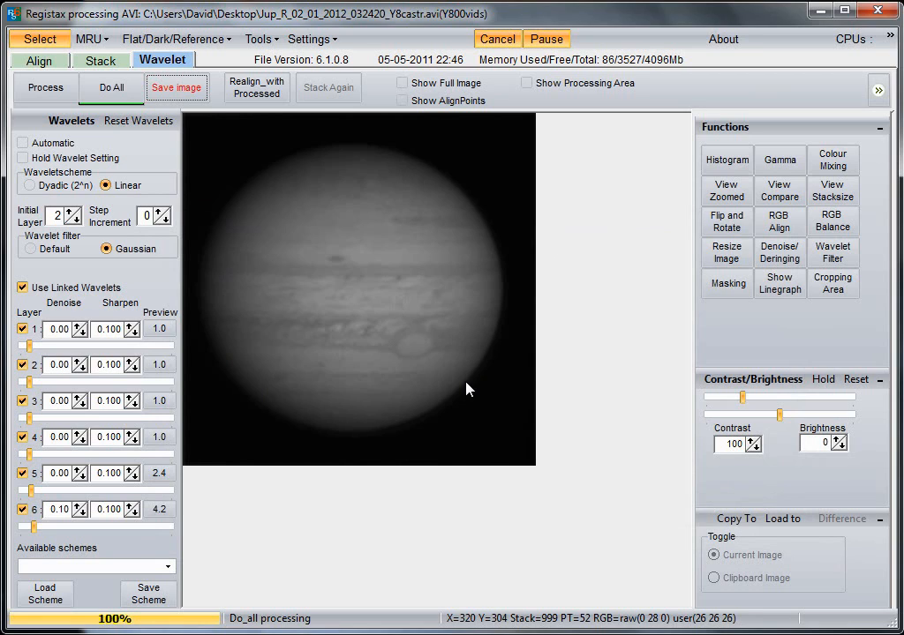
mouse_move(470, 385)
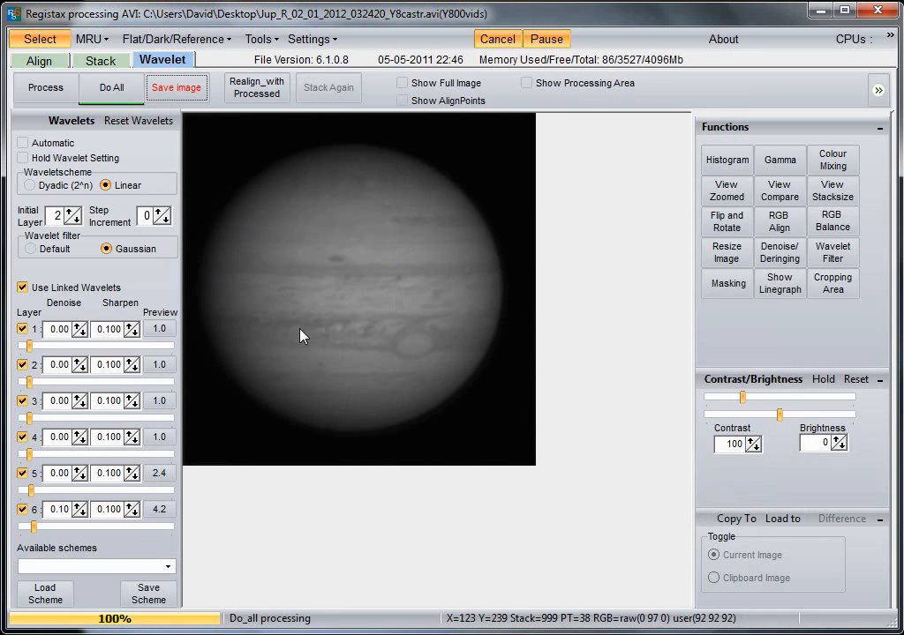
mouse_move(411, 383)
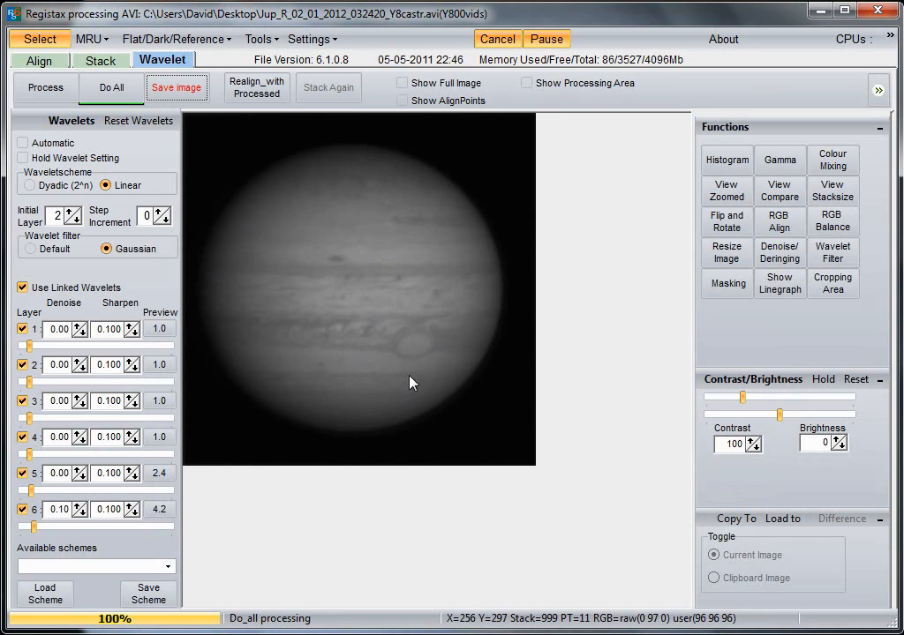
mouse_move(374, 391)
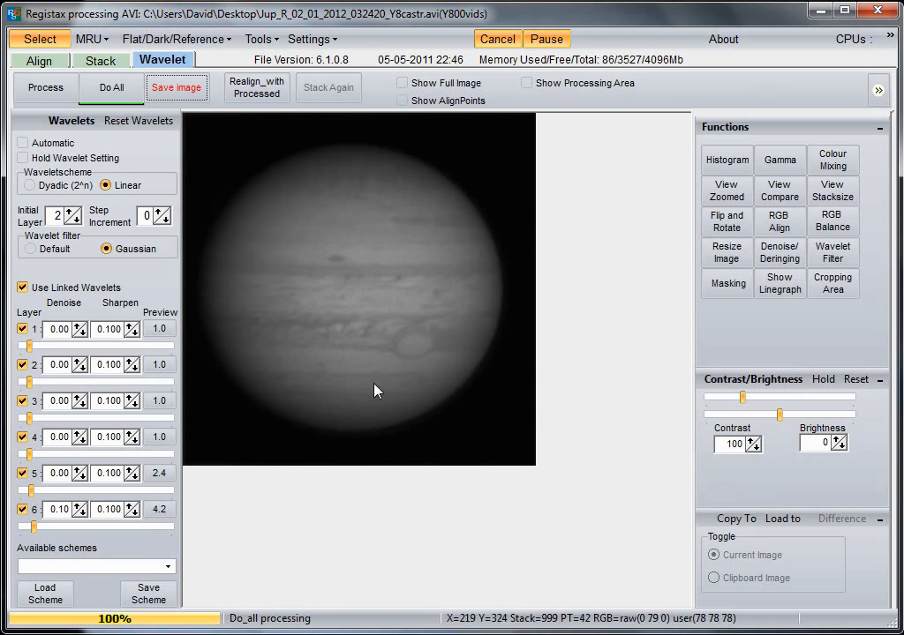
mouse_move(441, 262)
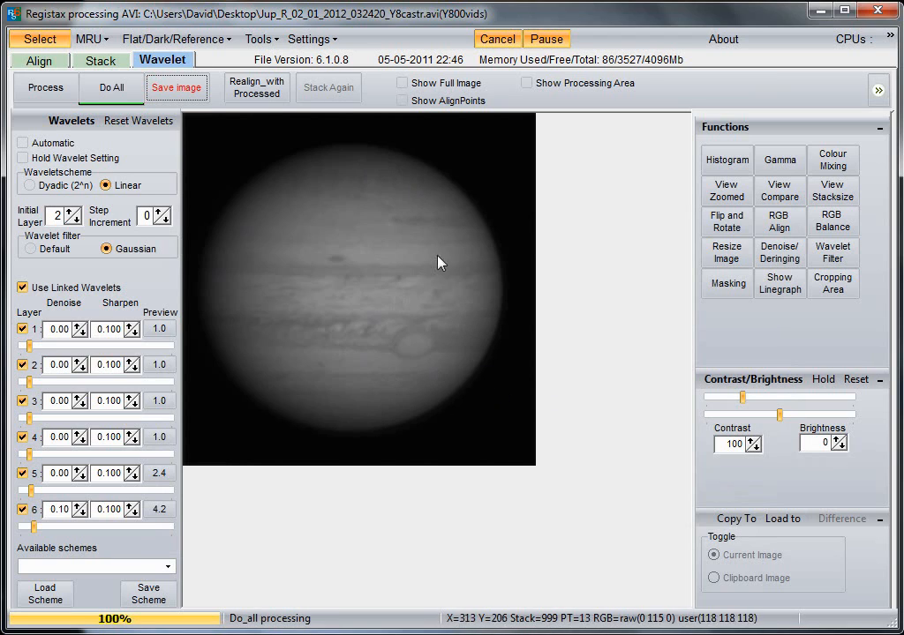
mouse_move(492, 350)
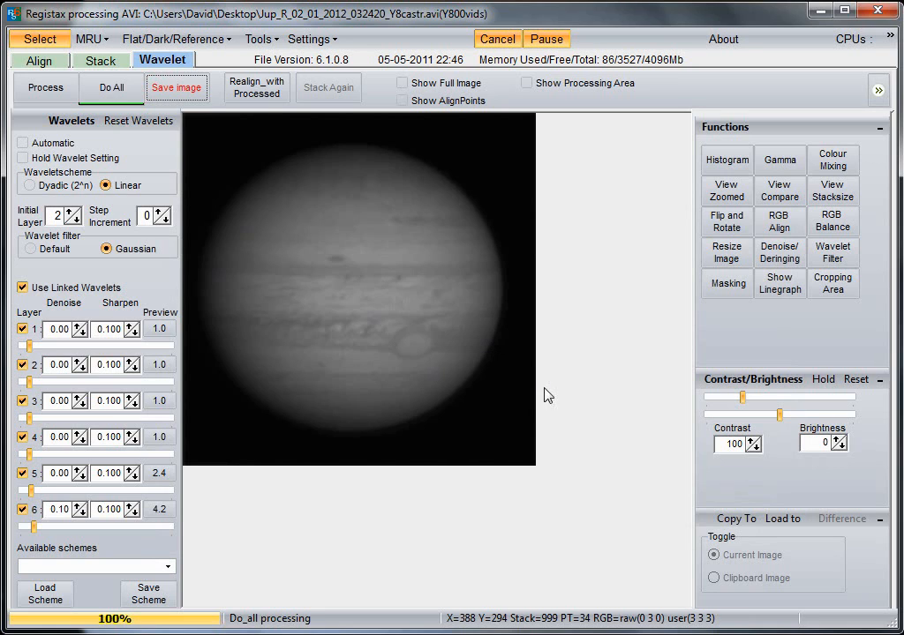
mouse_move(874, 25)
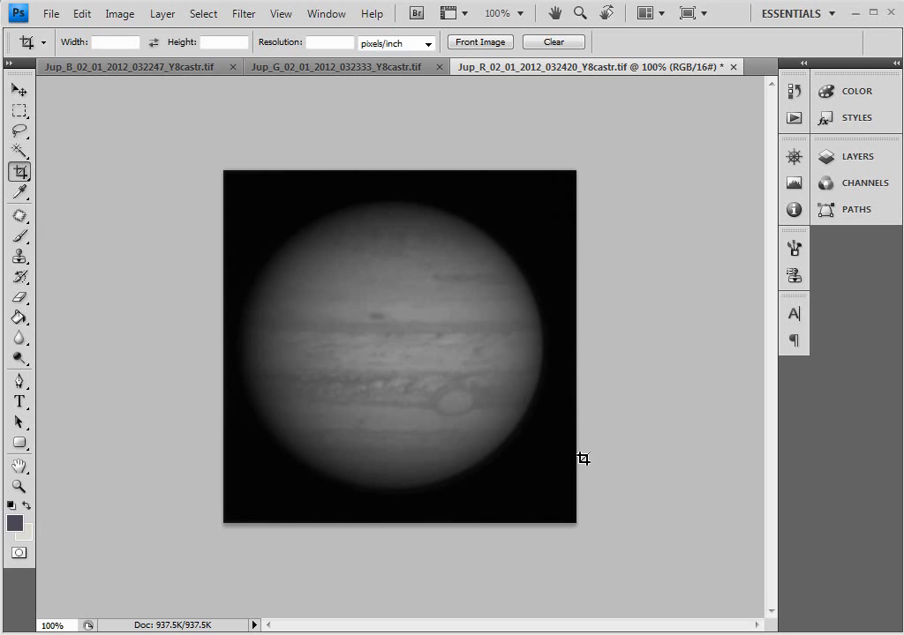
mouse_move(297, 81)
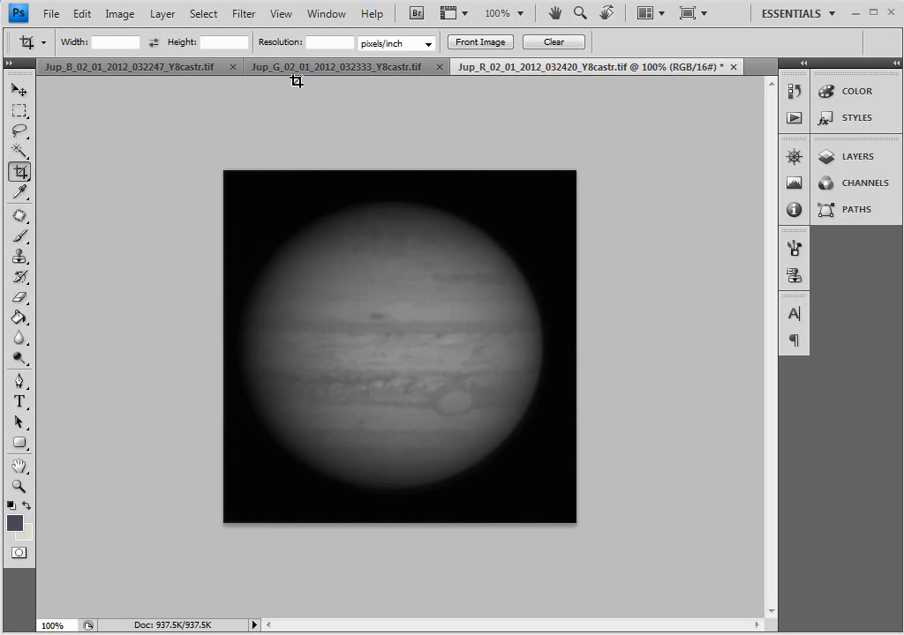
click(14, 92)
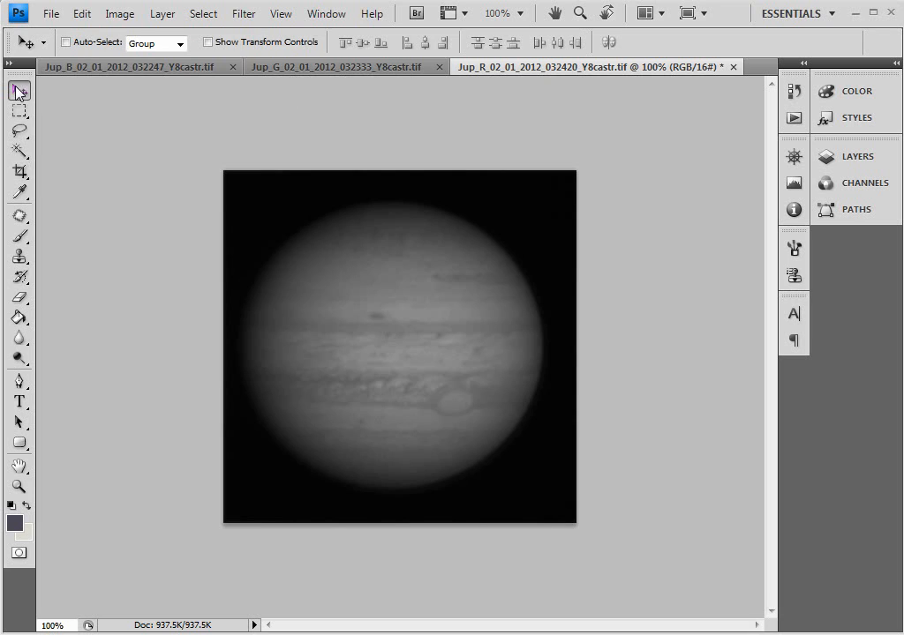
click(133, 67)
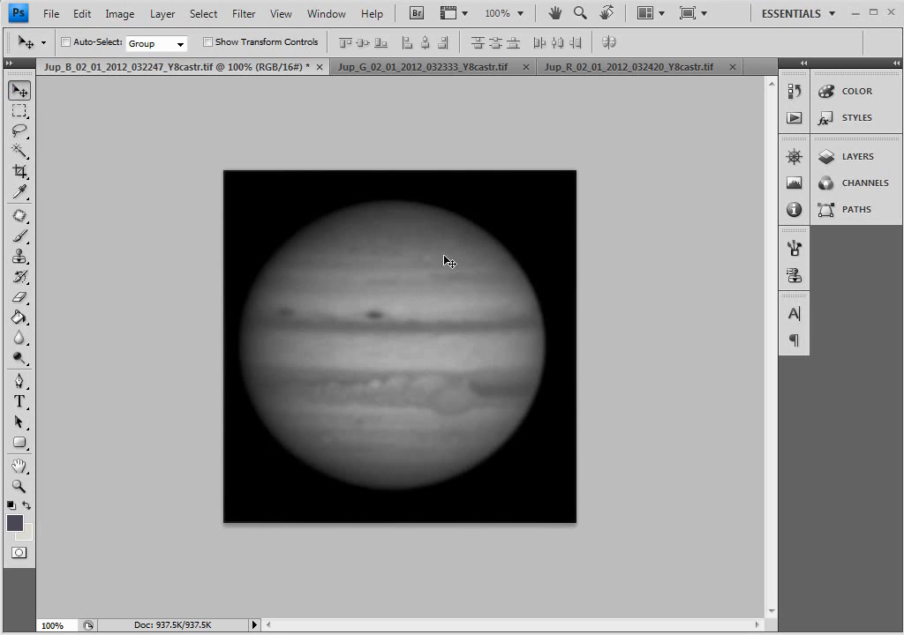
click(424, 67)
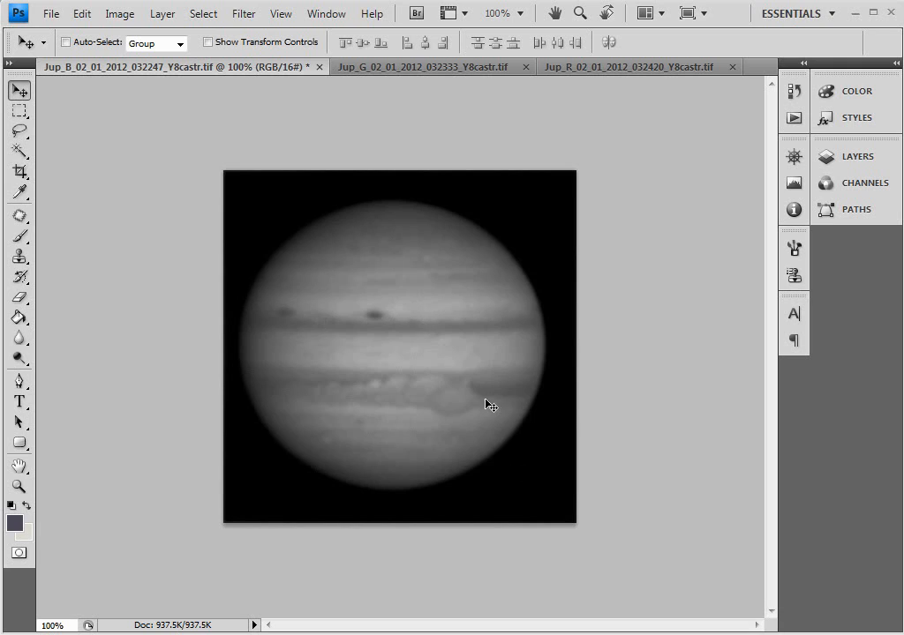
mouse_move(480, 480)
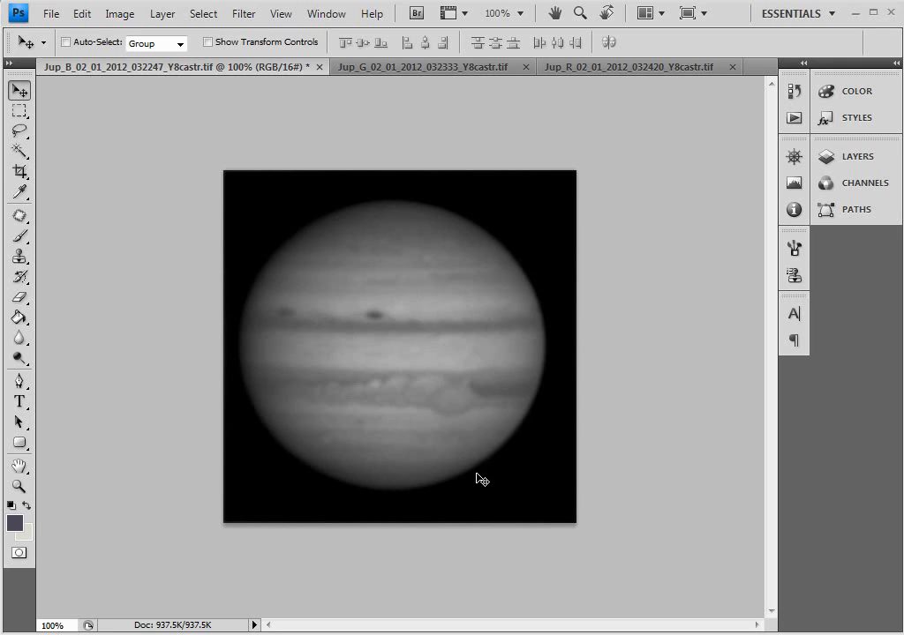
mouse_move(346, 224)
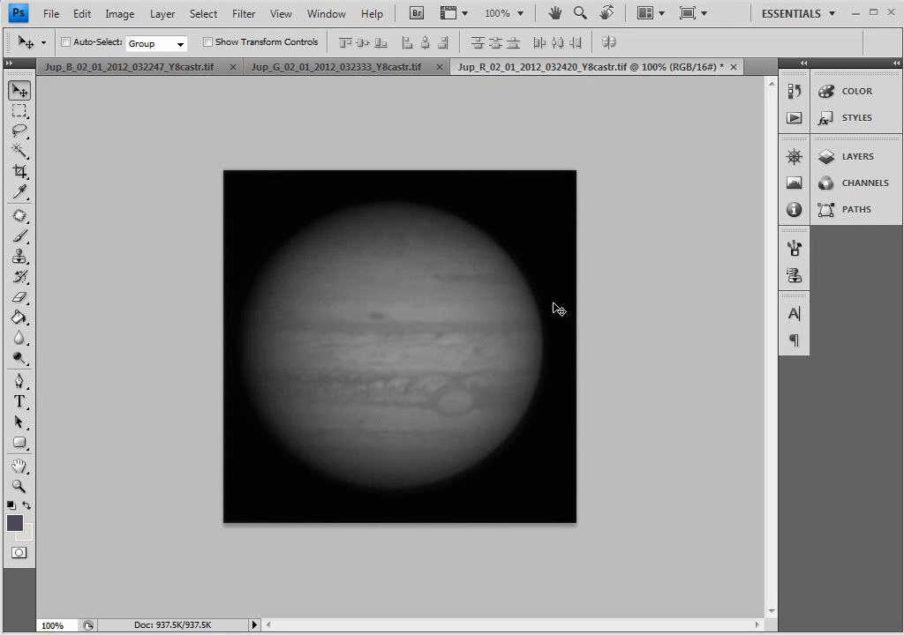
mouse_move(592, 437)
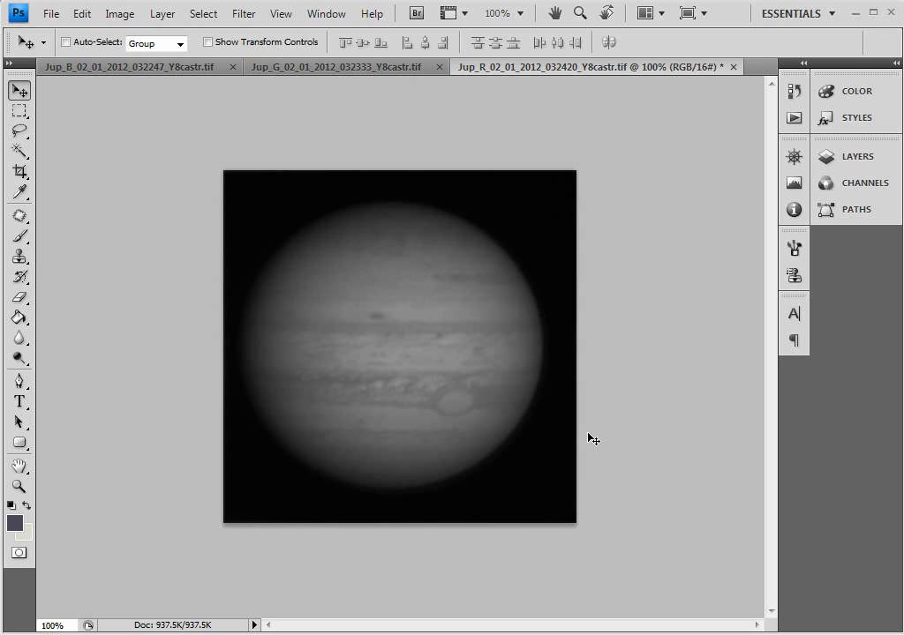
mouse_move(463, 158)
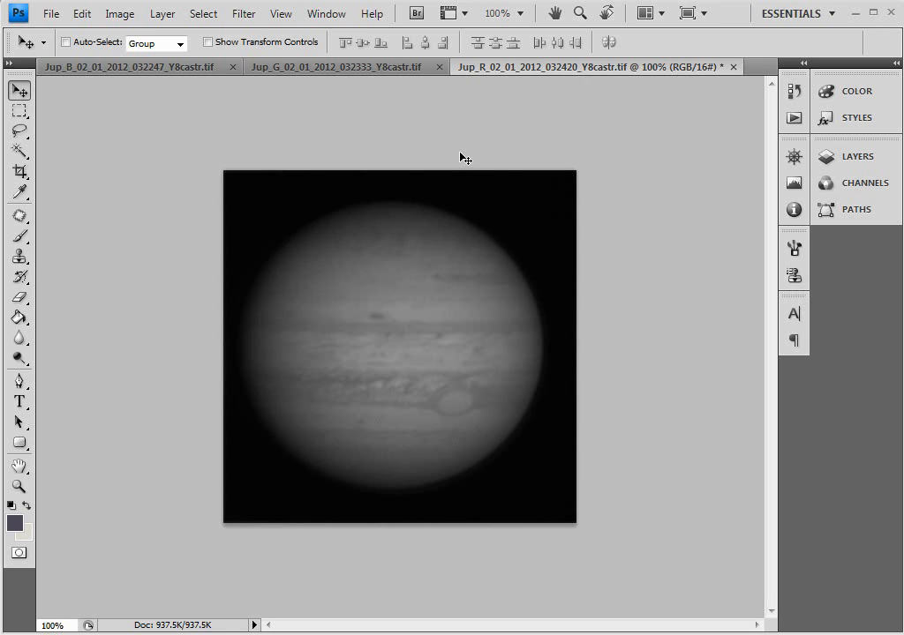
mouse_move(120, 14)
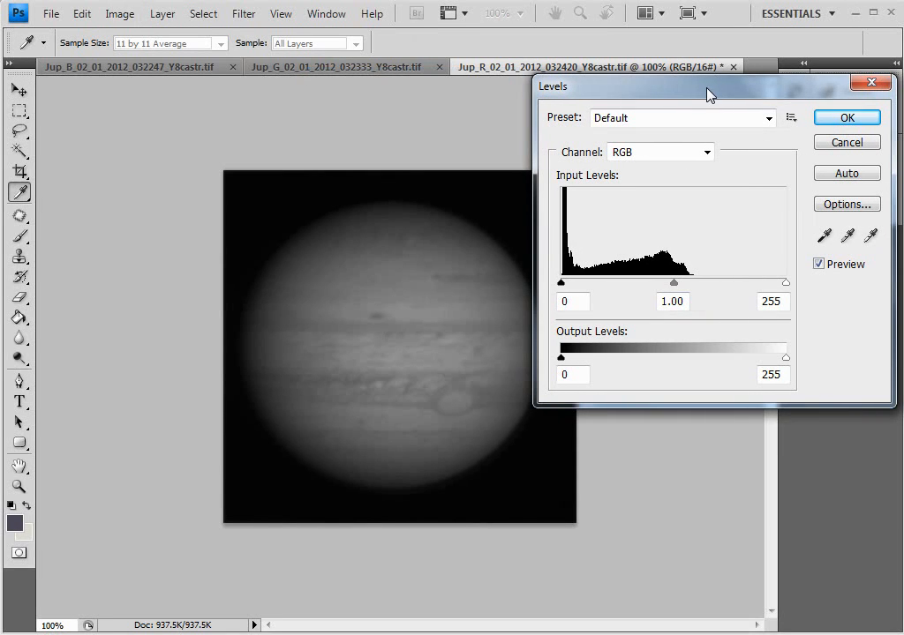
drag(673, 283, 598, 282)
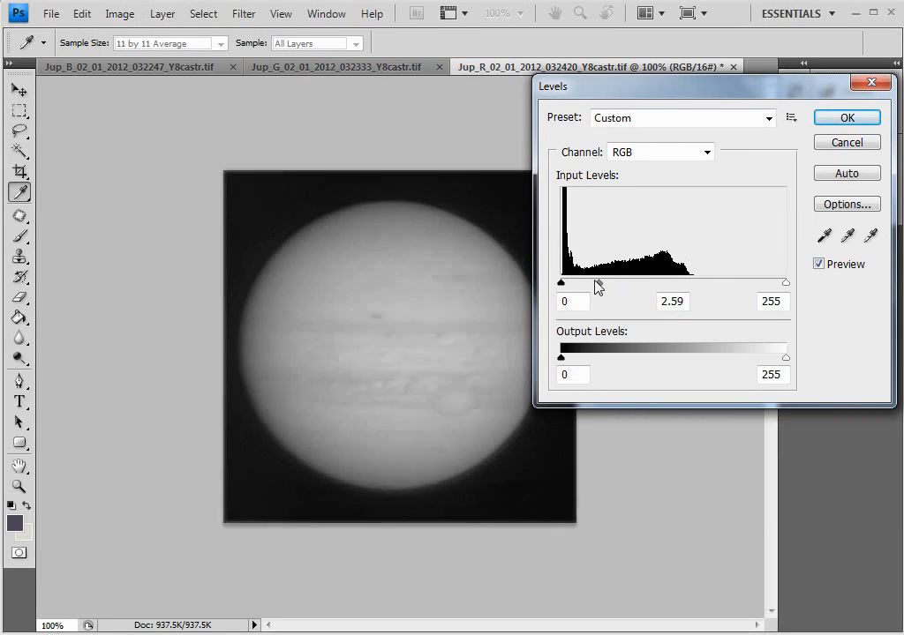
drag(597, 282, 572, 282)
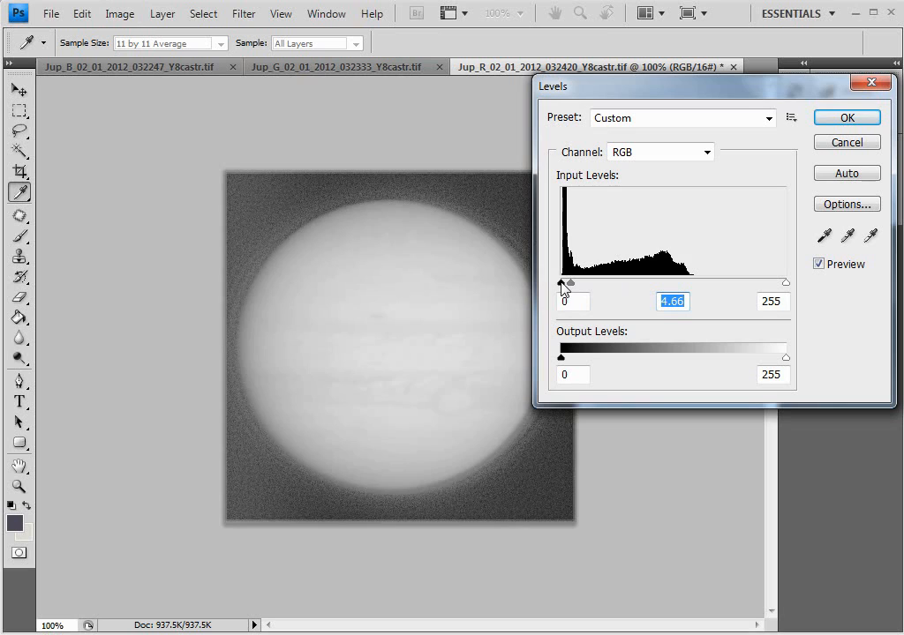
drag(562, 282, 572, 282)
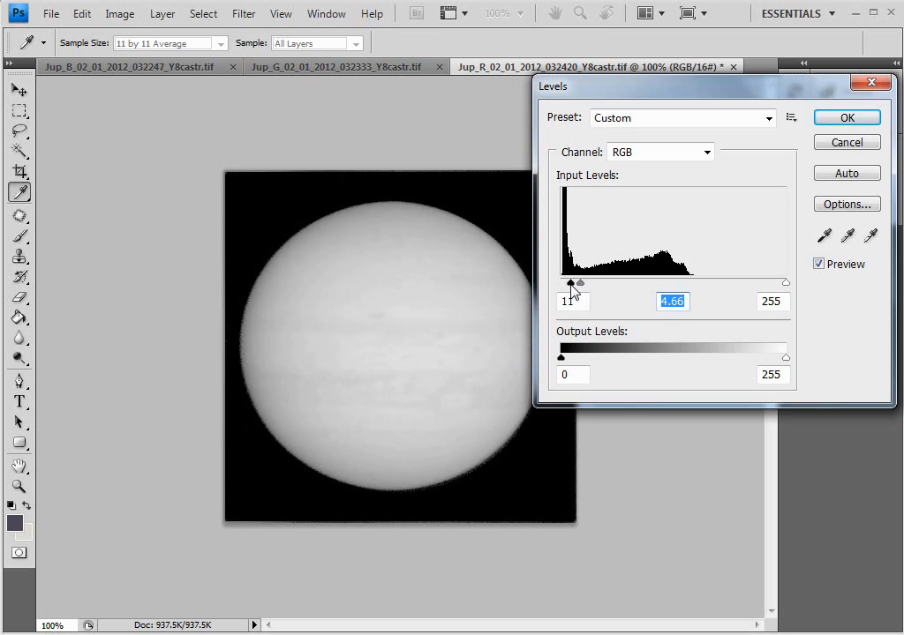
click(572, 300)
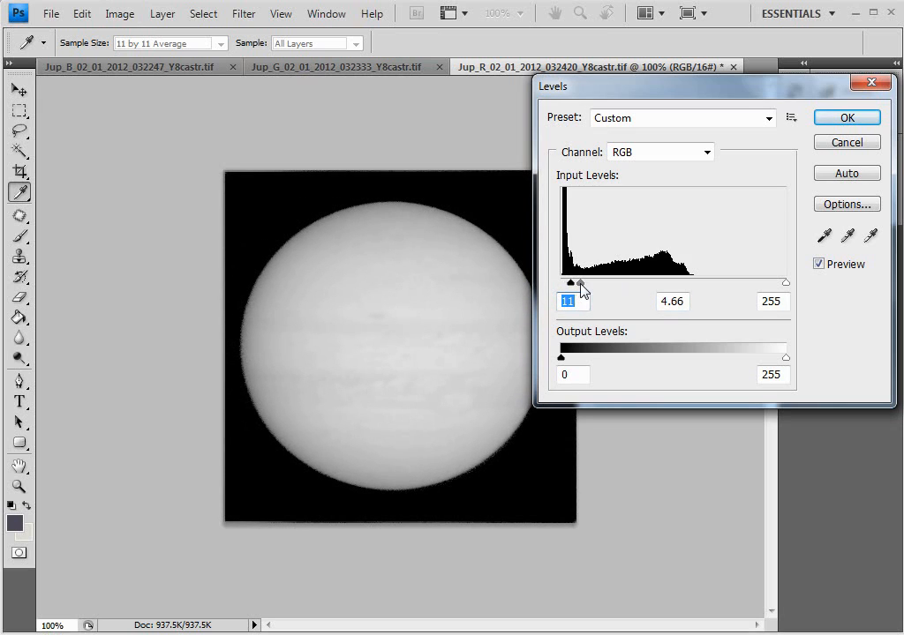
drag(583, 284, 690, 284)
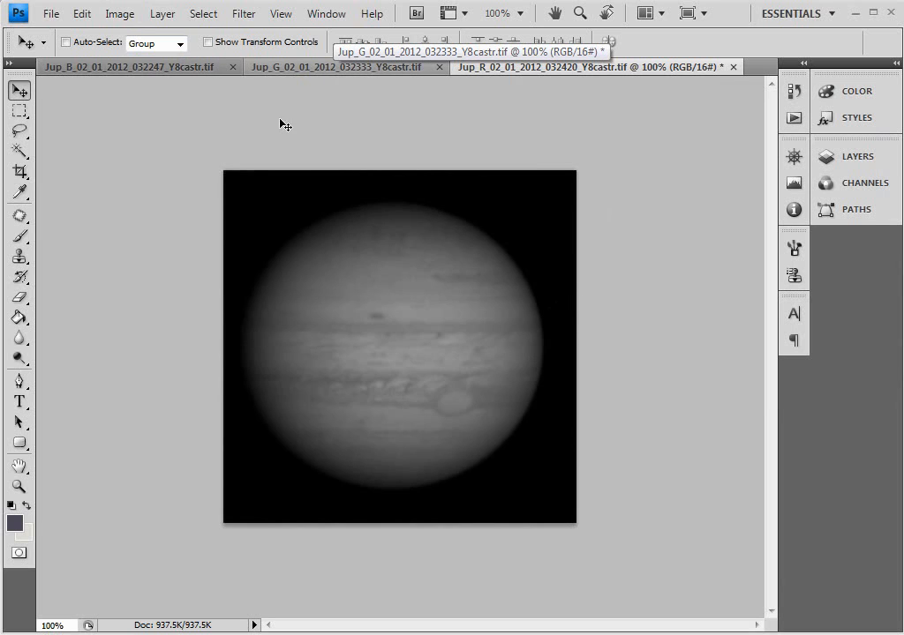
Cycle through the Jup_R, Jup_G and Jup_B document tabs to reach the blue-filter image.
click(244, 14)
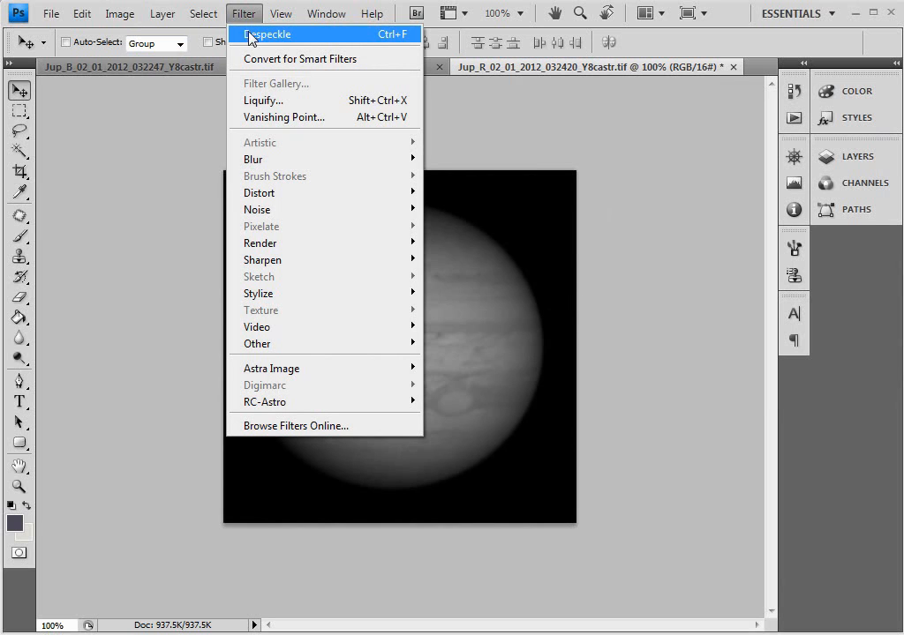
click(201, 14)
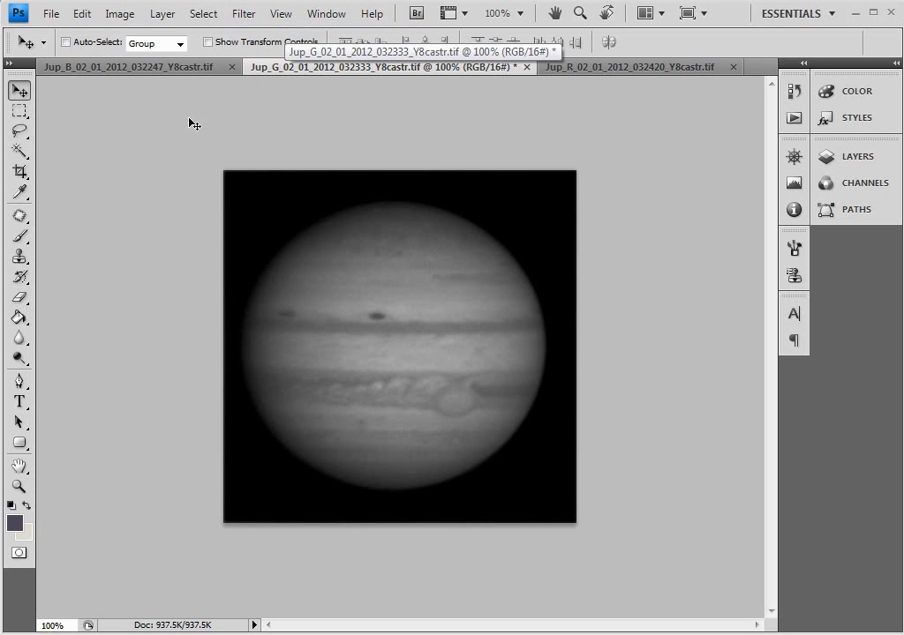
click(133, 67)
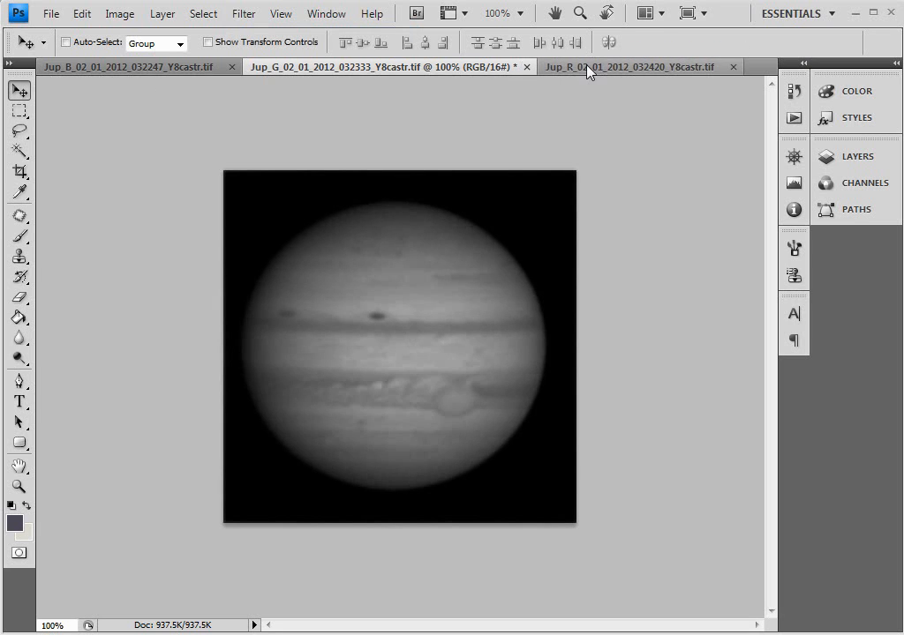
click(632, 67)
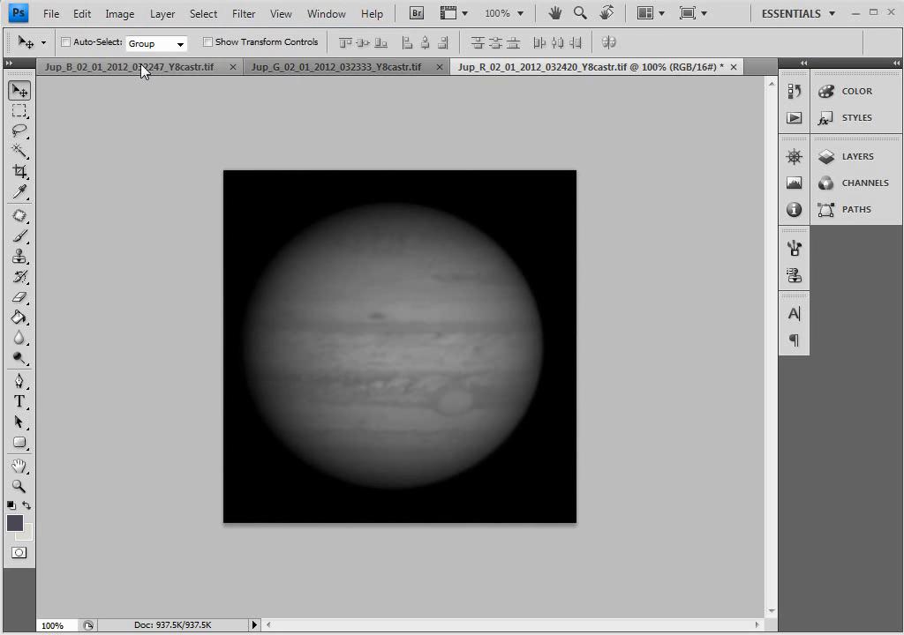
click(344, 68)
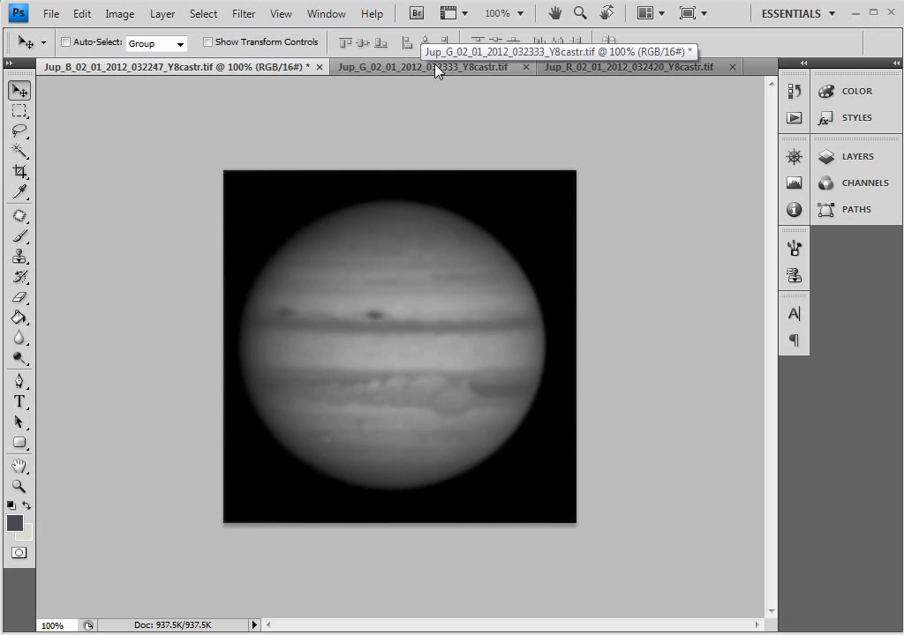
click(629, 67)
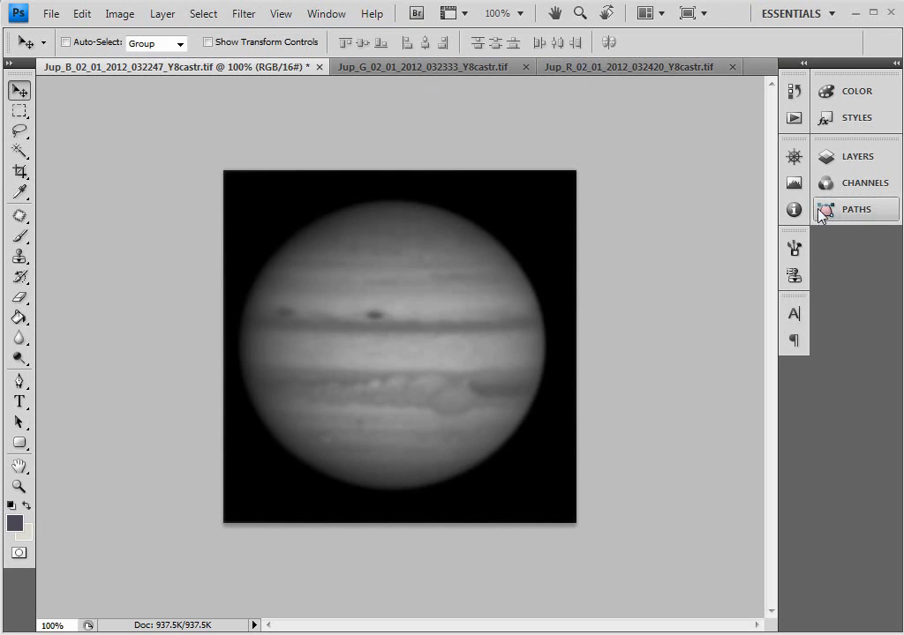
Copy the blue image and show the Channels of the Jup_R document.
click(826, 156)
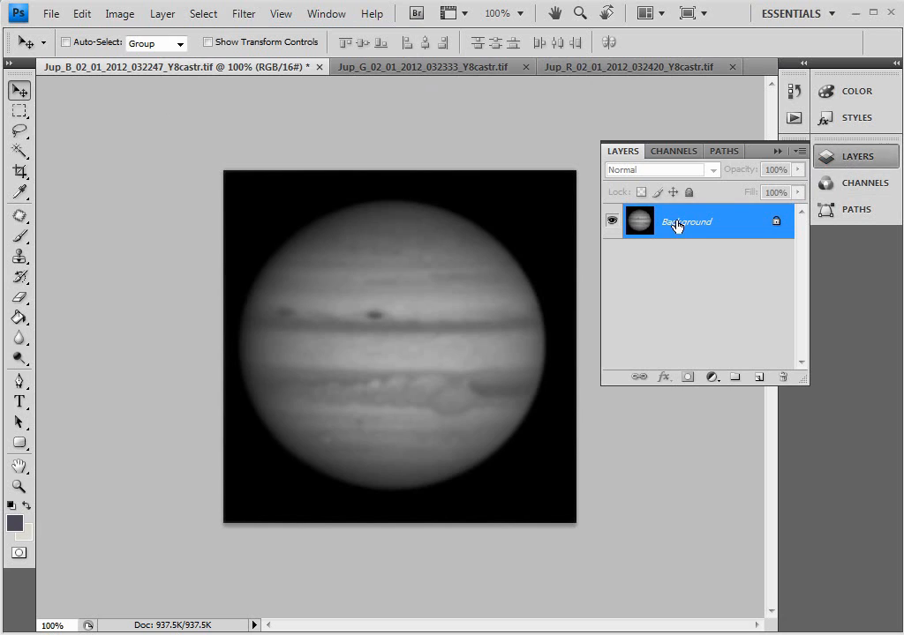
click(673, 150)
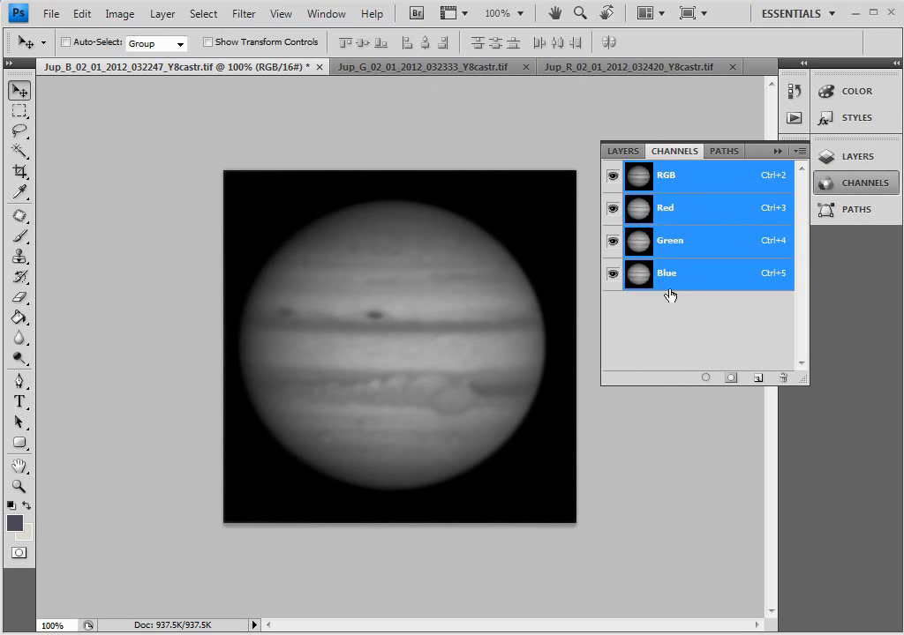
click(621, 150)
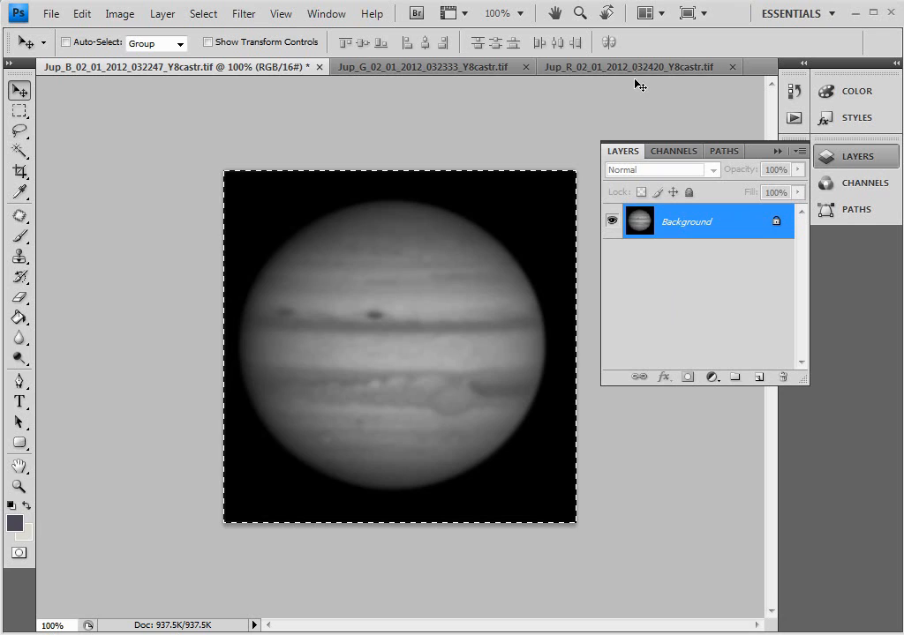
click(634, 68)
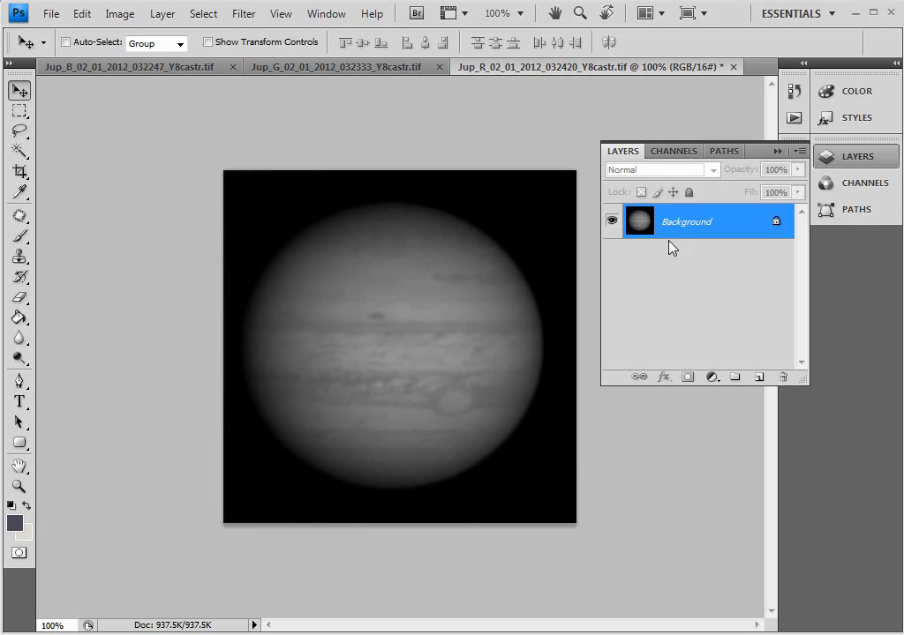
mouse_move(678, 166)
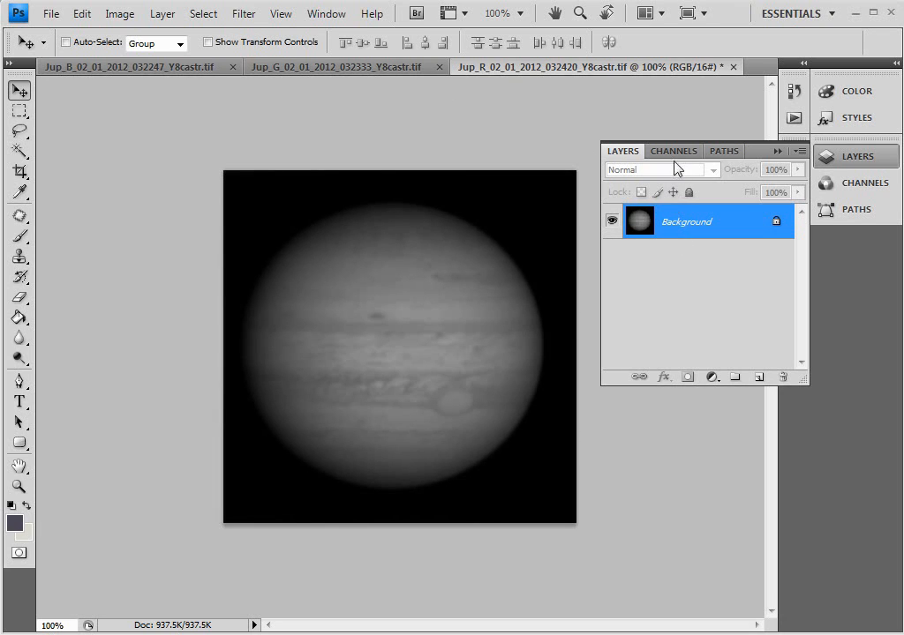
click(672, 150)
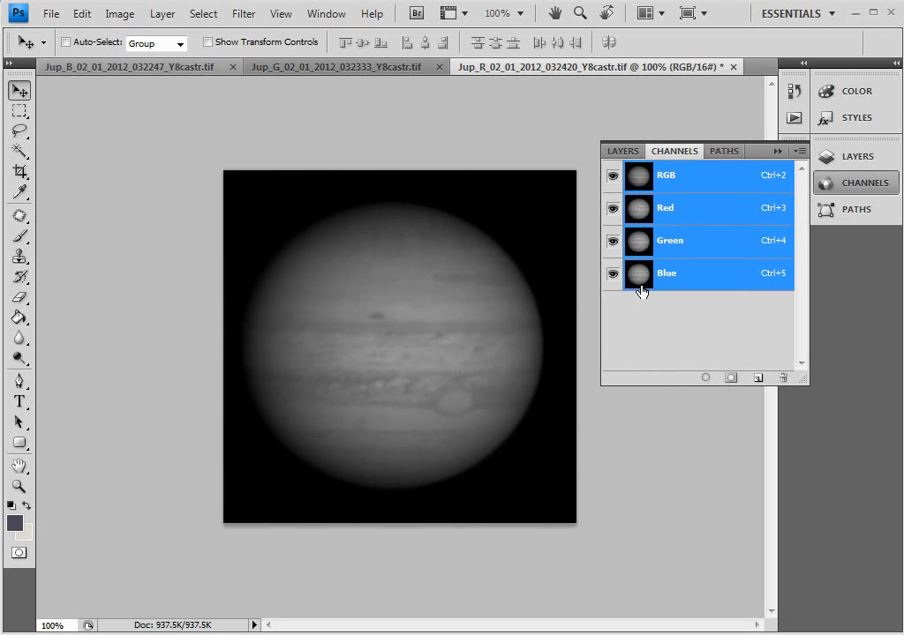
Paste into the Blue and Green channels of Jup_R and view the RGB colour composite.
click(667, 271)
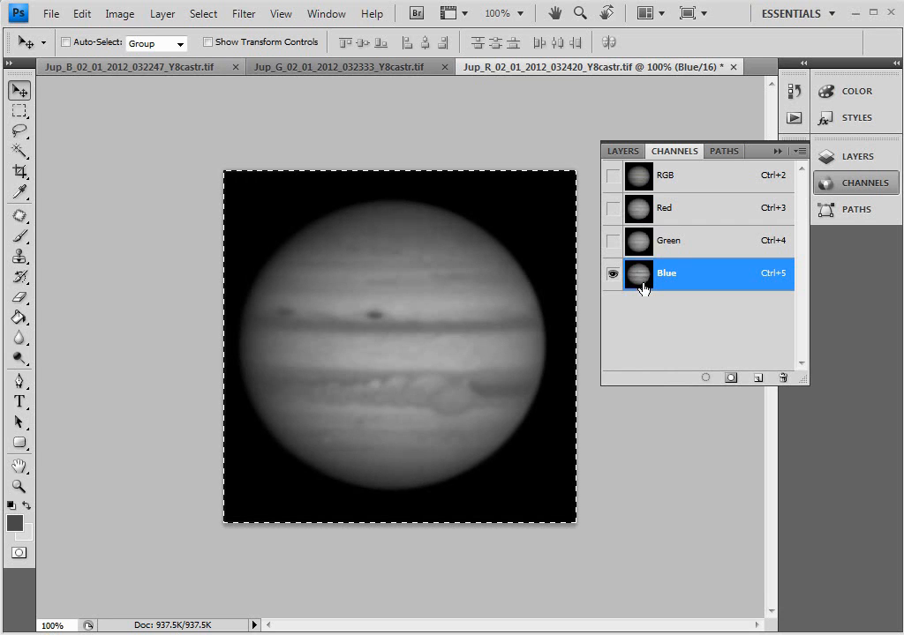
mouse_move(639, 269)
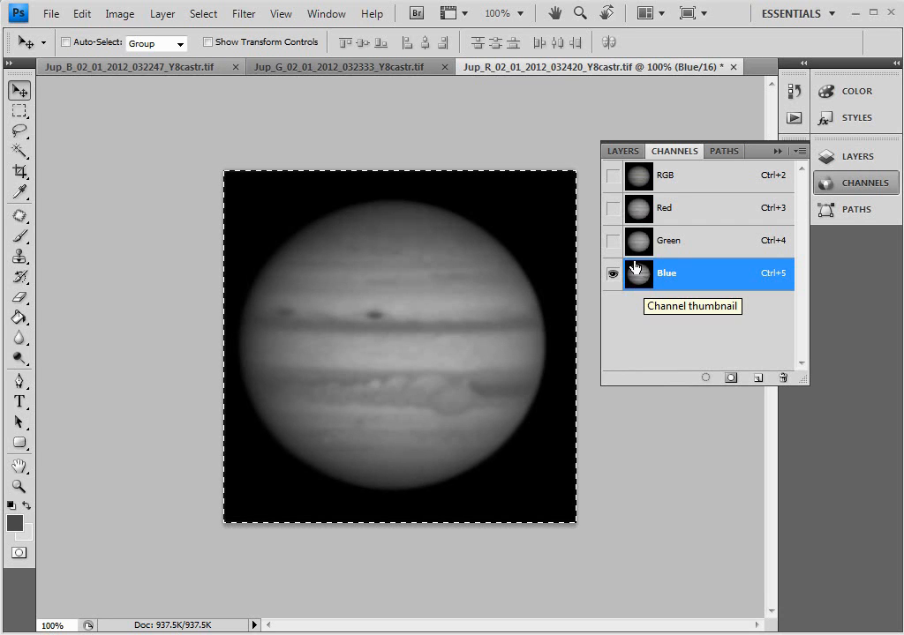
mouse_move(650, 342)
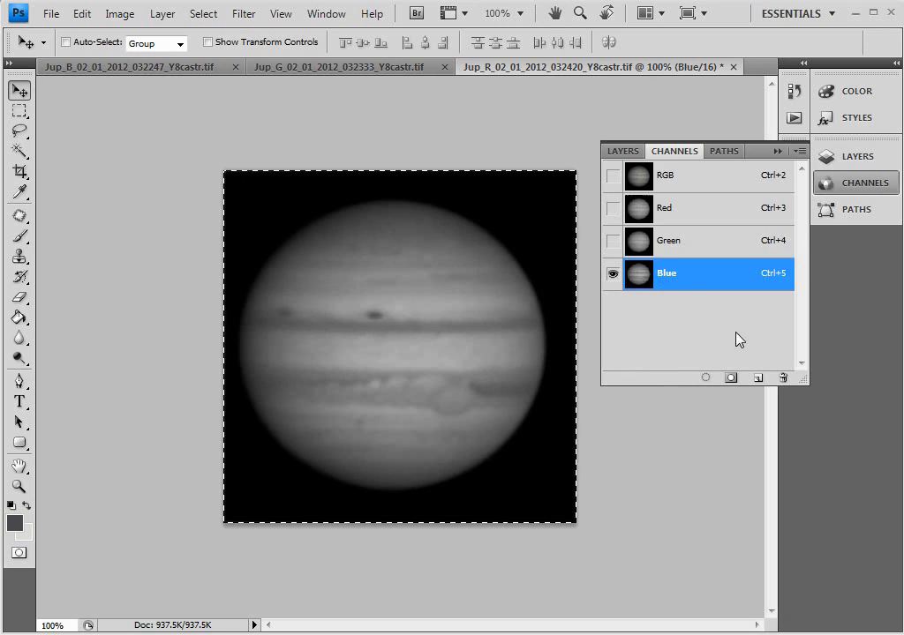
click(668, 240)
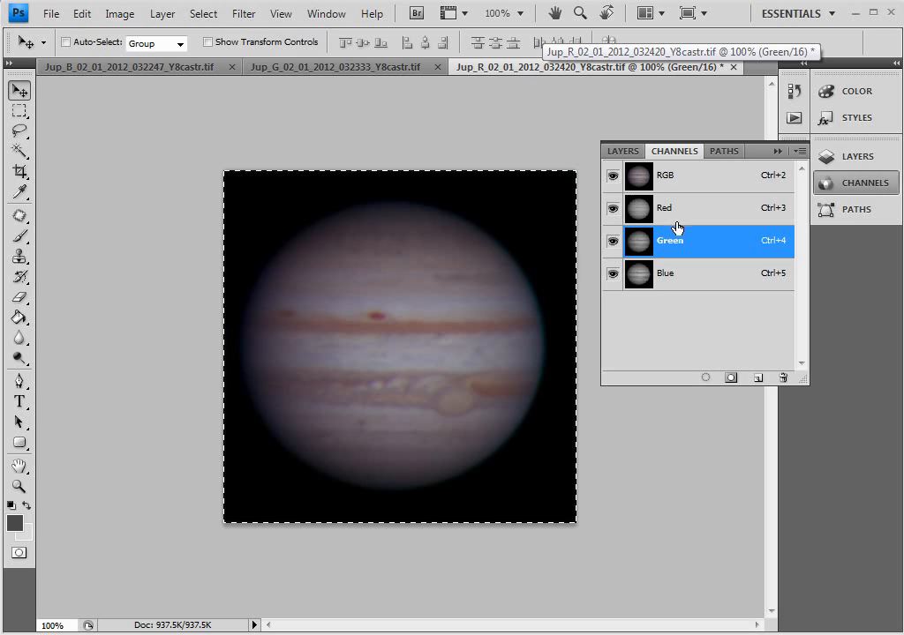
mouse_move(674, 290)
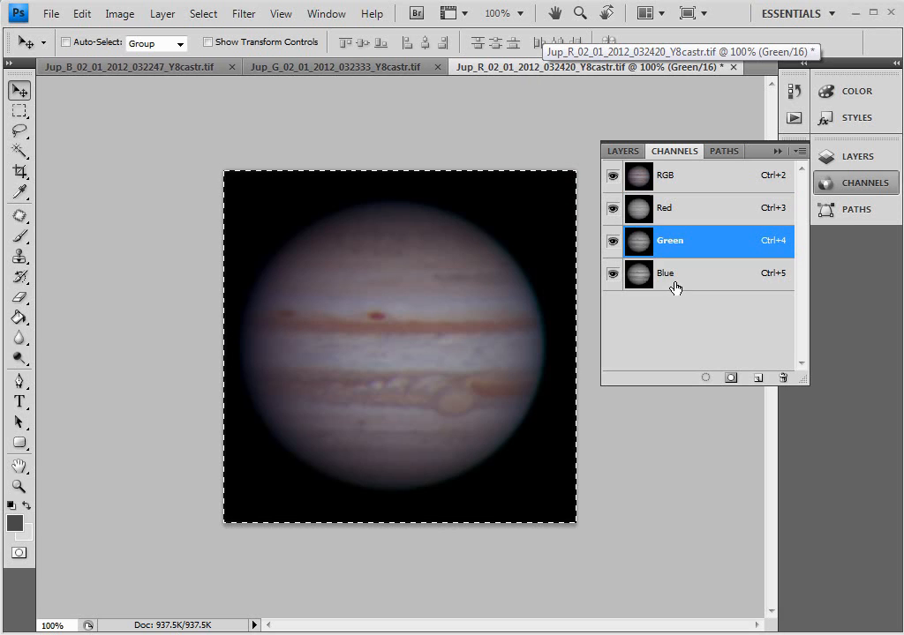
click(666, 272)
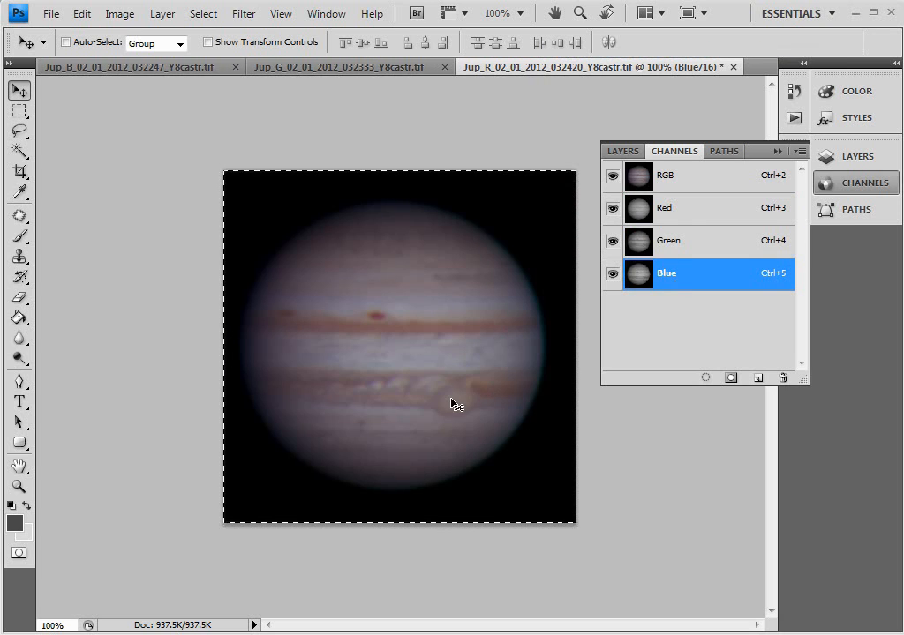
click(667, 176)
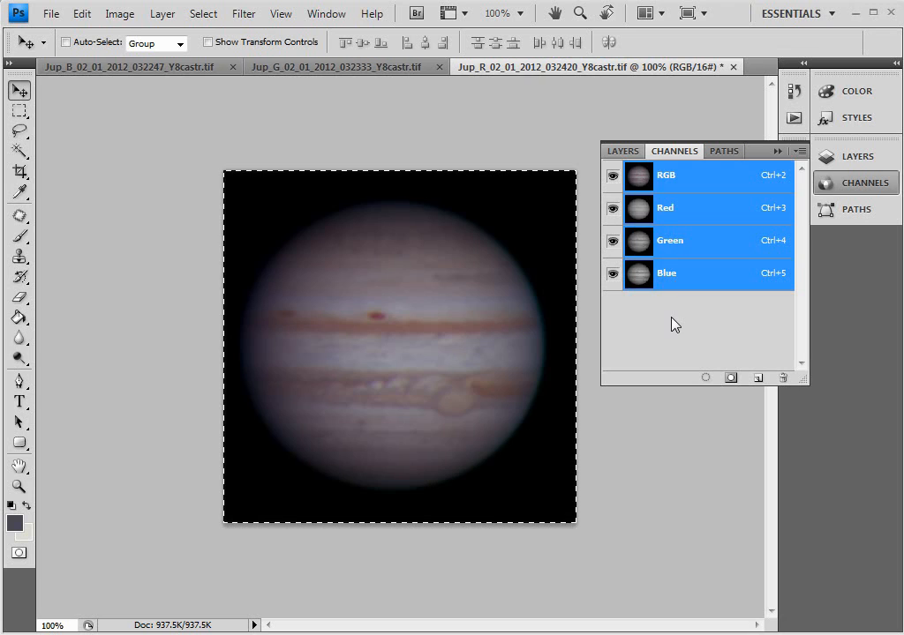
mouse_move(680, 399)
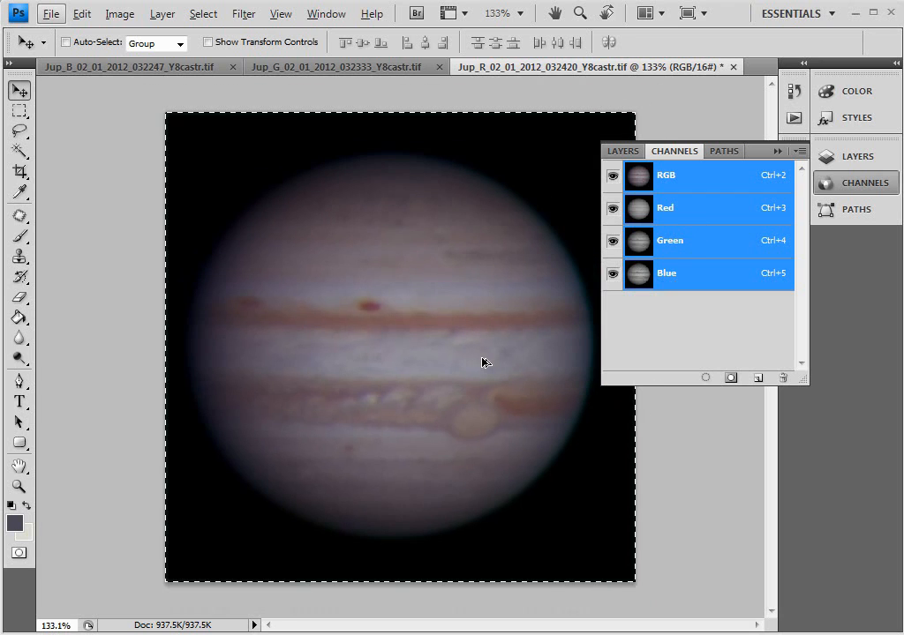
mouse_move(284, 335)
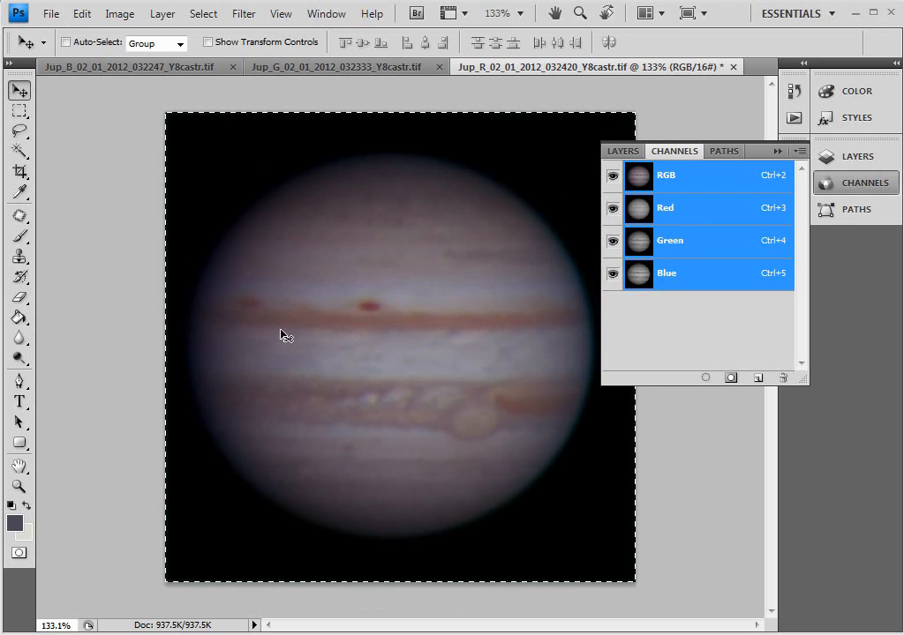
mouse_move(399, 396)
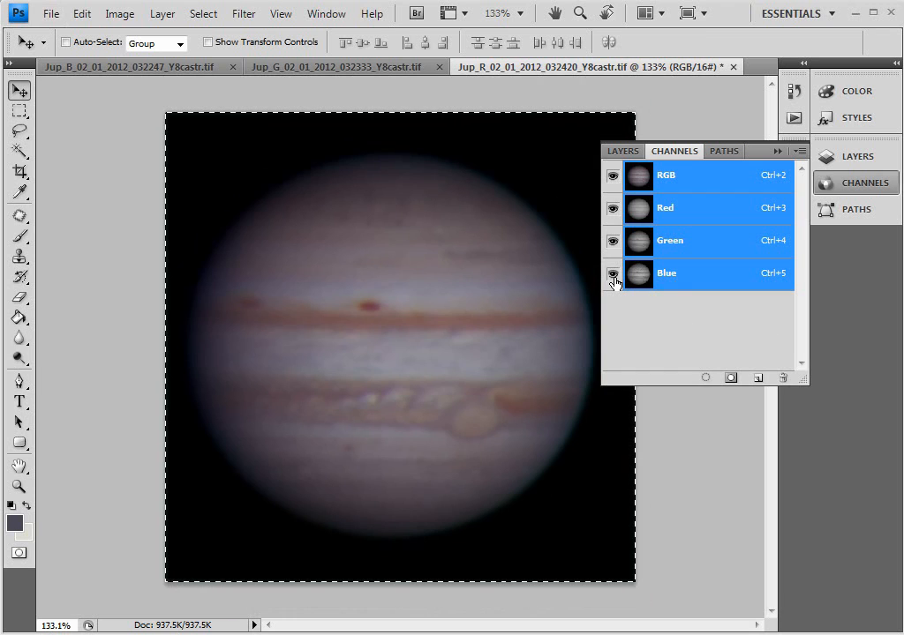
Hide the Blue channel and nudge the Green channel to line up with Red.
click(612, 272)
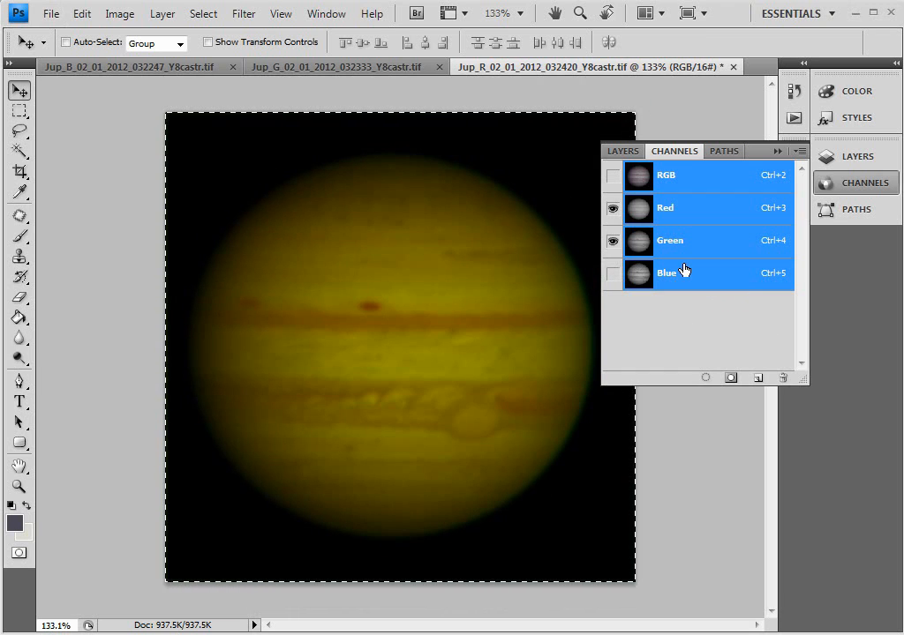
click(671, 240)
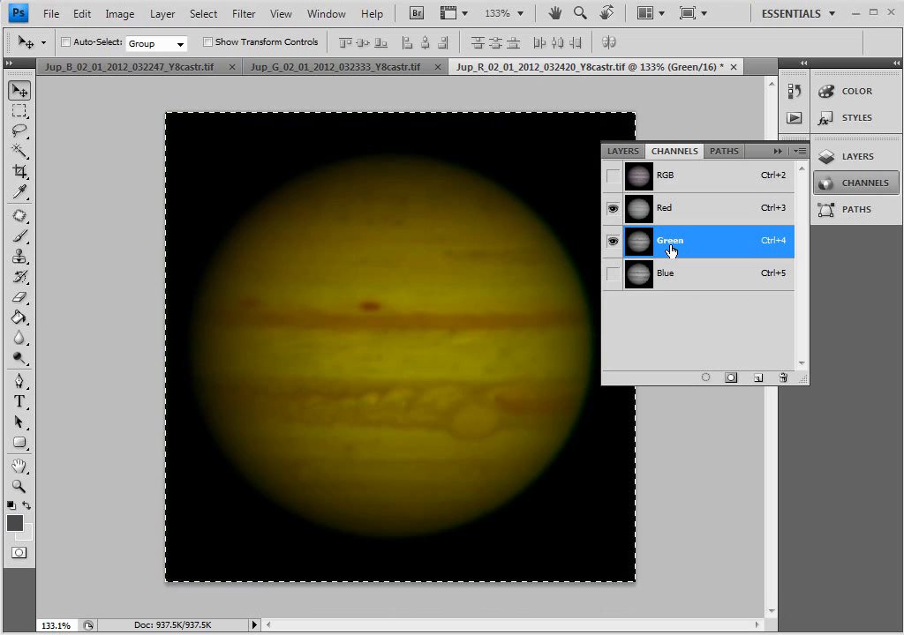
click(614, 209)
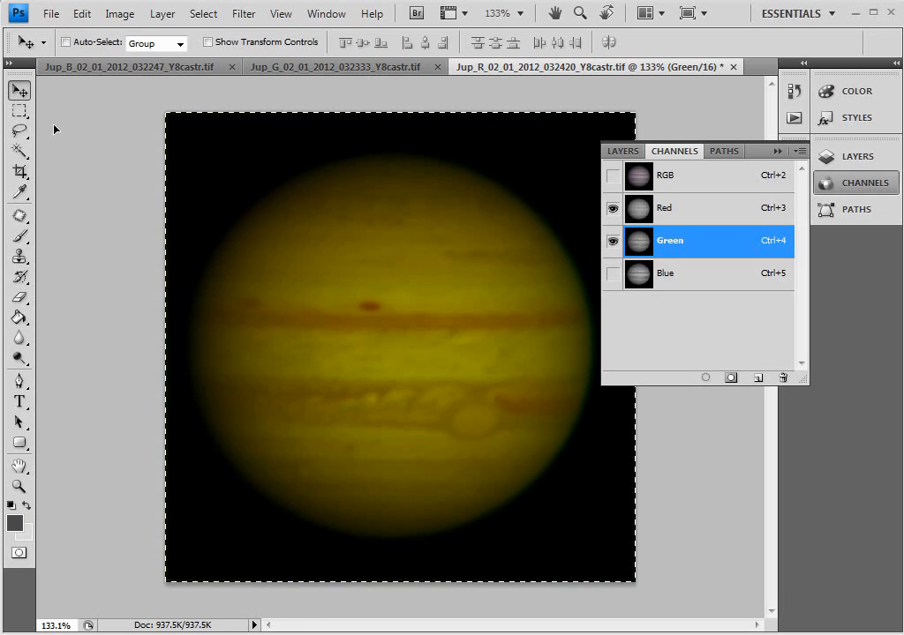
mouse_move(491, 357)
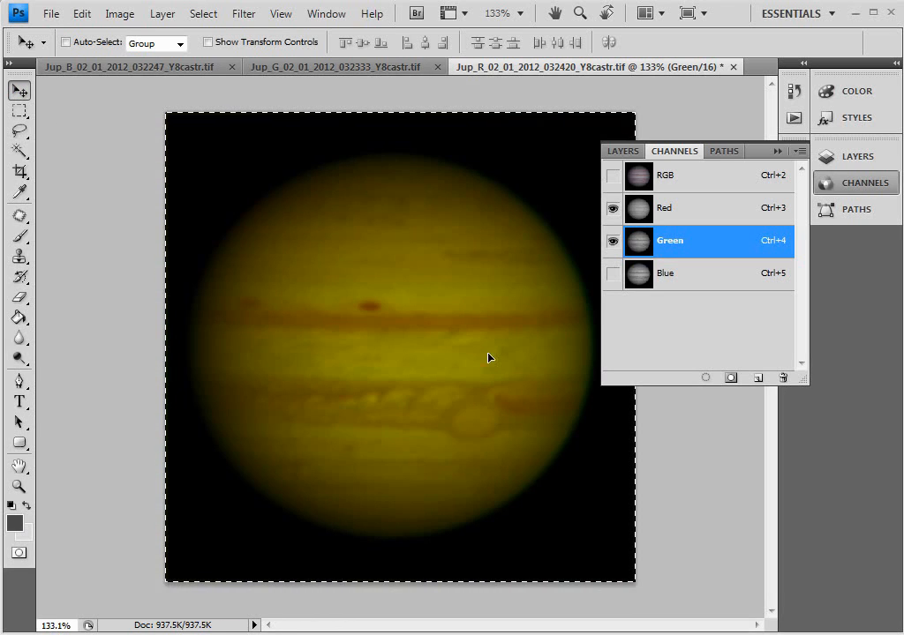
mouse_move(435, 339)
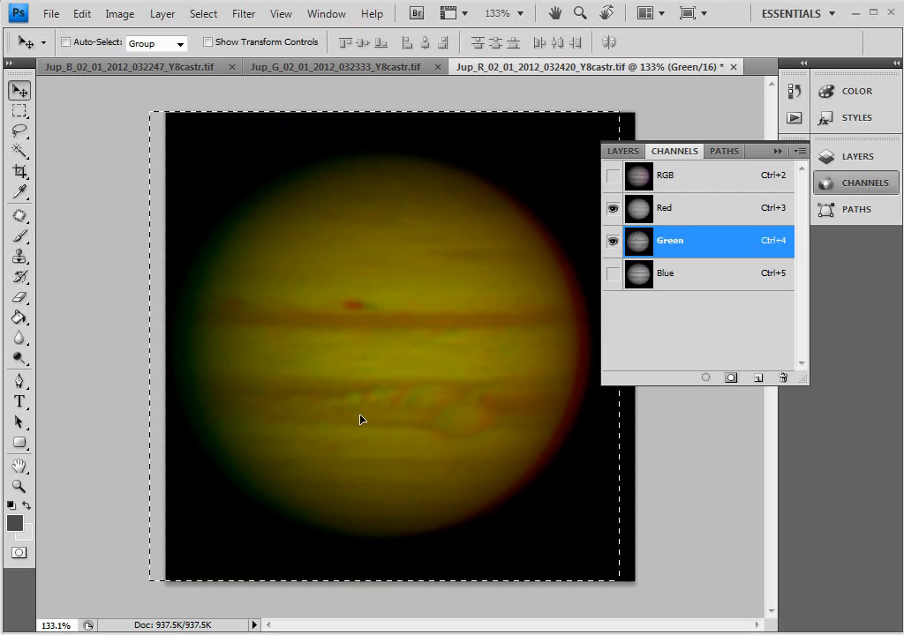
mouse_move(413, 370)
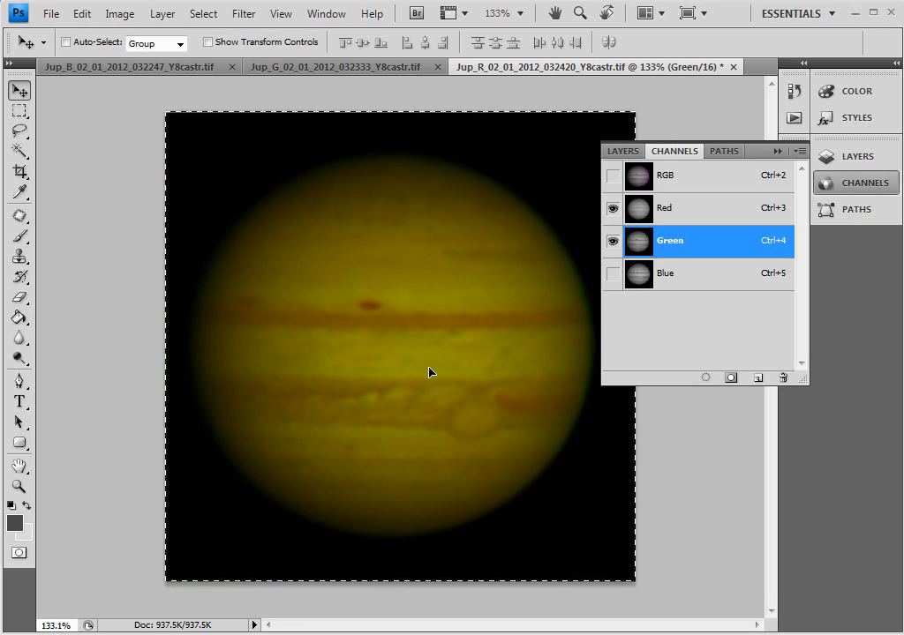
mouse_move(556, 279)
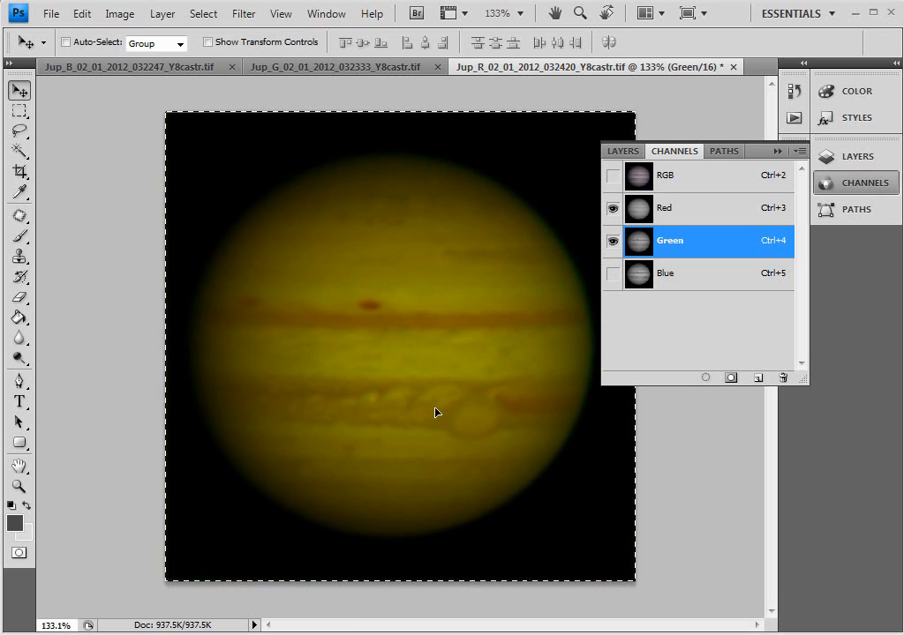
mouse_move(441, 396)
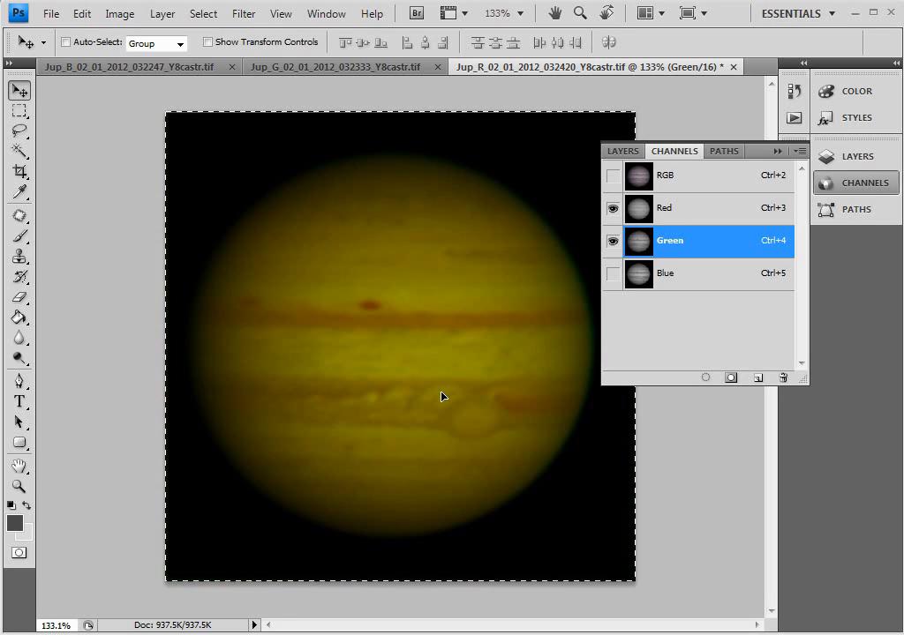
mouse_move(432, 360)
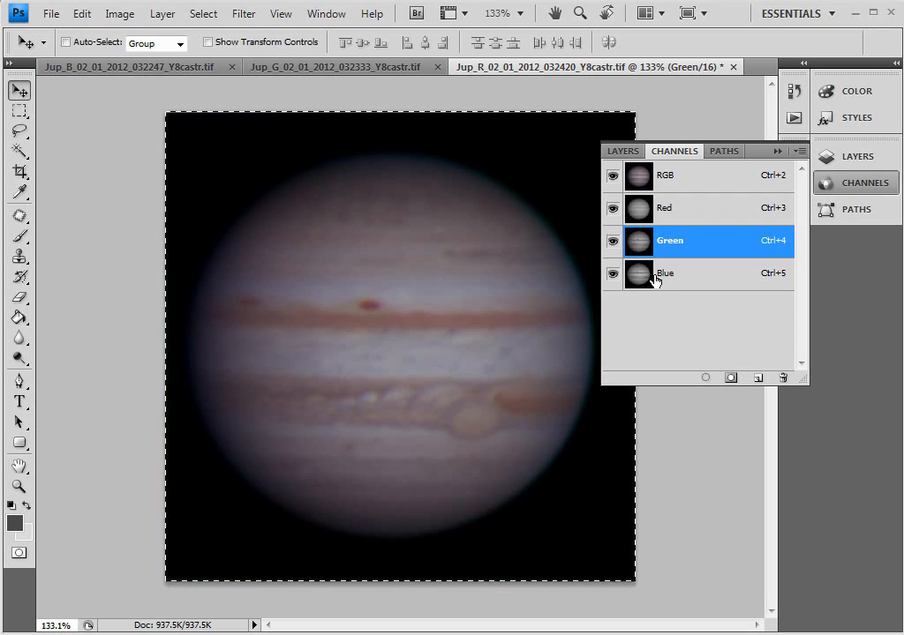
Check the Blue and Red channels, then return to the aligned RGB composite.
click(667, 272)
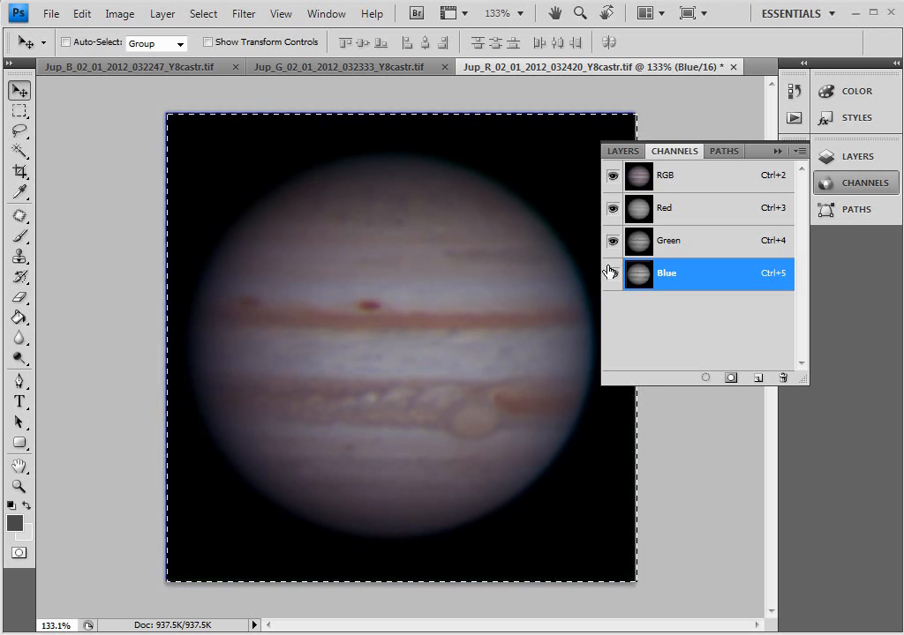
click(663, 208)
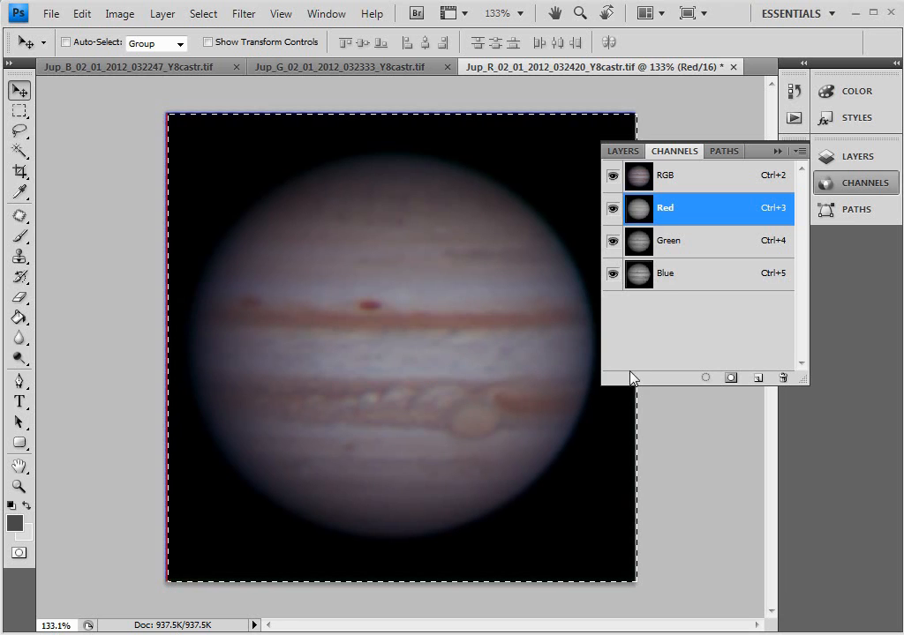
click(667, 174)
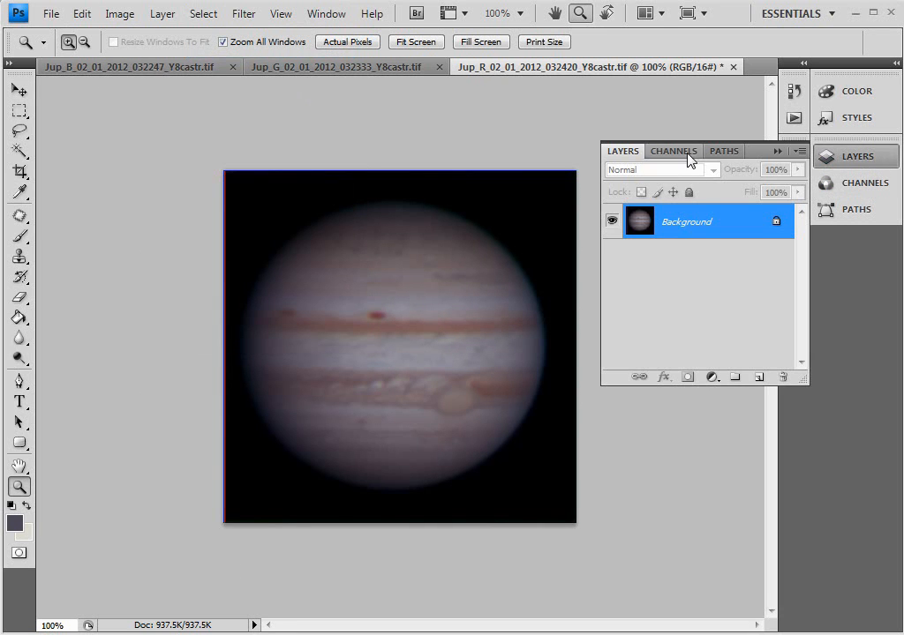
Review the Channels panel before returning to the Jupiter image alone.
click(673, 150)
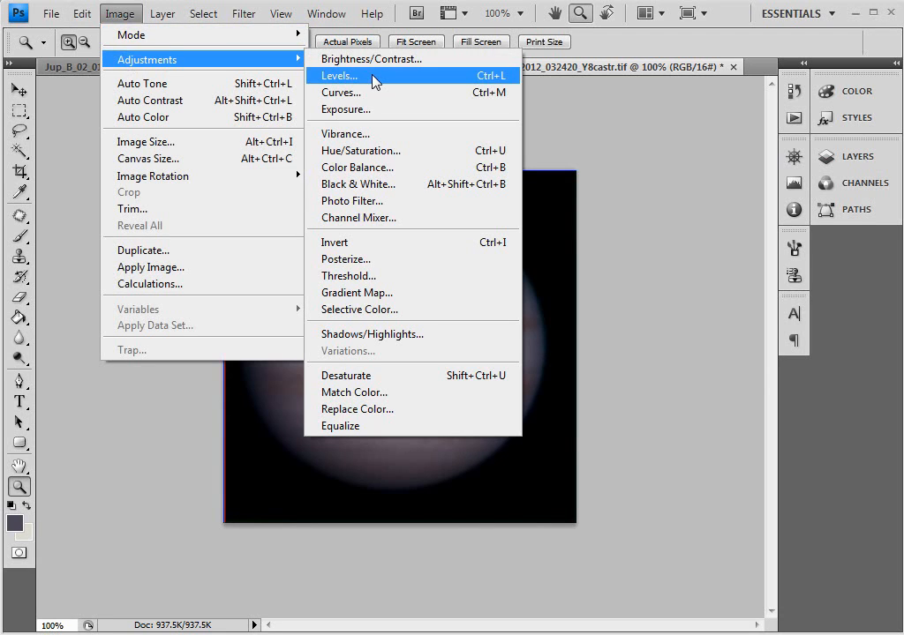
White-balance with the Levels gray-point eyedropper, sampling pale bands on Jupiter's disc.
click(339, 76)
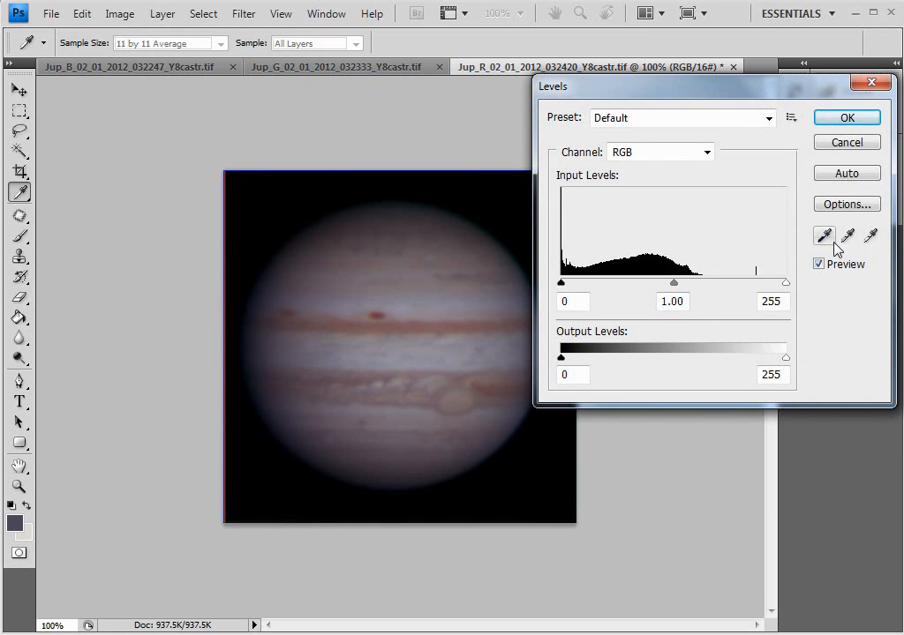
click(847, 237)
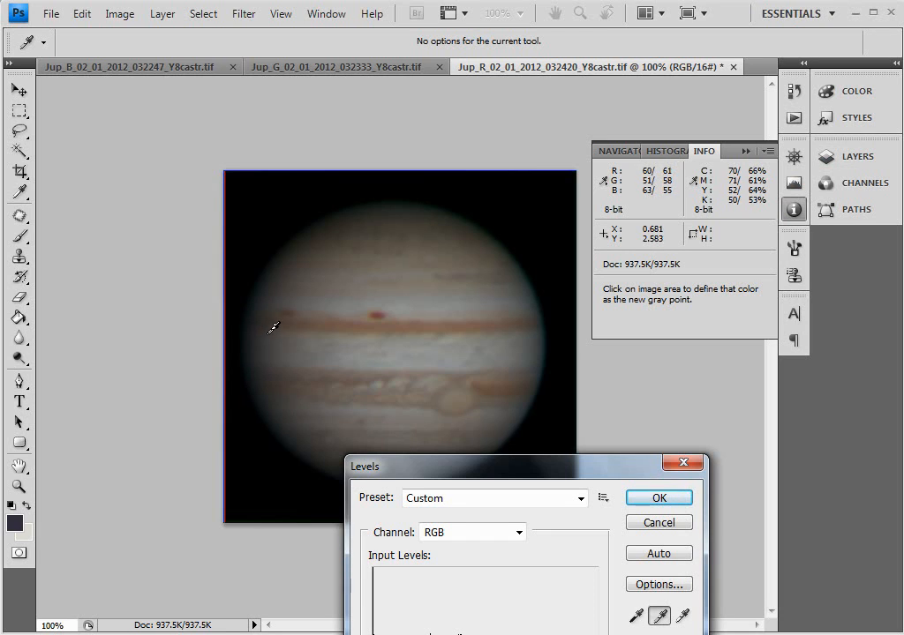
click(289, 321)
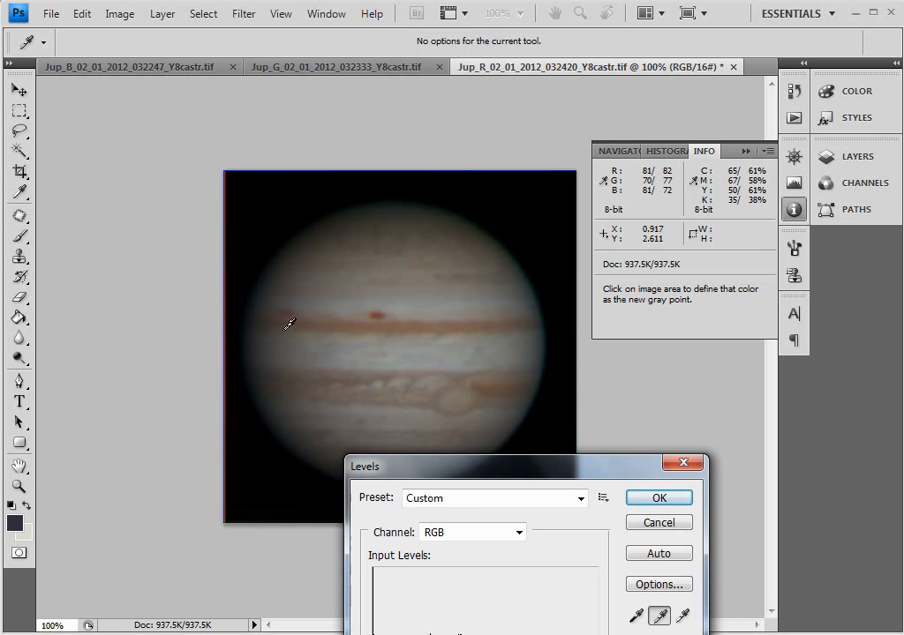
mouse_move(281, 293)
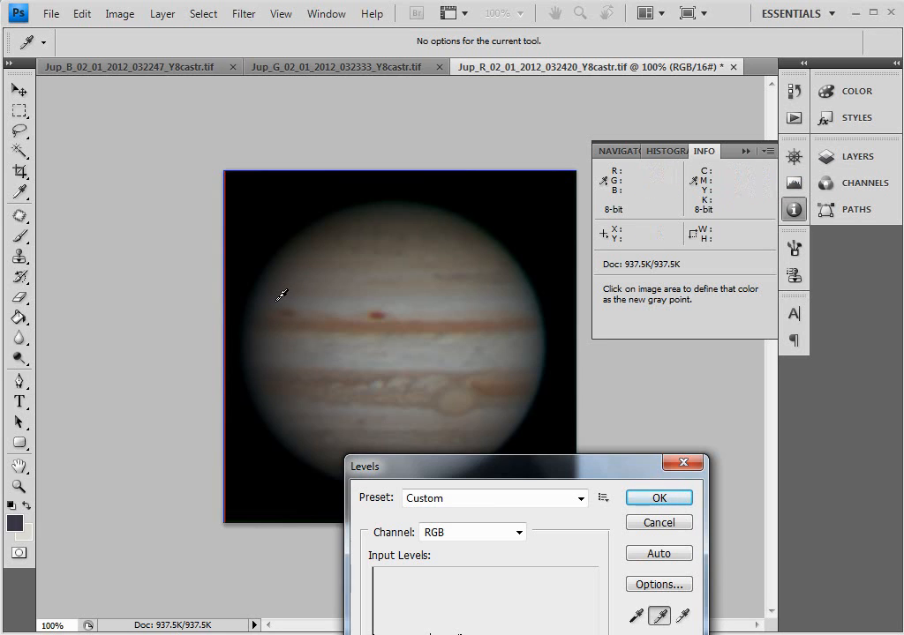
mouse_move(270, 339)
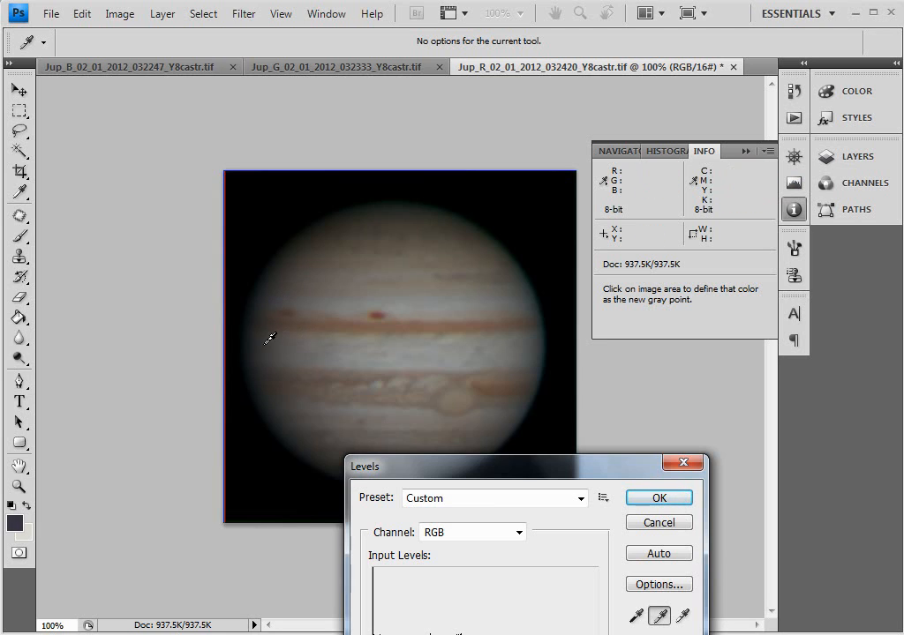
mouse_move(314, 370)
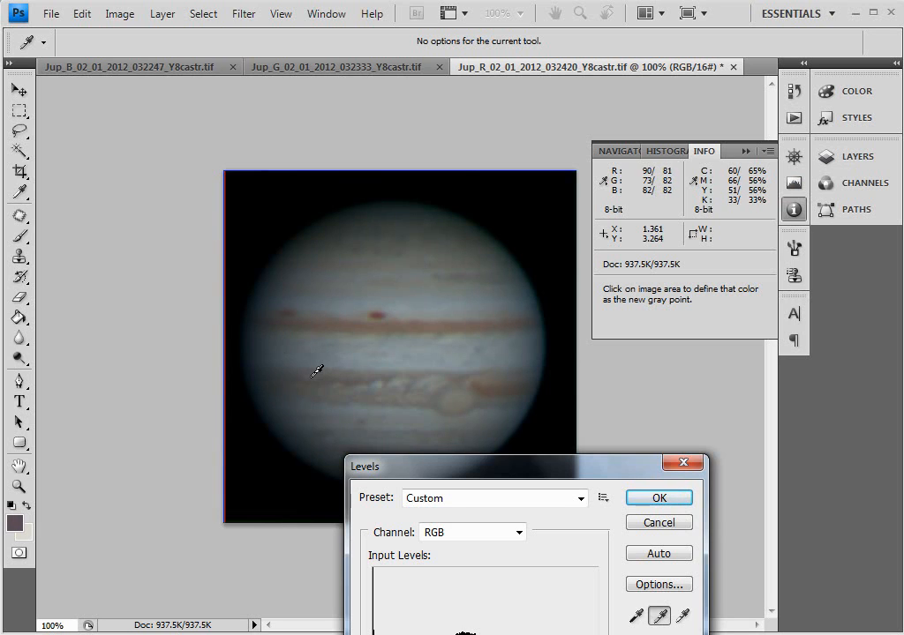
click(273, 339)
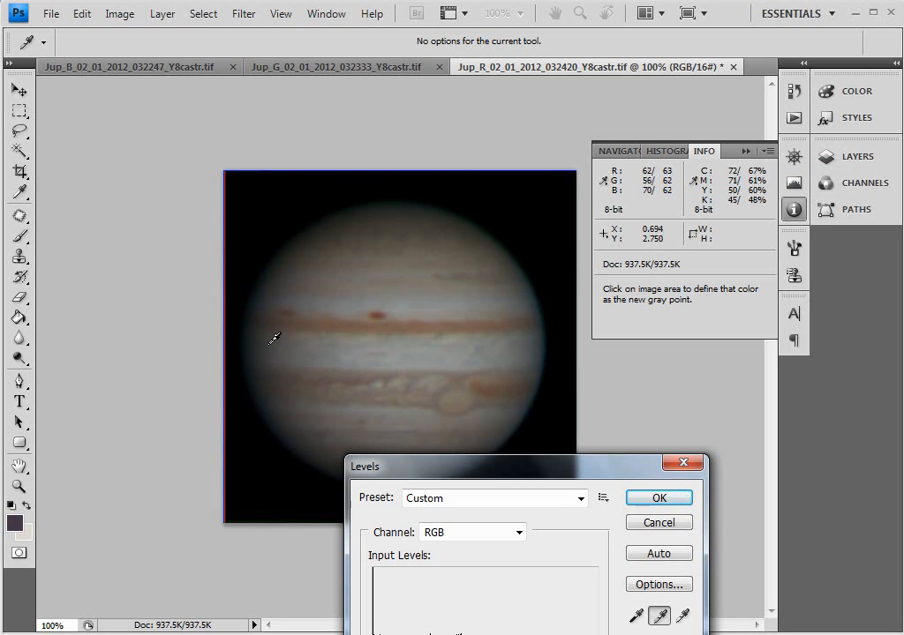
mouse_move(282, 360)
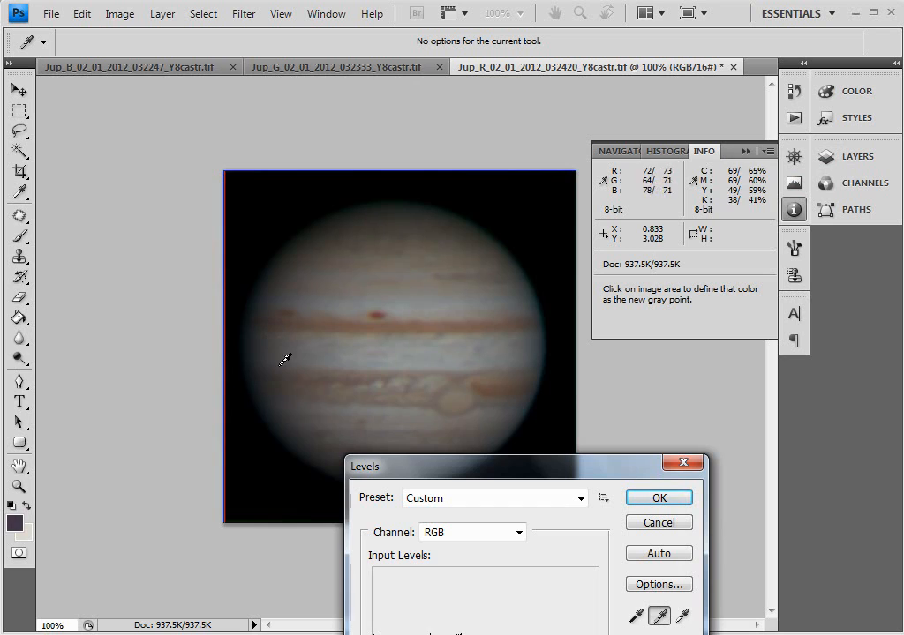
mouse_move(282, 353)
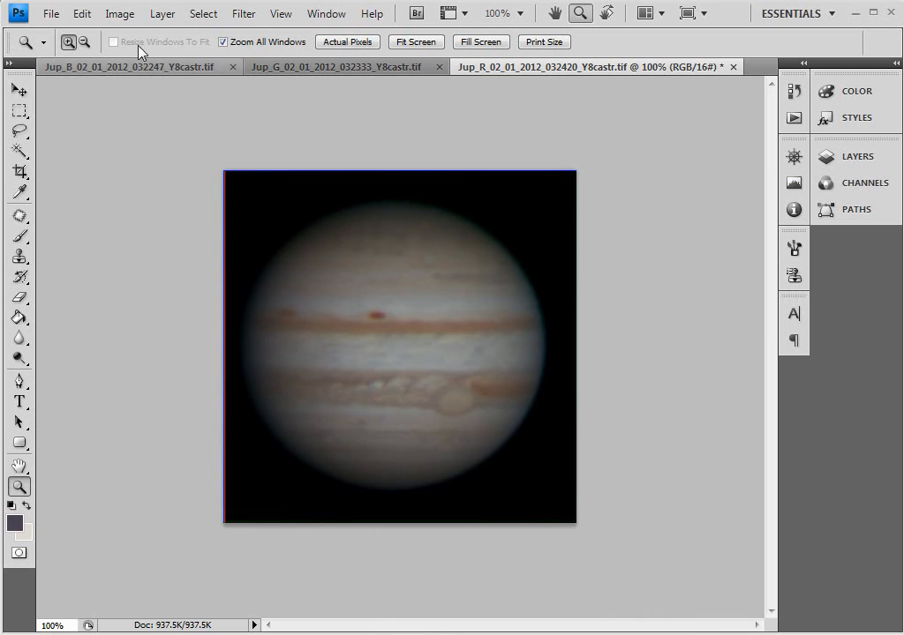
Start a Curves adjustment and place a midtone point on the tone curve.
click(120, 14)
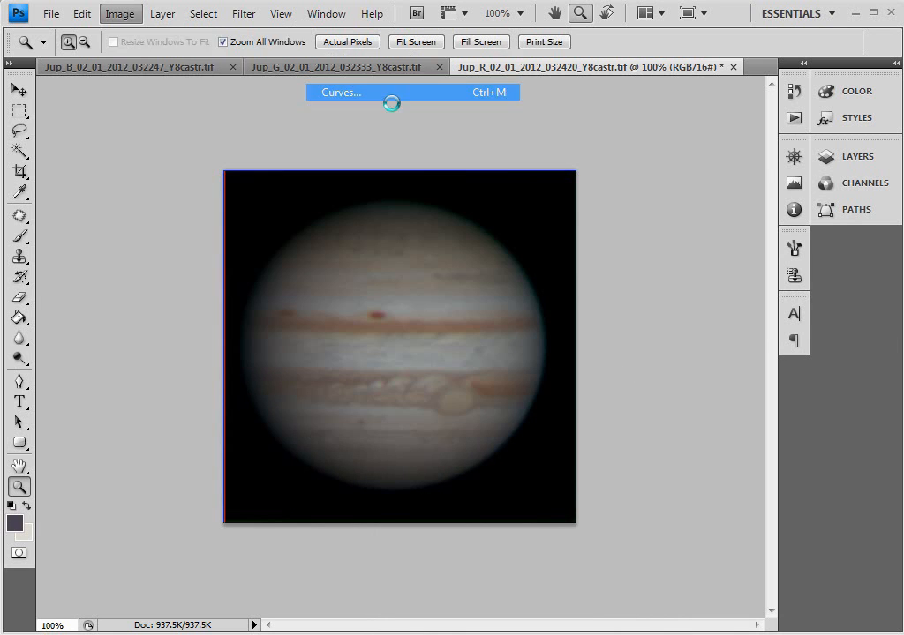
click(340, 91)
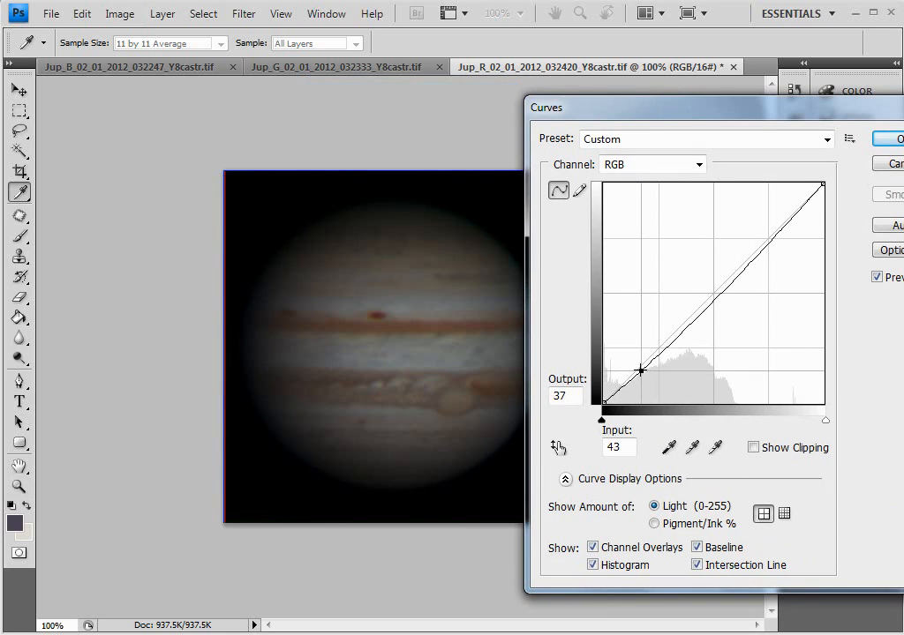
drag(643, 371, 639, 361)
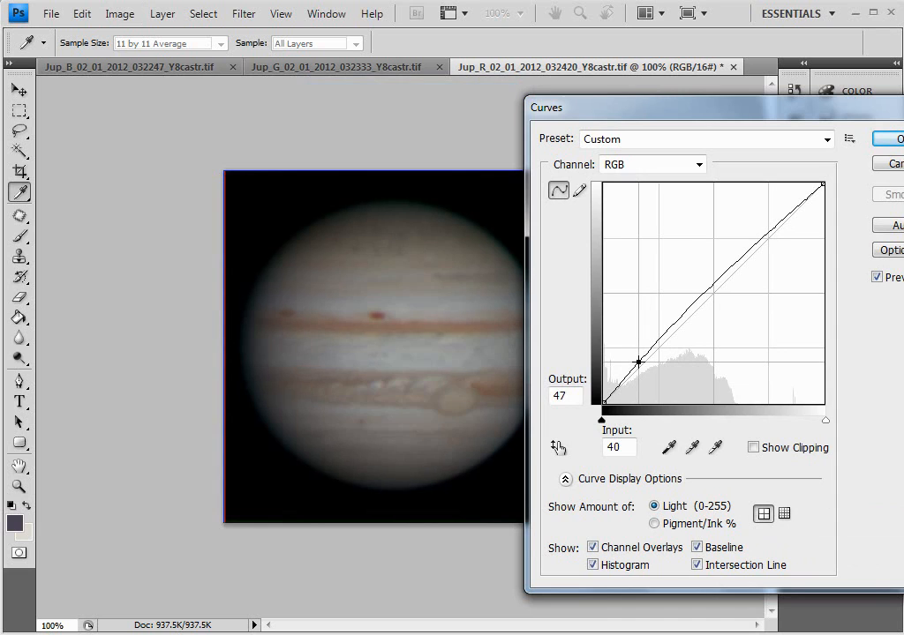
drag(638, 360, 730, 265)
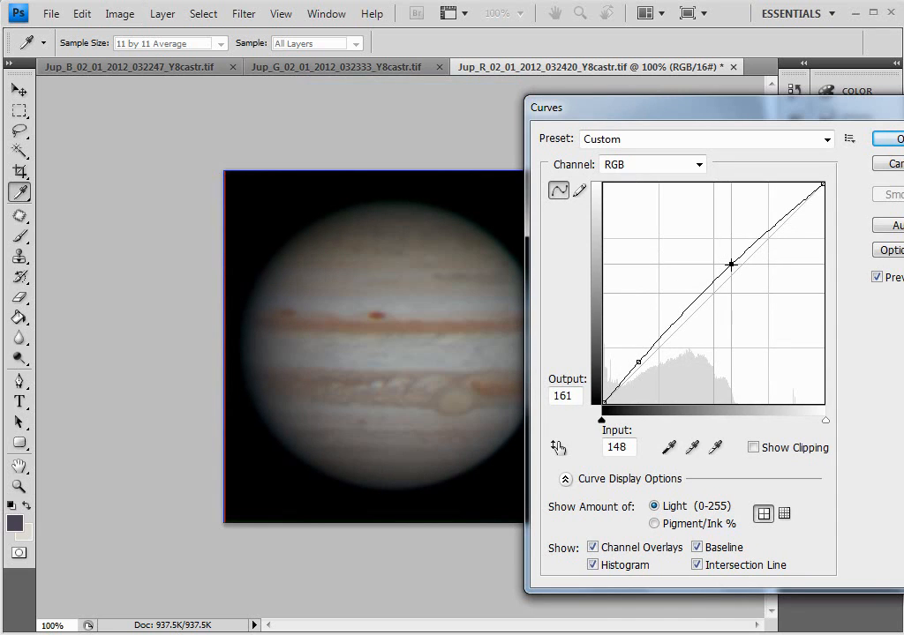
Lift midtones and highlights while pulling the shadow point down to keep space dark.
drag(730, 264, 717, 237)
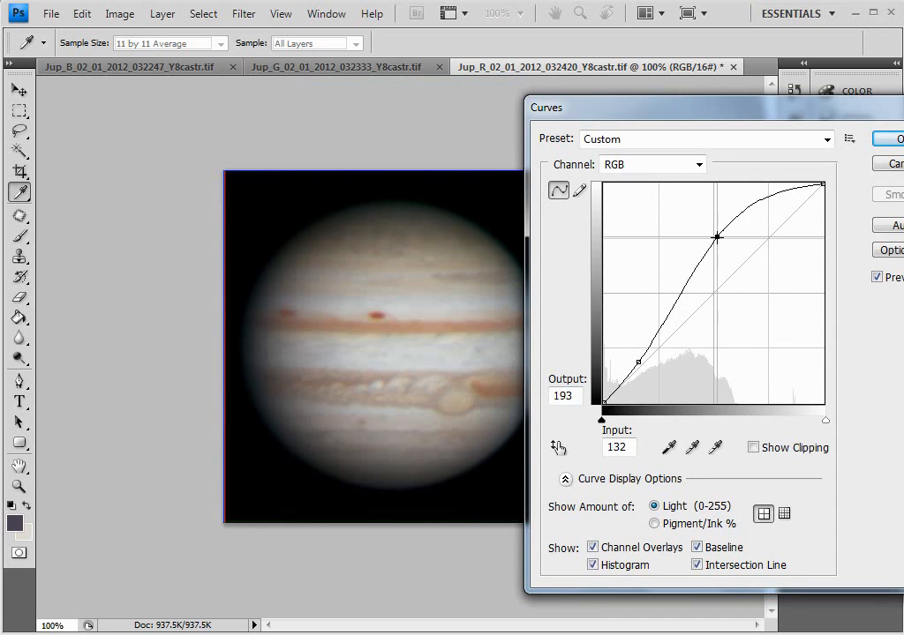
drag(717, 236, 727, 256)
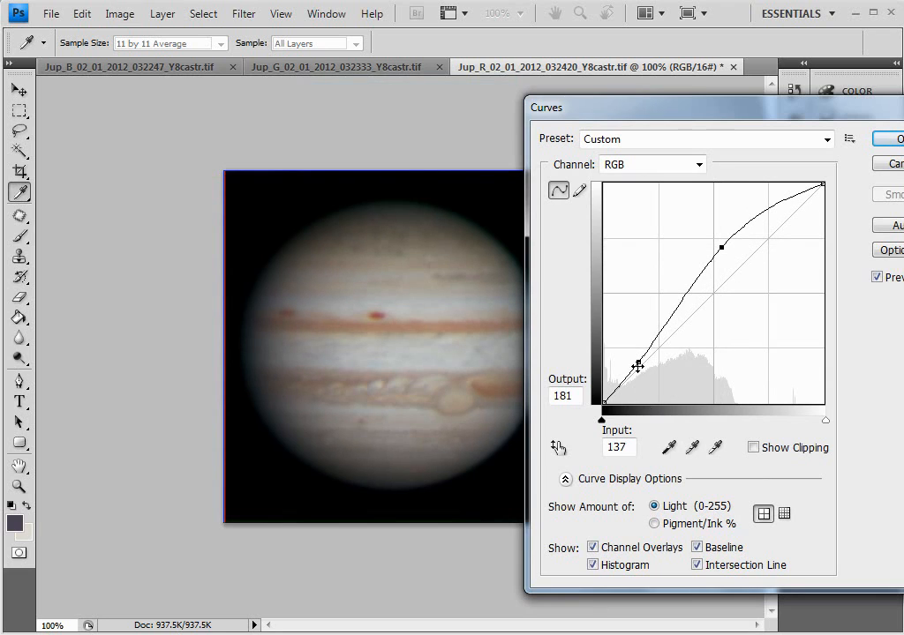
drag(637, 366, 637, 365)
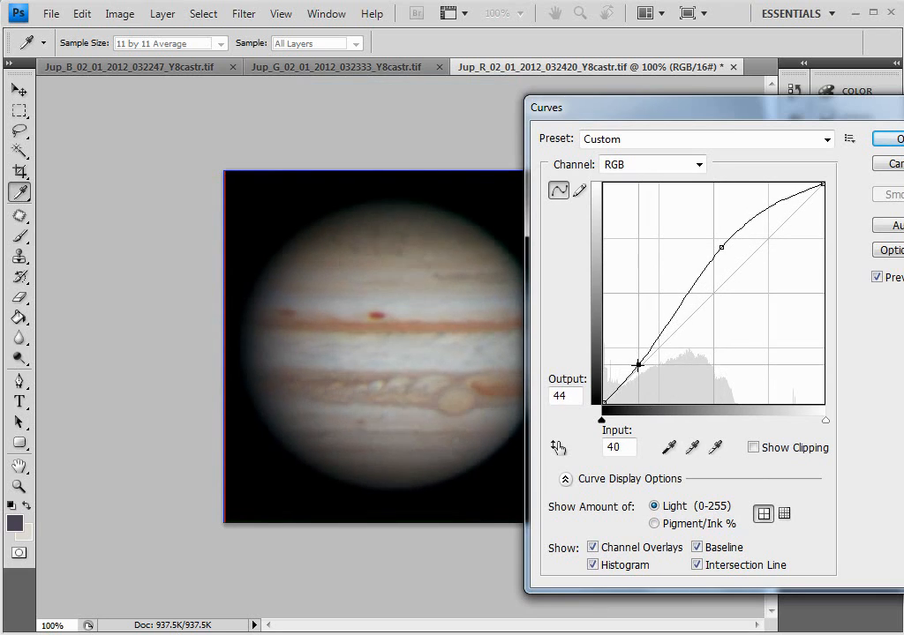
drag(638, 364, 635, 361)
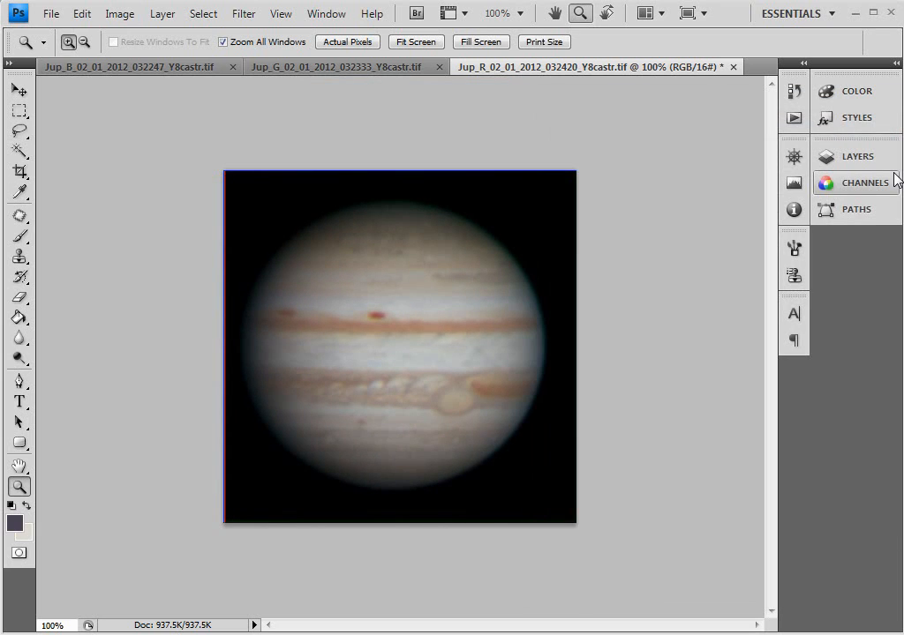
mouse_move(425, 402)
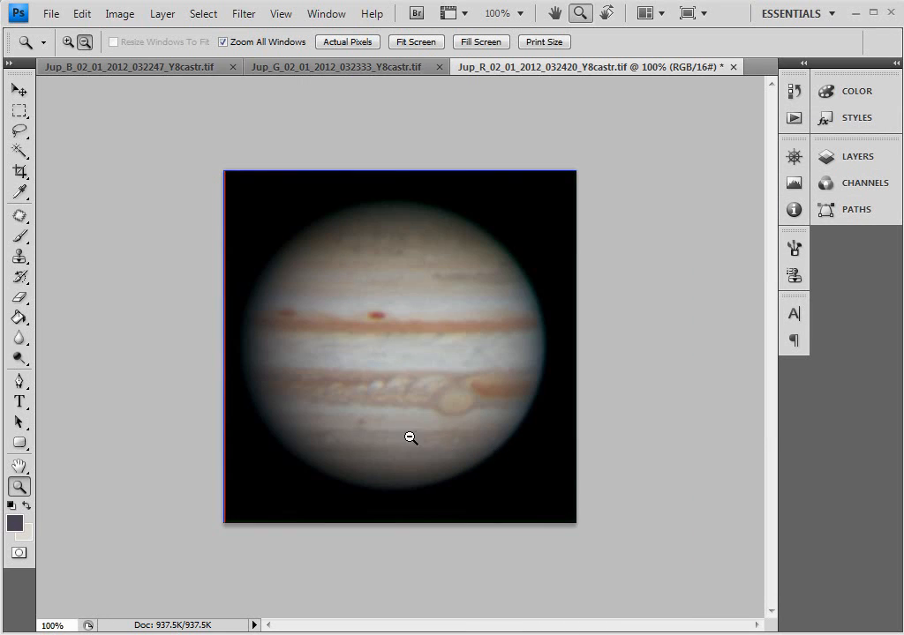
click(281, 14)
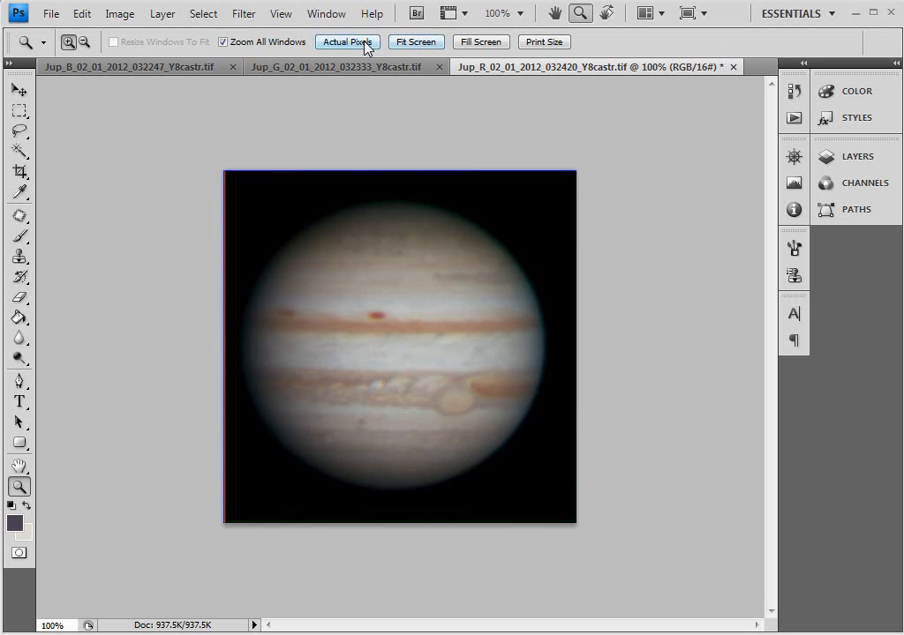
click(162, 14)
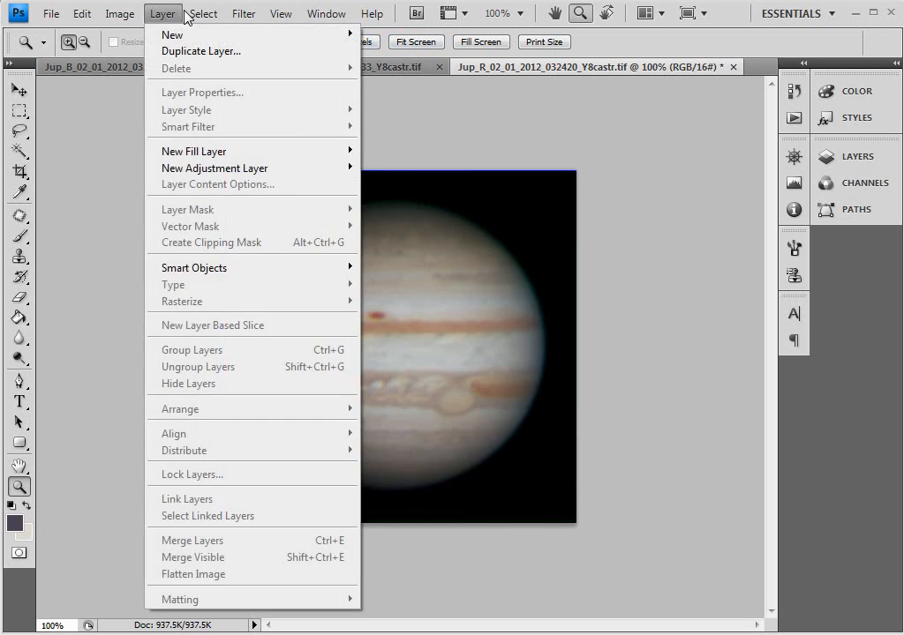
Apply Unsharp Mask at 2.6 px radius, threshold 0, tuning the Amount slider.
click(244, 14)
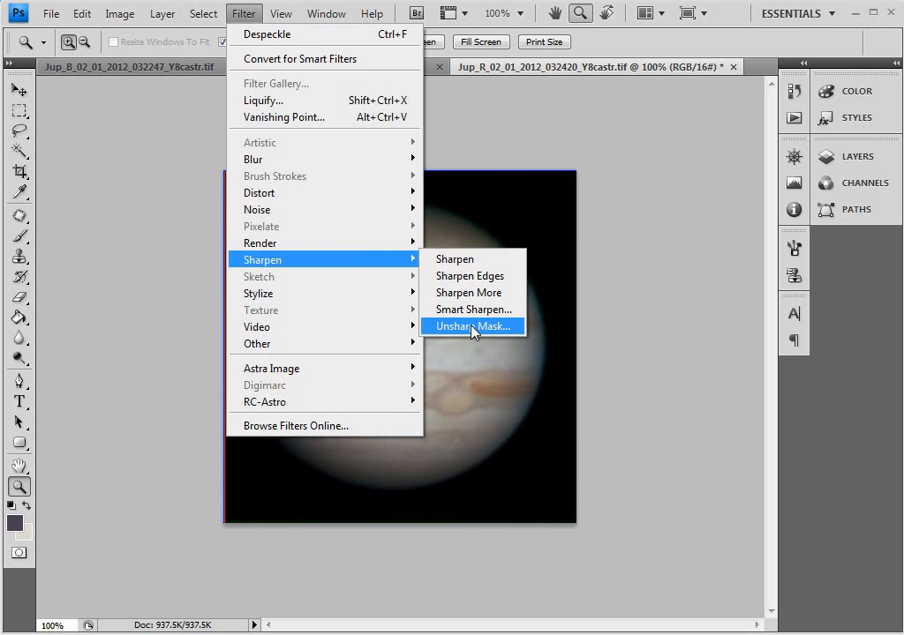
click(473, 325)
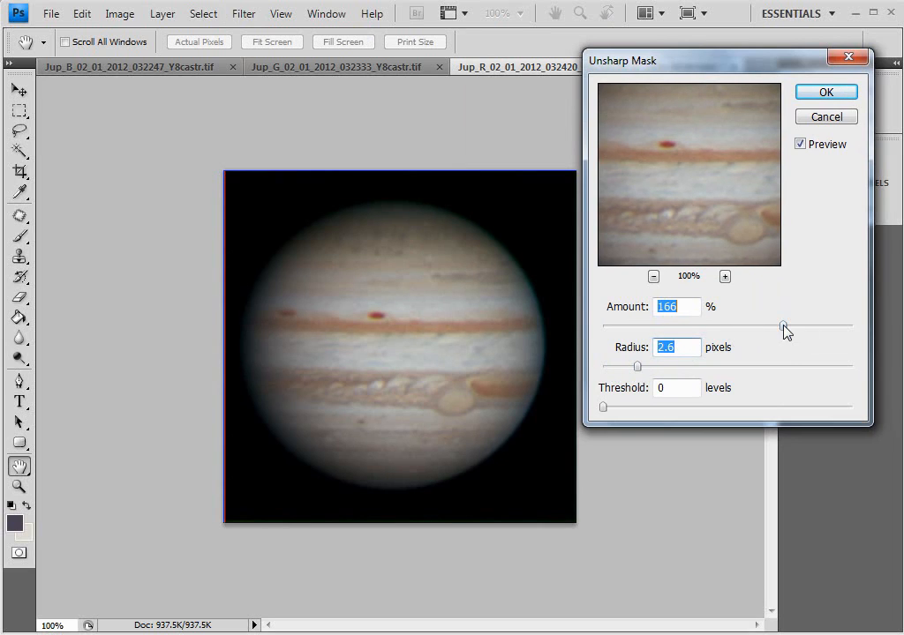
drag(786, 327, 724, 327)
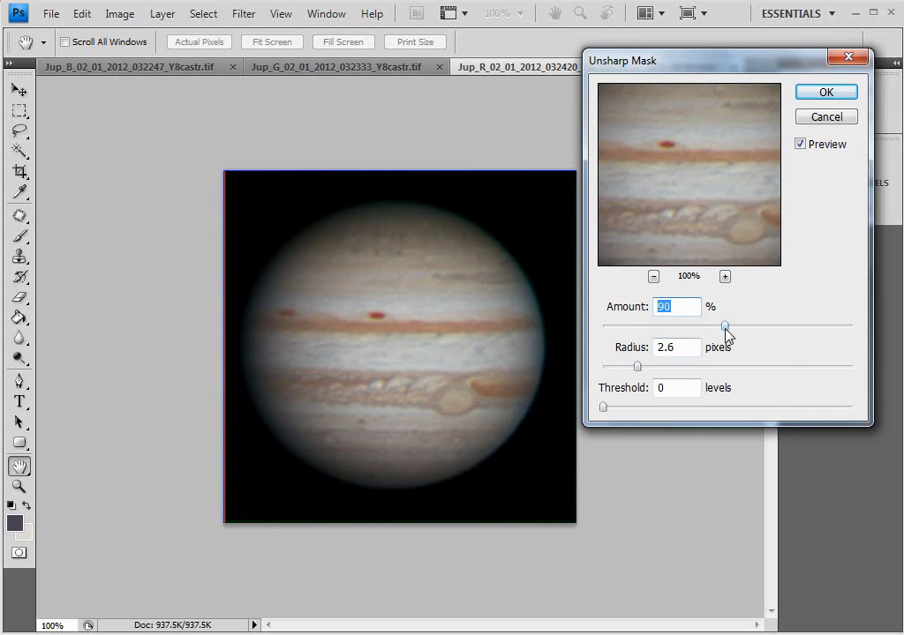
drag(724, 325, 773, 325)
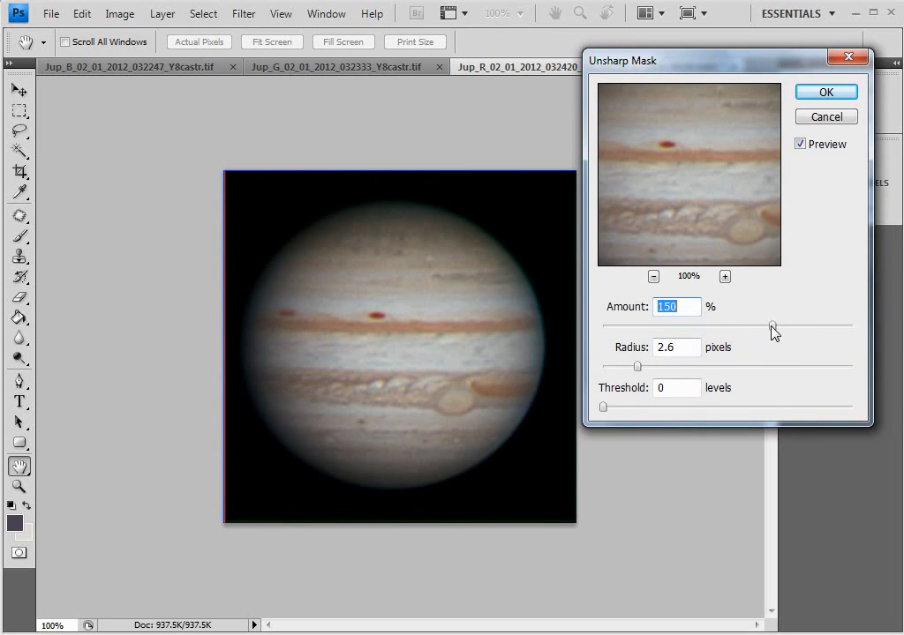
drag(794, 325, 761, 325)
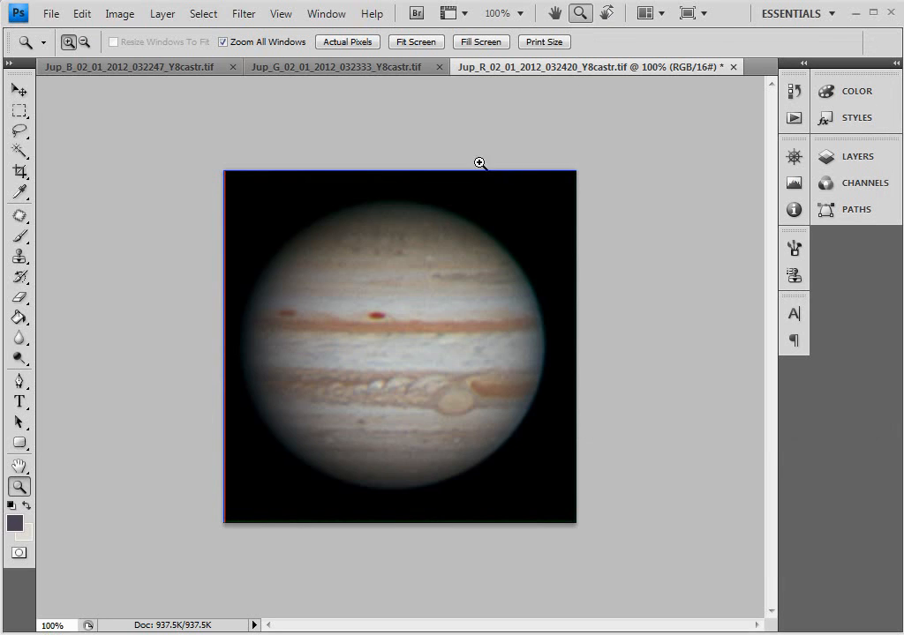
mouse_move(249, 7)
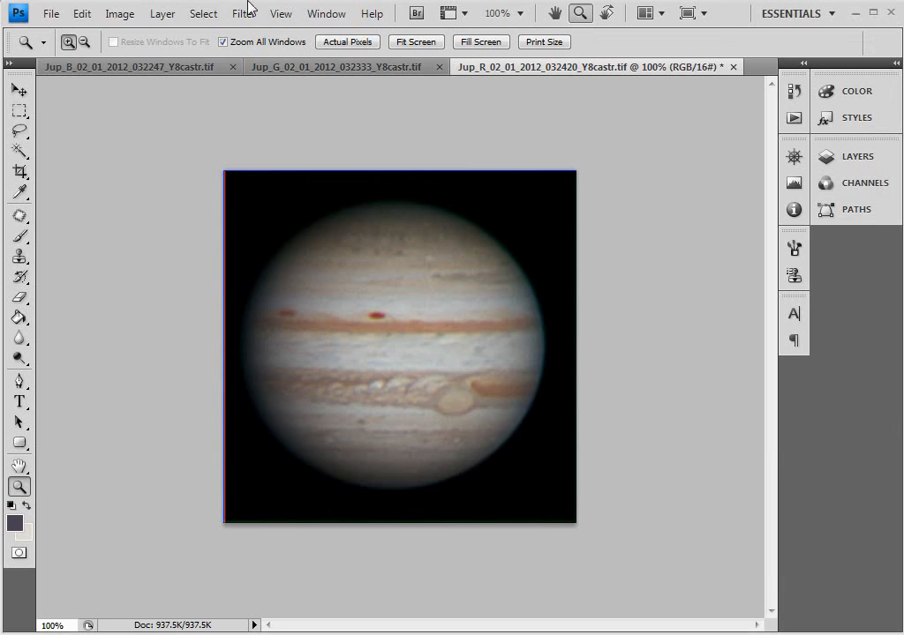
click(243, 14)
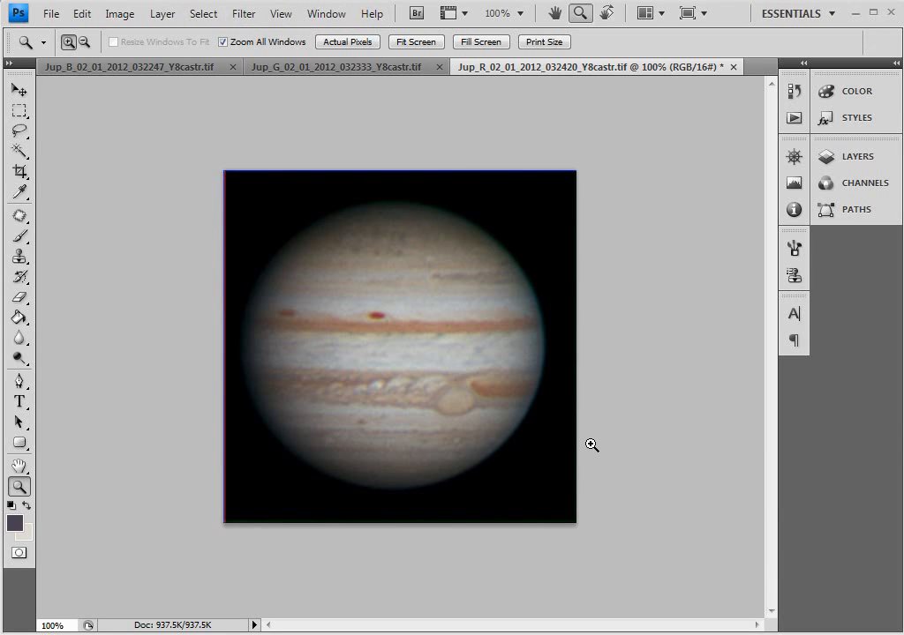
mouse_move(660, 483)
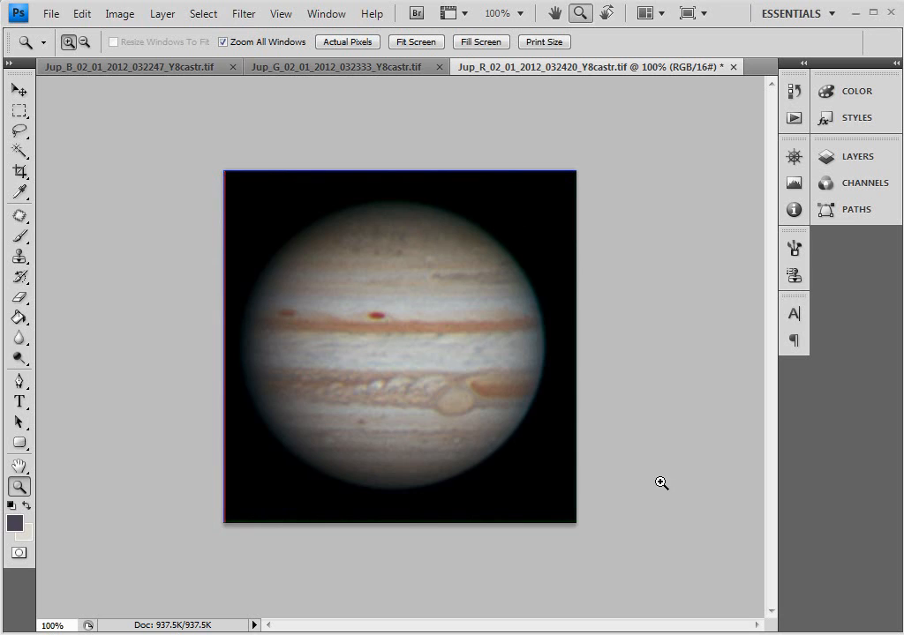
mouse_move(201, 434)
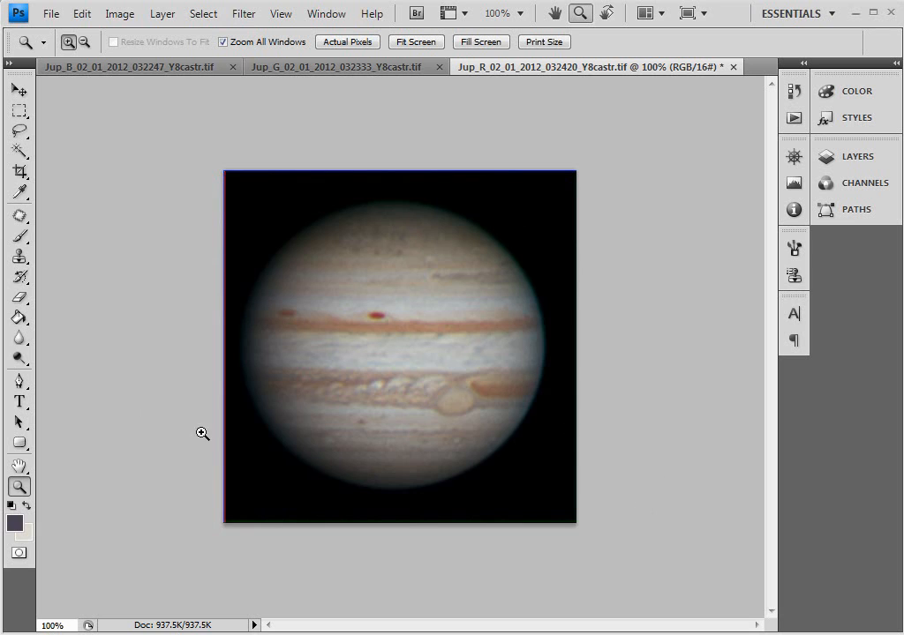
Rotate the whole image 180° so the Great Red Spot sits at upper left.
click(120, 14)
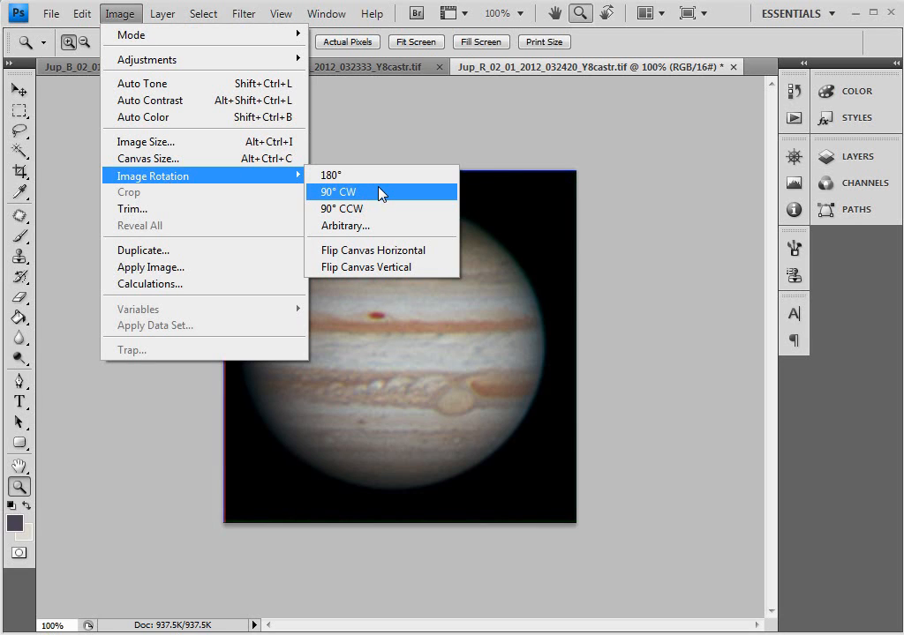
click(339, 191)
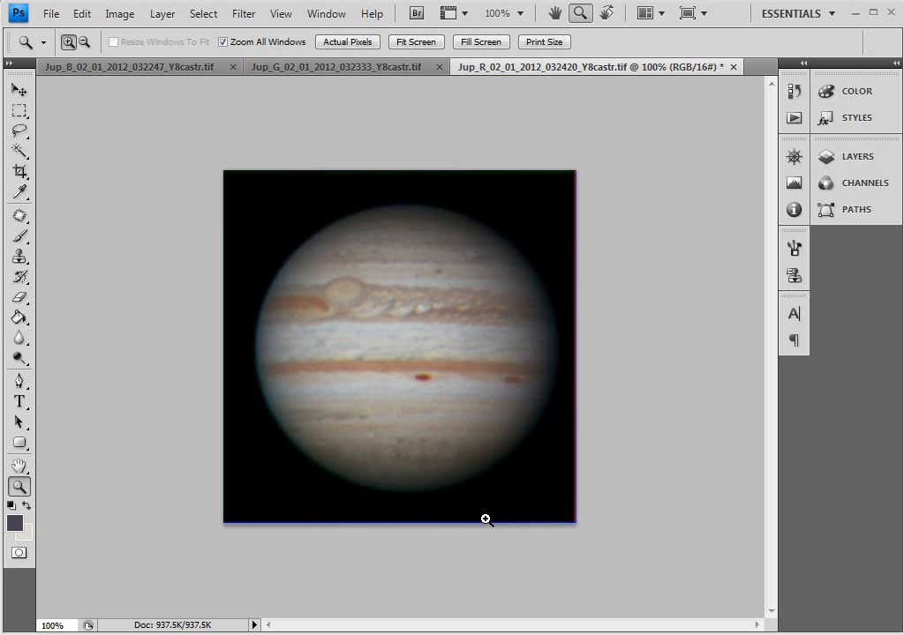
mouse_move(642, 293)
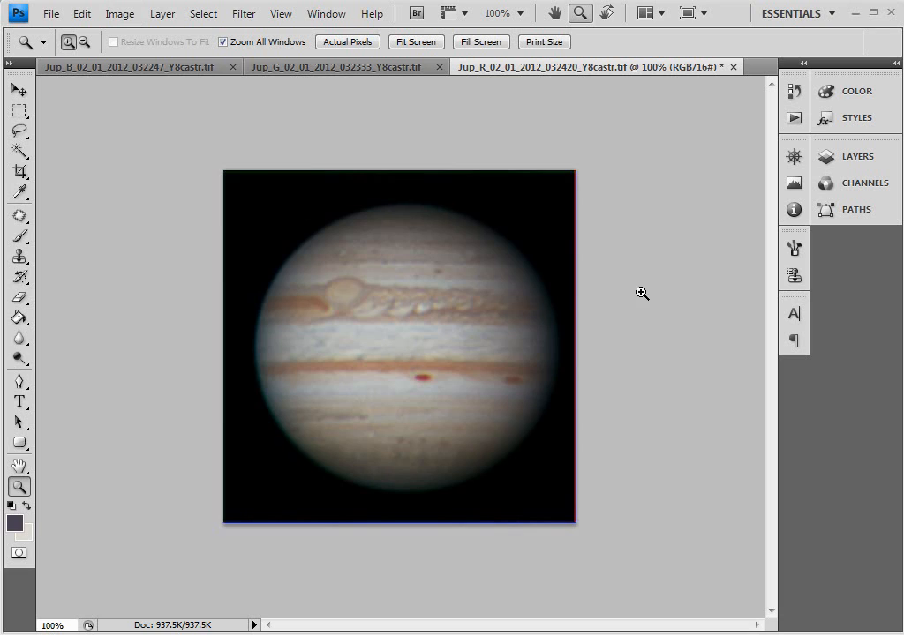
mouse_move(459, 416)
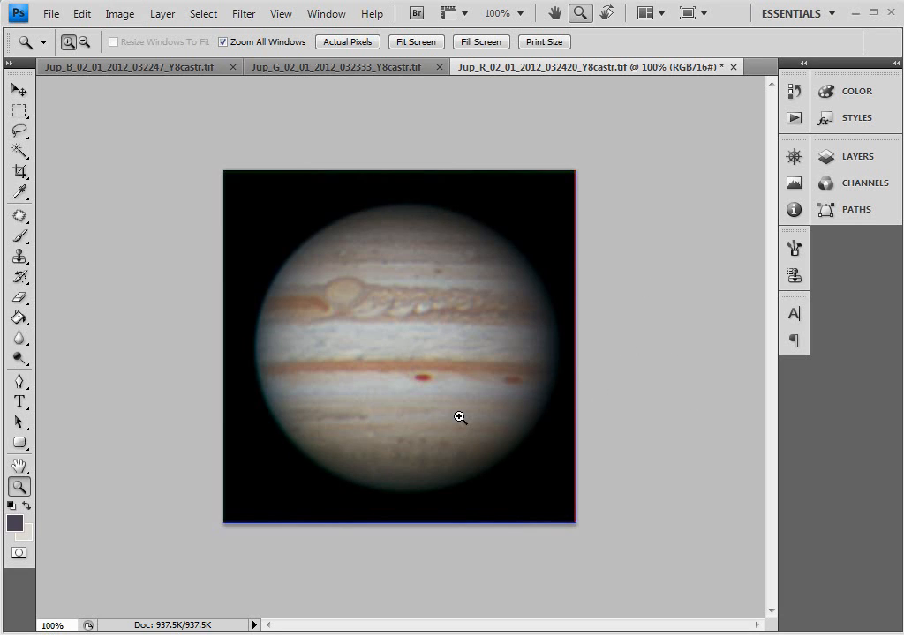
mouse_move(311, 463)
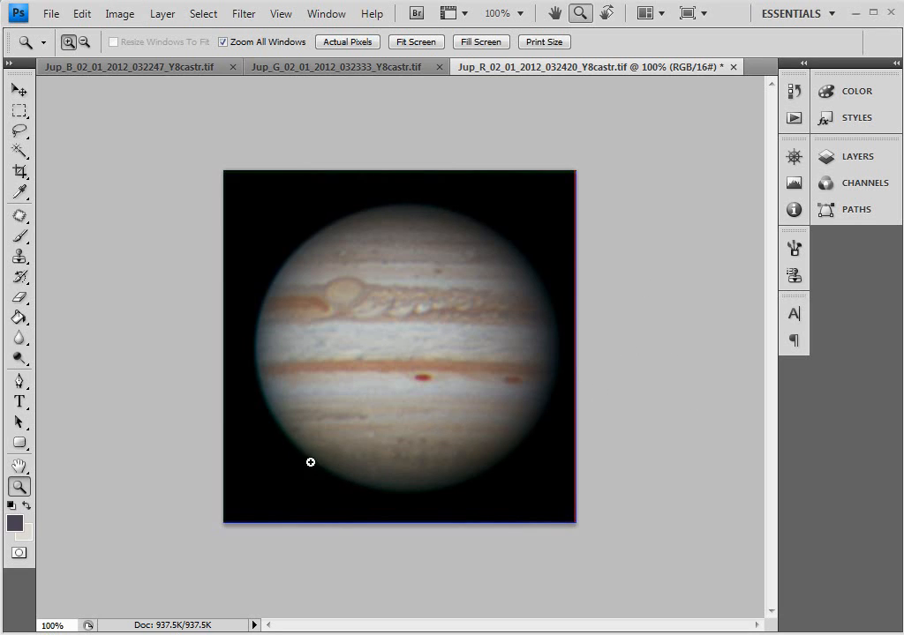
Check the Green channel alignment, return to RGB and close the Channels panel.
click(865, 182)
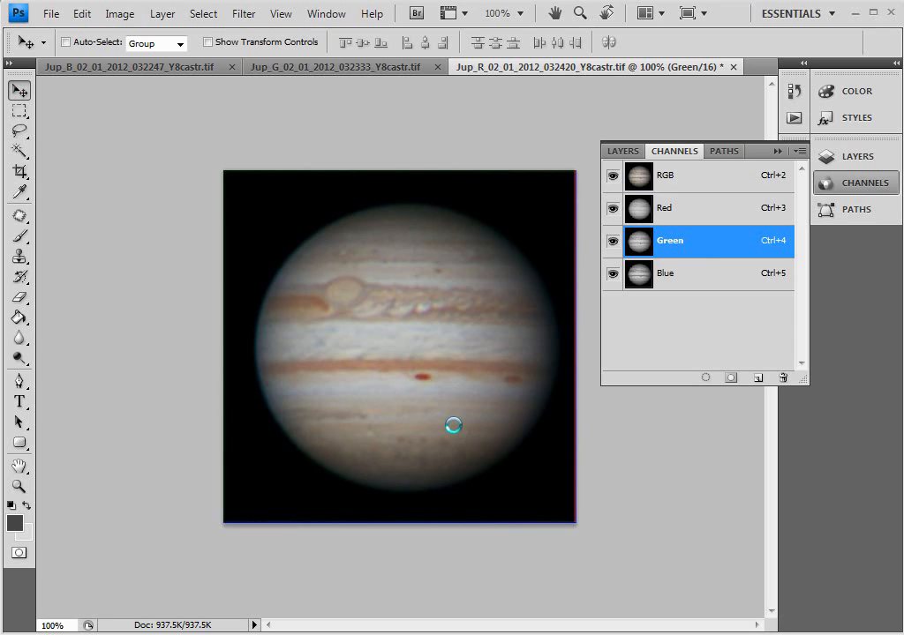
mouse_move(458, 431)
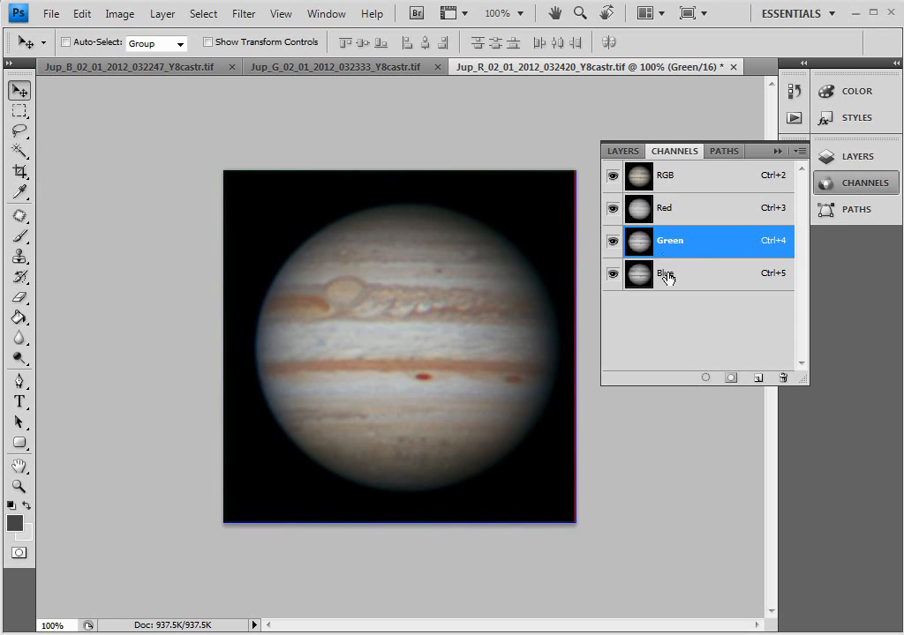
click(680, 175)
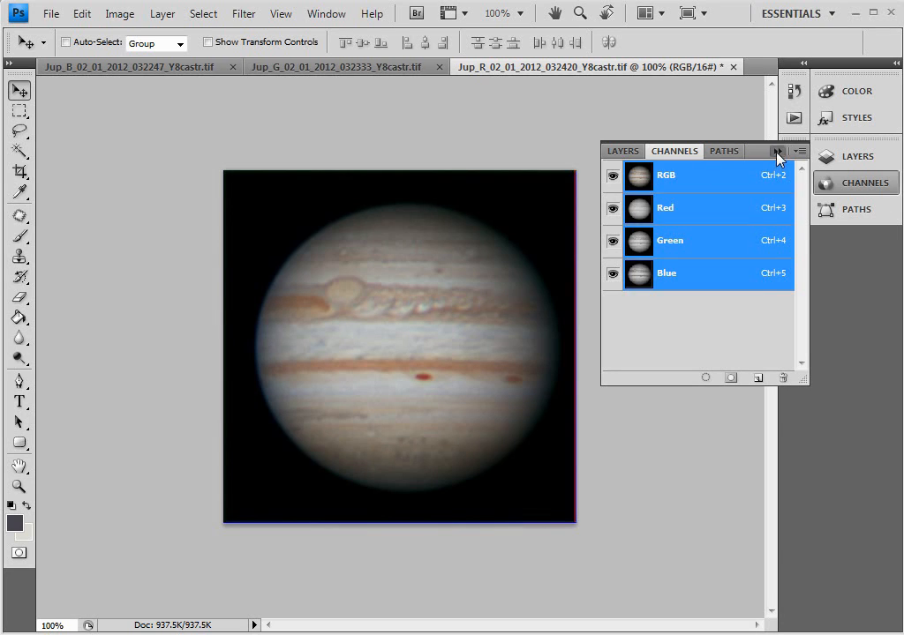
click(777, 151)
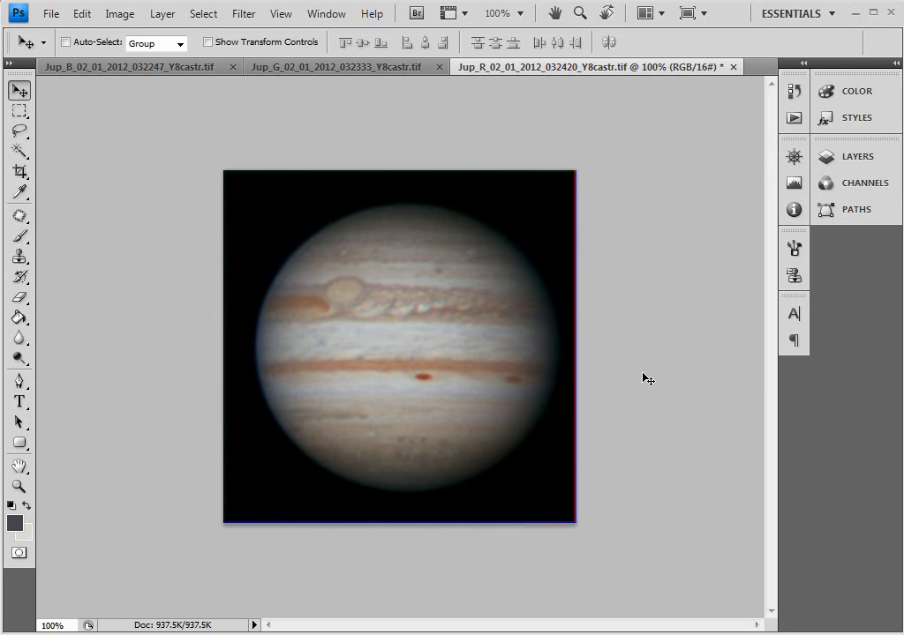
Draw a tighter square crop around Jupiter and try an arbitrary image rotation.
click(18, 171)
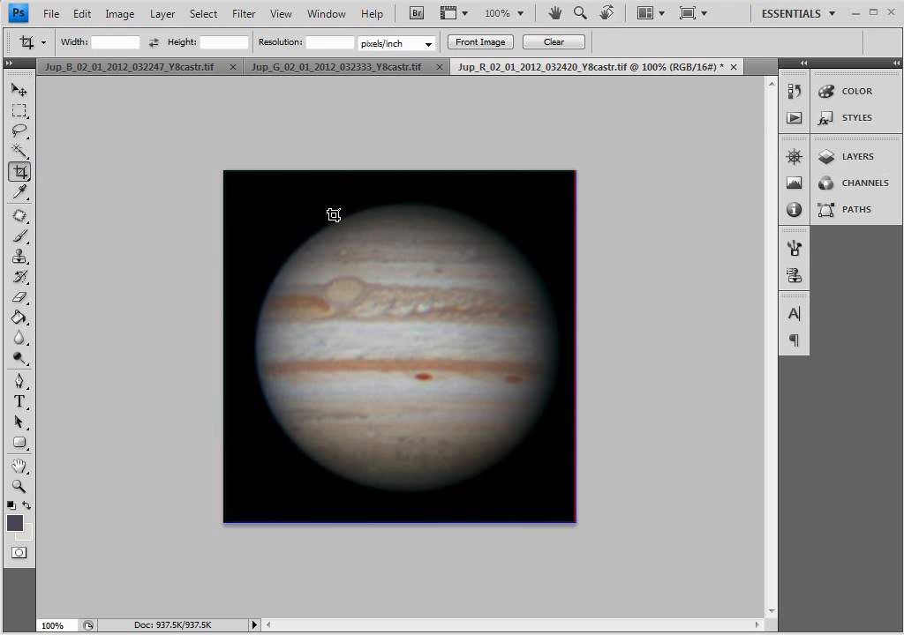
drag(333, 215, 565, 505)
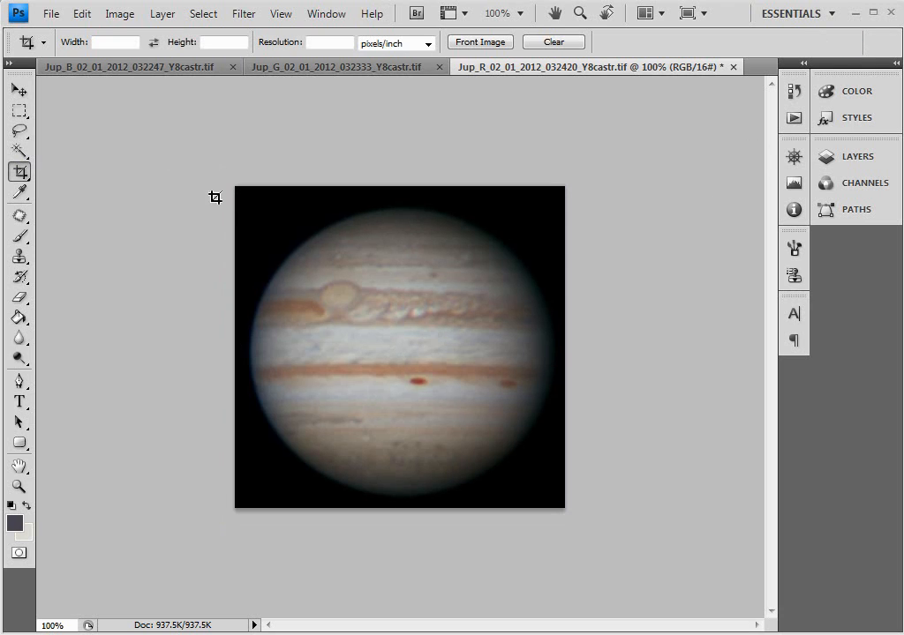
click(120, 14)
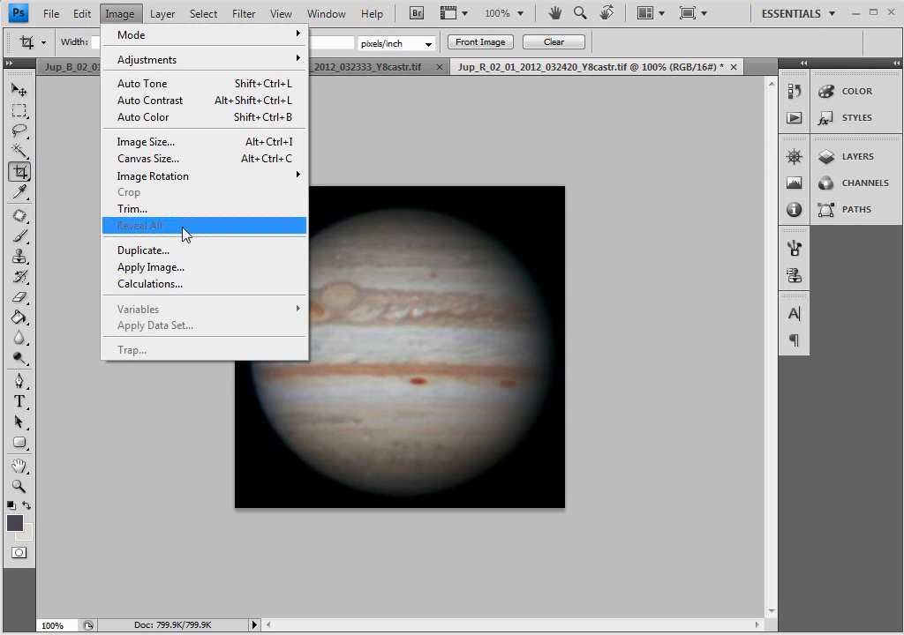
mouse_move(151, 176)
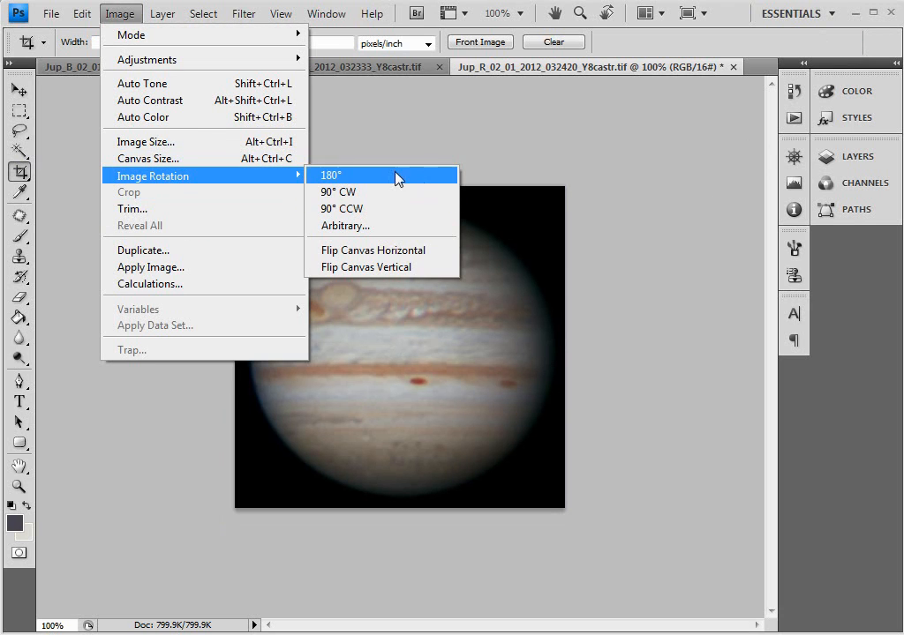
click(330, 174)
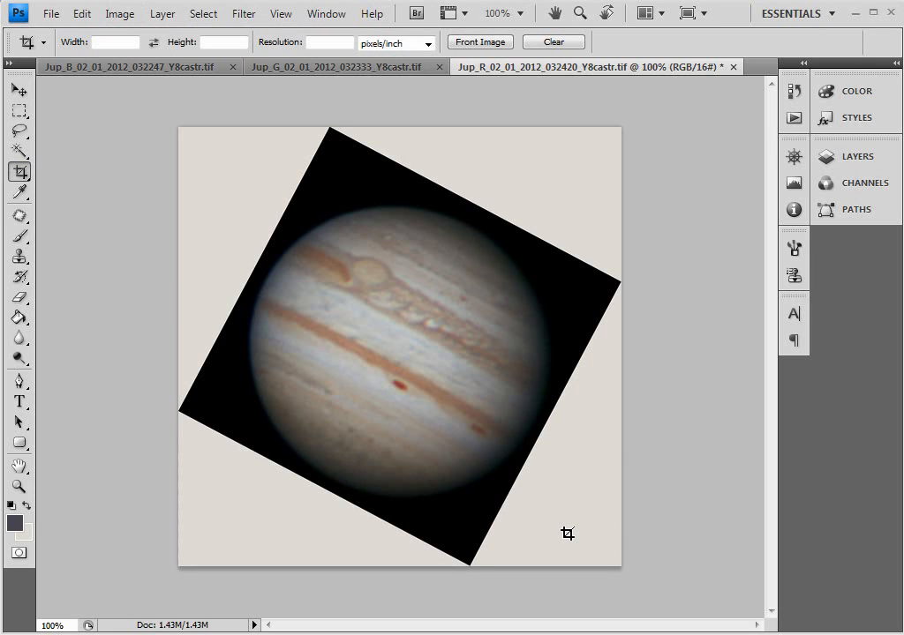
mouse_move(625, 455)
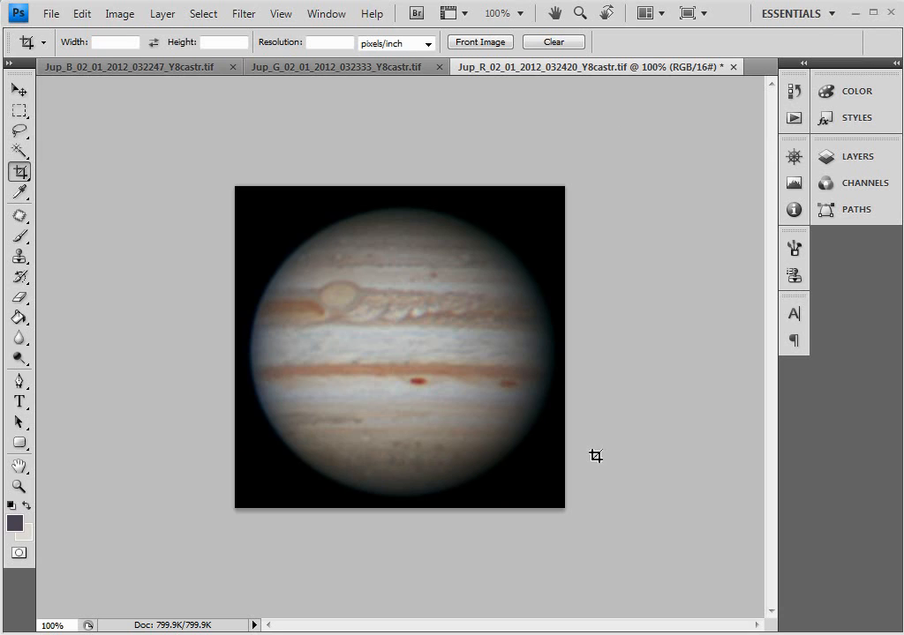
mouse_move(618, 382)
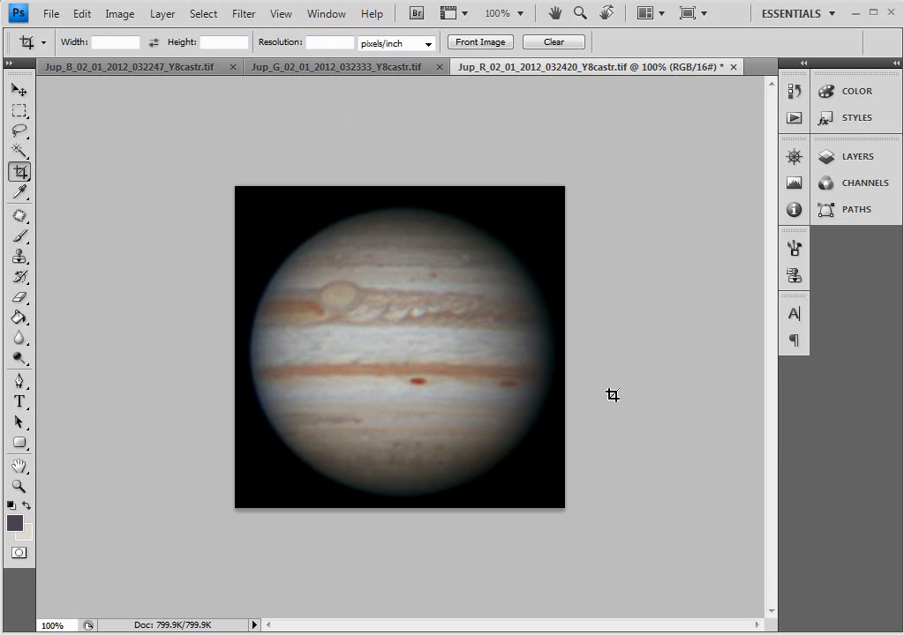
Apply Wavelet Sharpen with Very small 0, Small 15, Medium 3 and review the History panel.
click(244, 14)
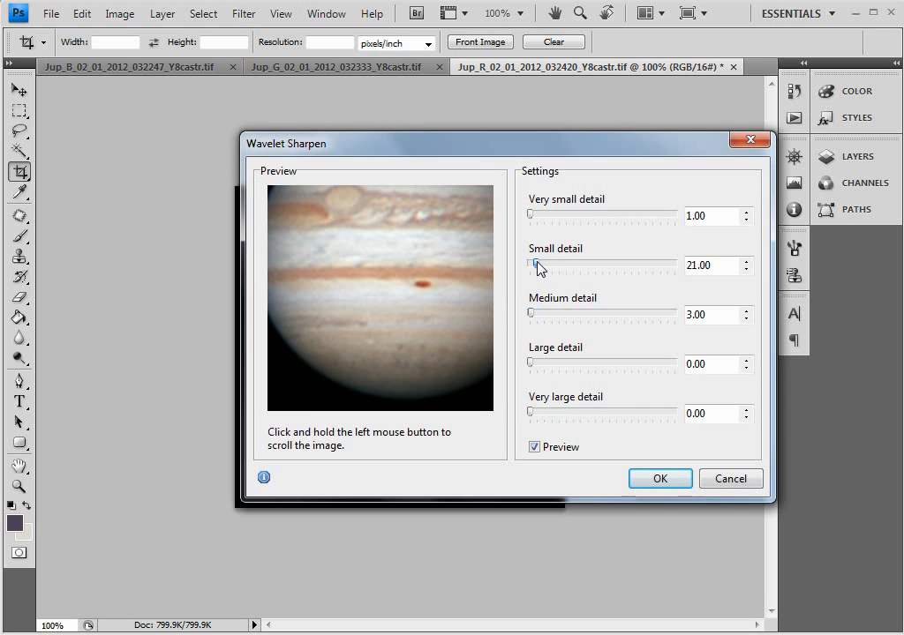
drag(533, 269, 544, 269)
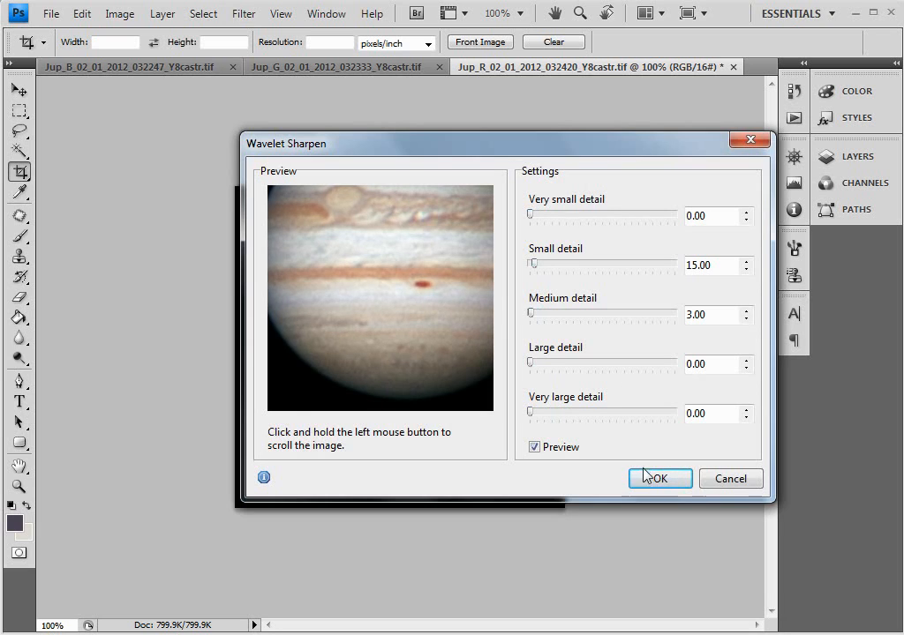
click(660, 478)
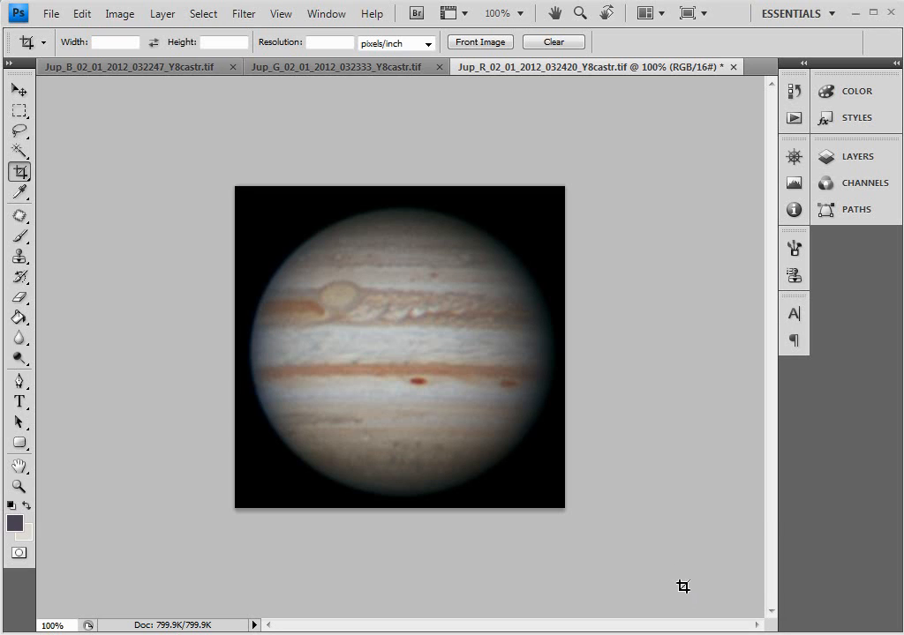
click(792, 92)
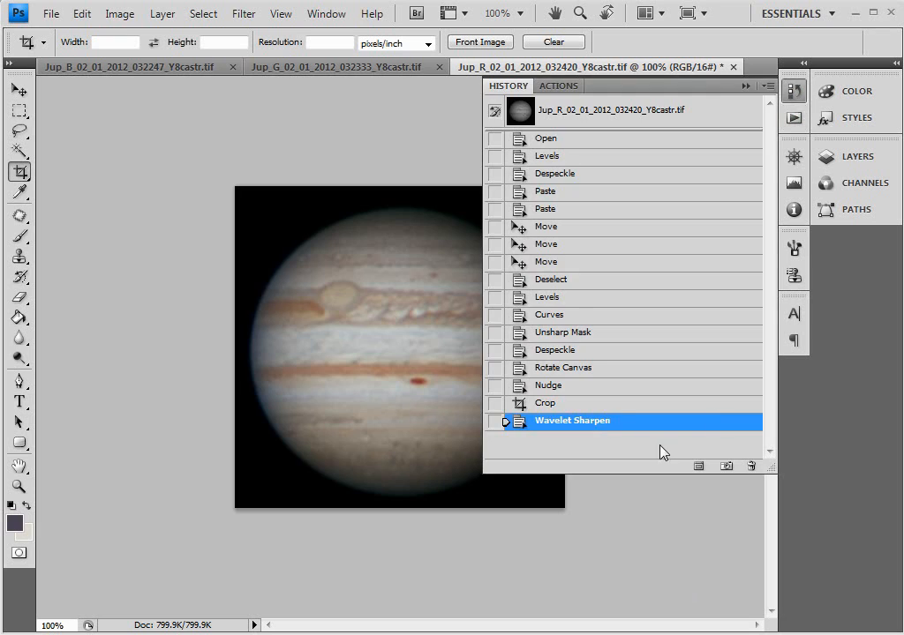
click(545, 402)
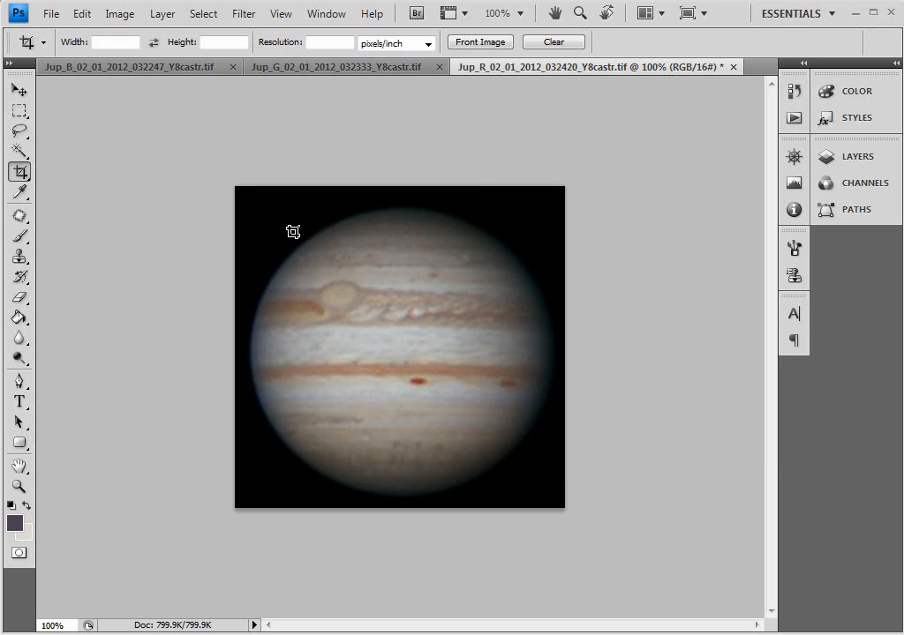
Resample Jupiter to 120 percent width with proportions constrained via Image Size.
click(120, 14)
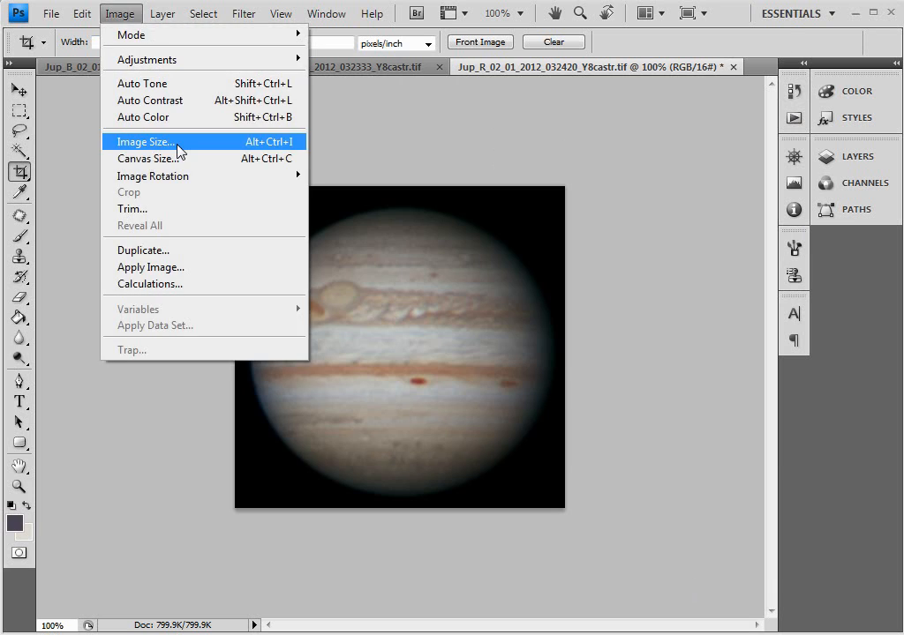
click(145, 141)
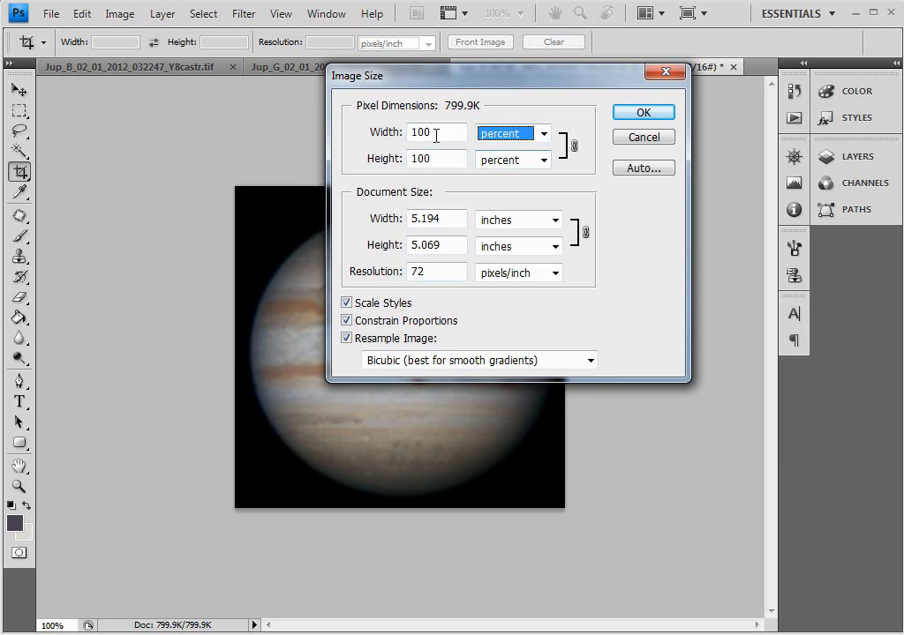
text(120)
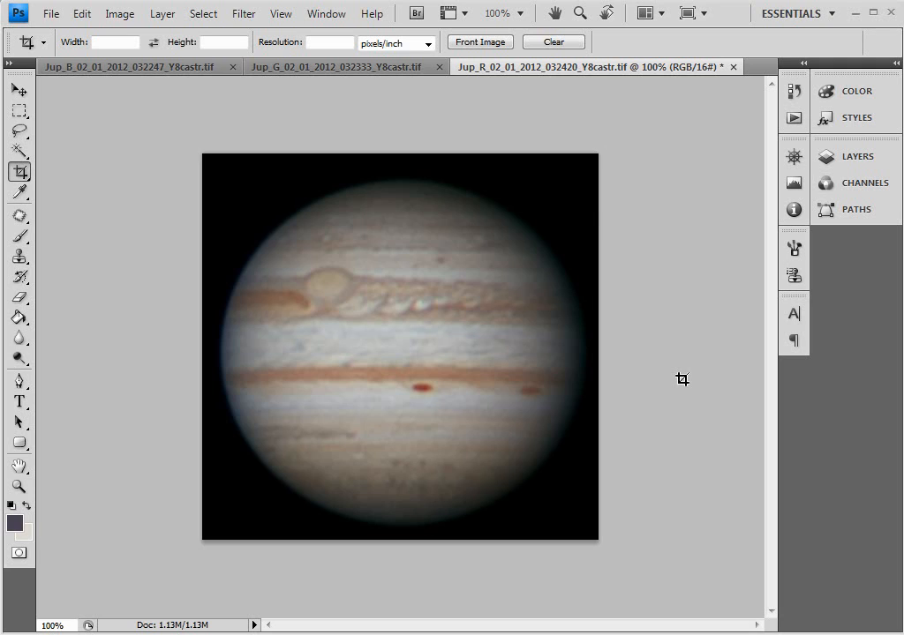
mouse_move(621, 416)
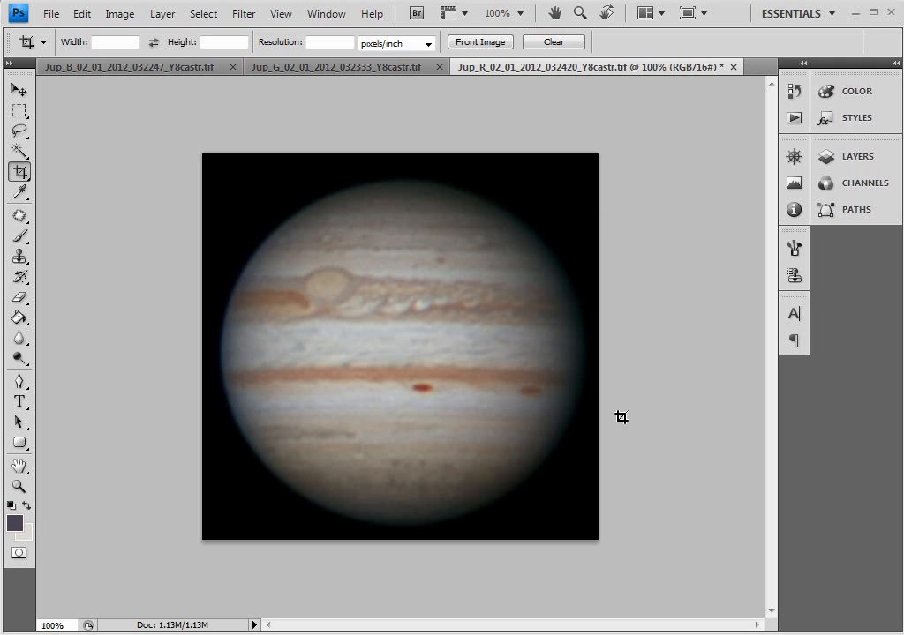